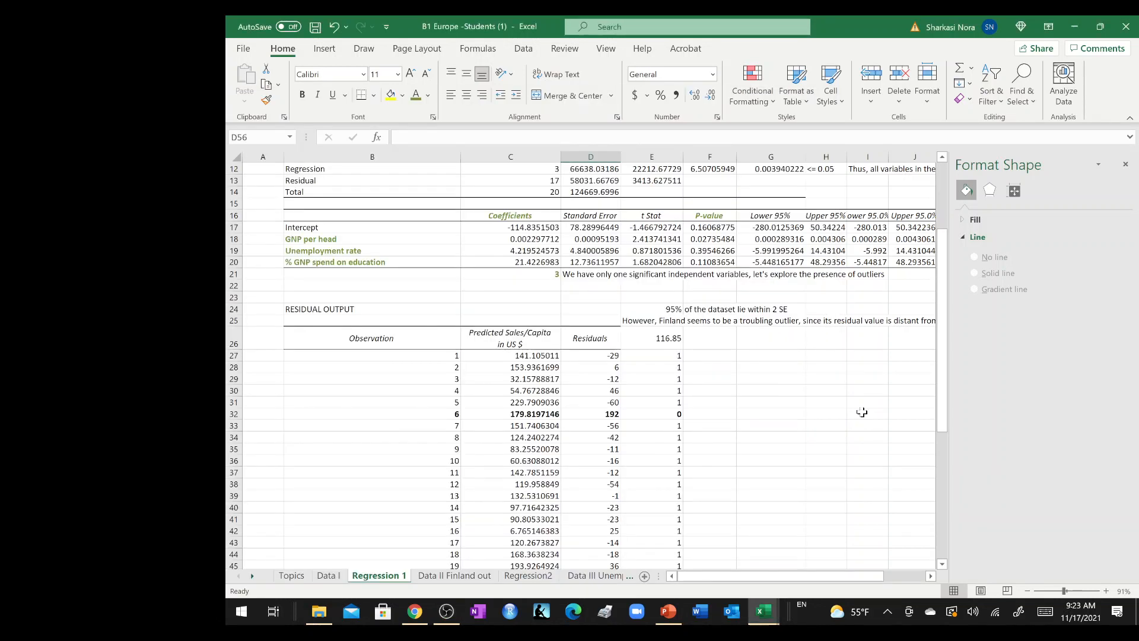
# Check the Regression 1 sheet and settle on the Data II Finland out sheet.
pyautogui.click(455, 575)
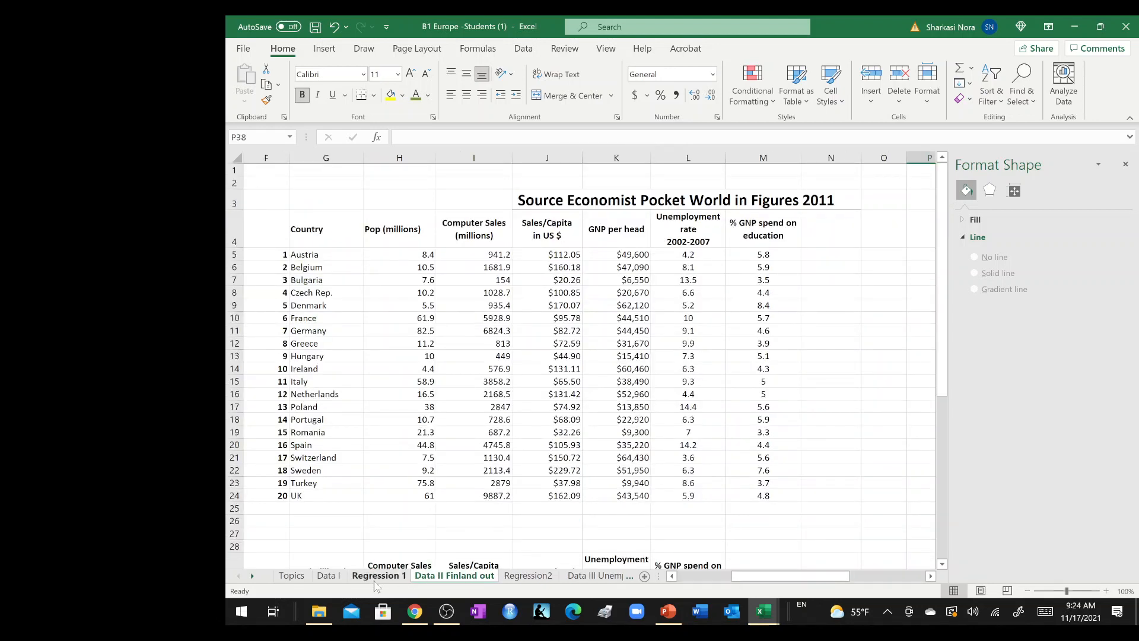
pyautogui.click(379, 576)
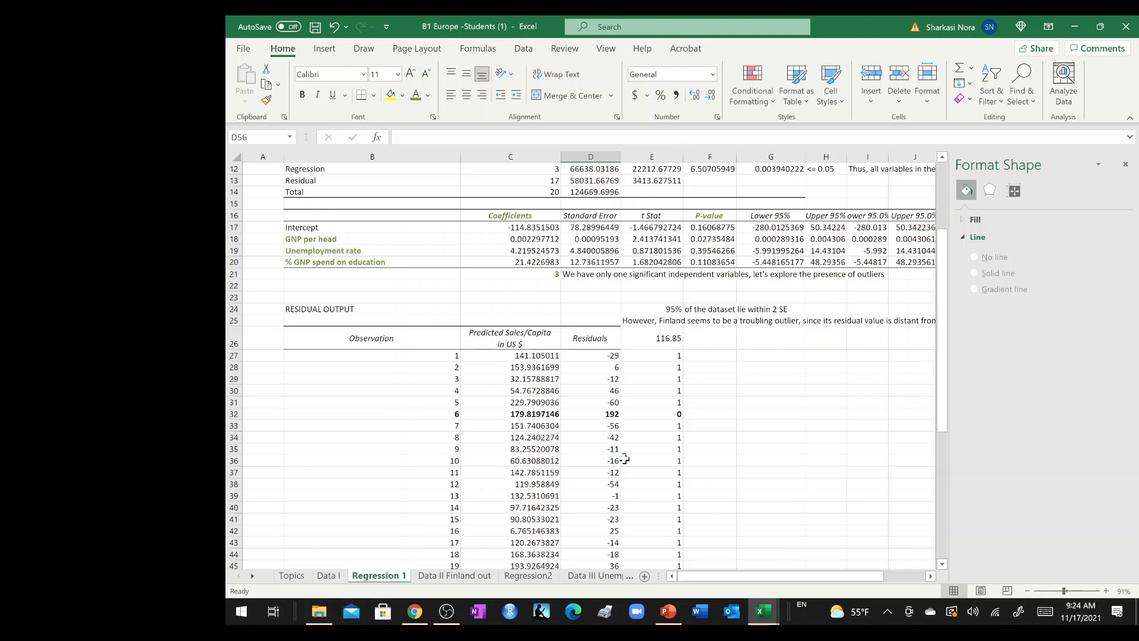
pyautogui.moveTo(759, 490)
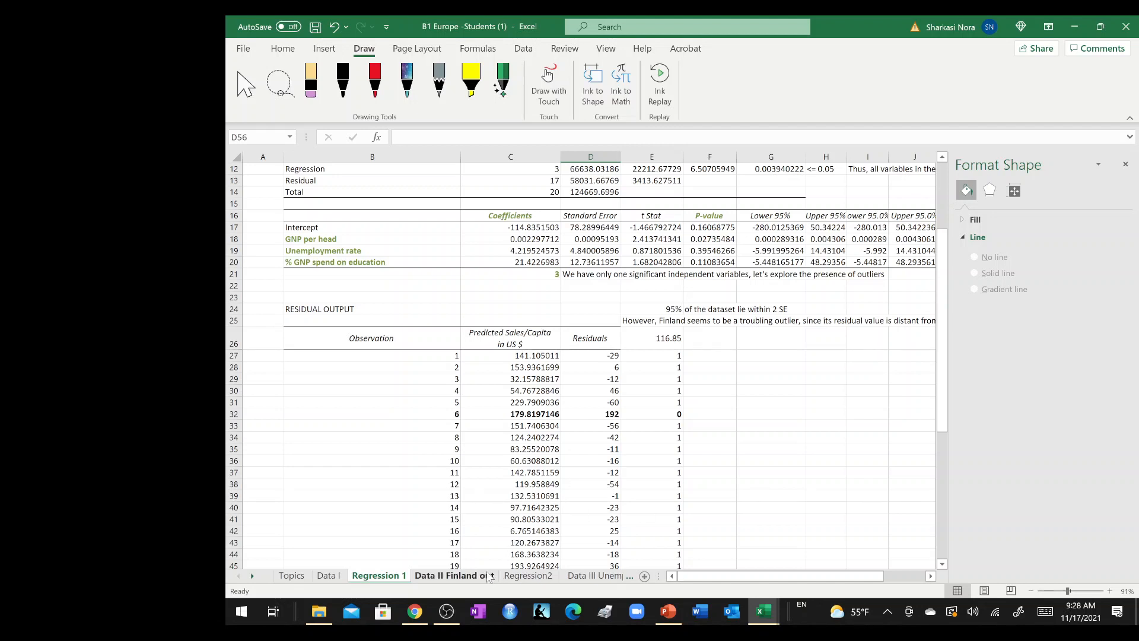
pyautogui.click(452, 575)
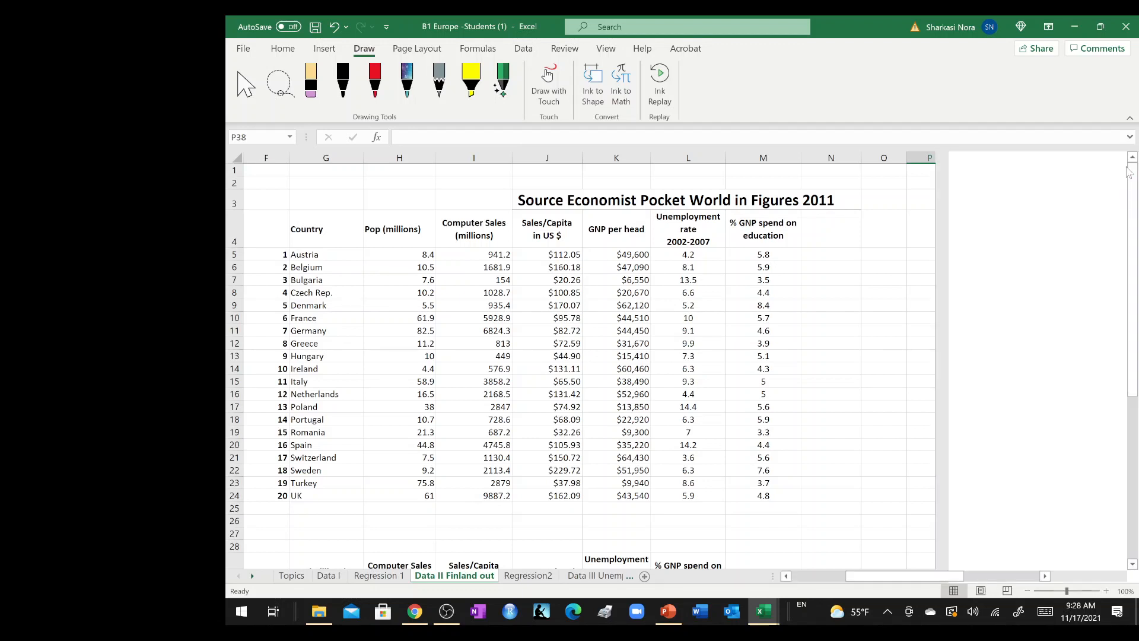
# Run a Regression with Y range J4:J24, X range K4:M24, labels and residuals, output to a new worksheet.
pyautogui.click(522, 47)
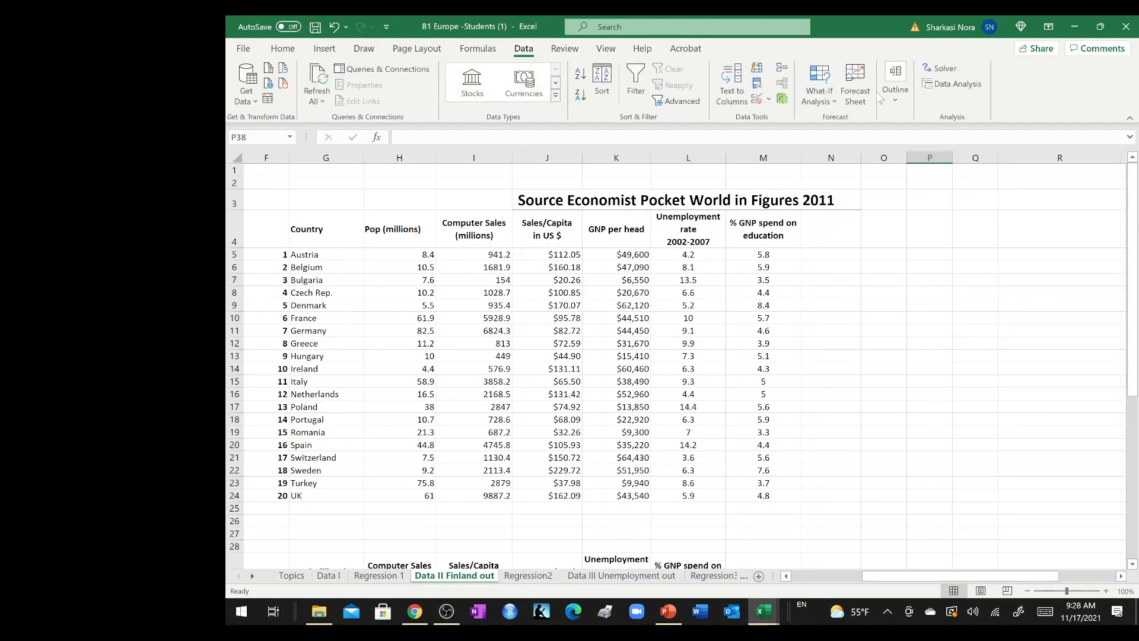
pyautogui.click(956, 83)
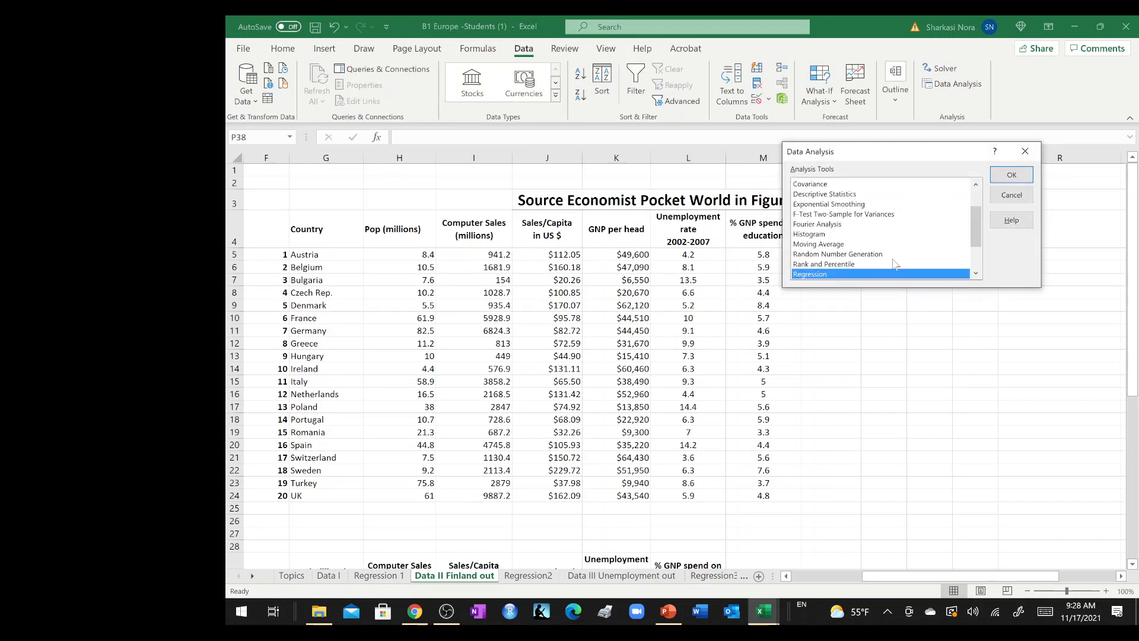
pyautogui.click(1010, 174)
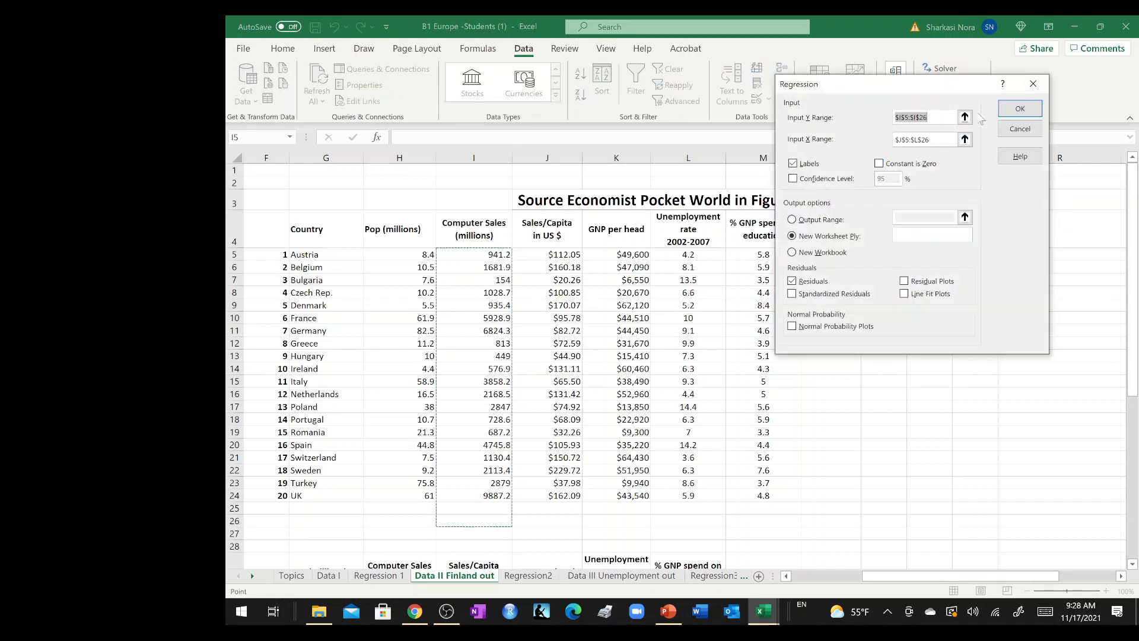
pyautogui.click(965, 118)
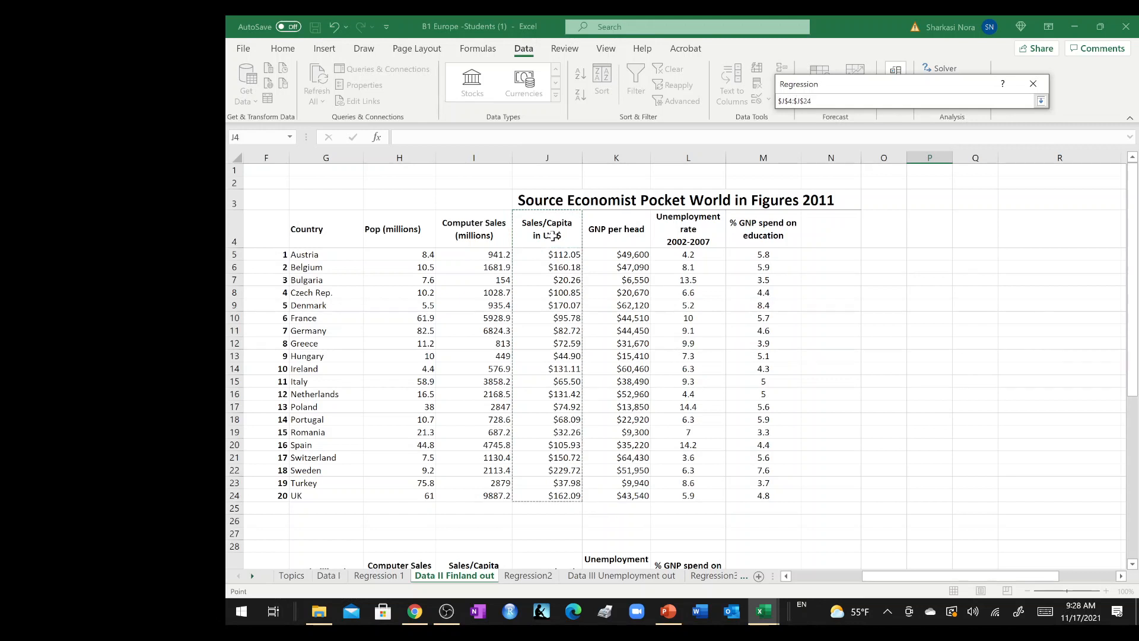
pyautogui.click(966, 139)
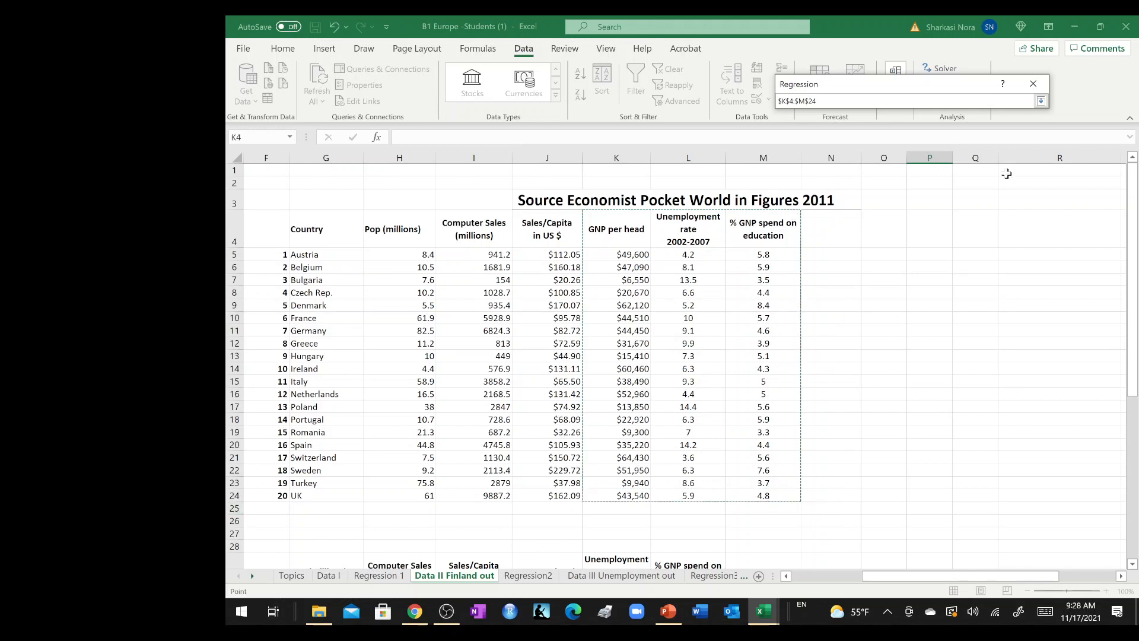
pyautogui.click(1041, 100)
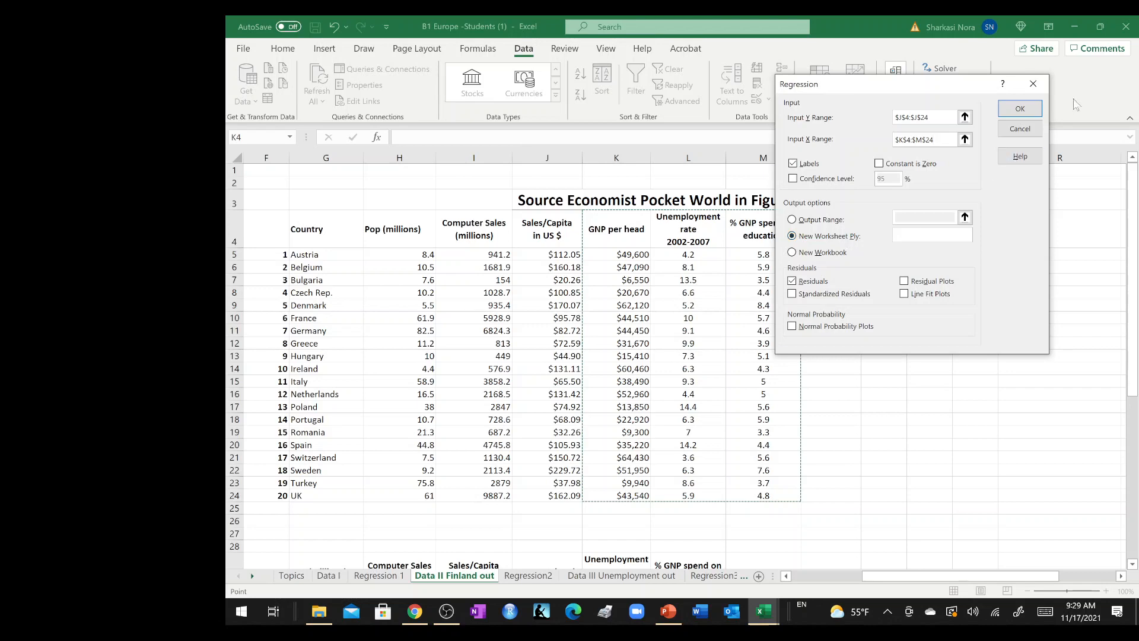
pyautogui.click(1019, 108)
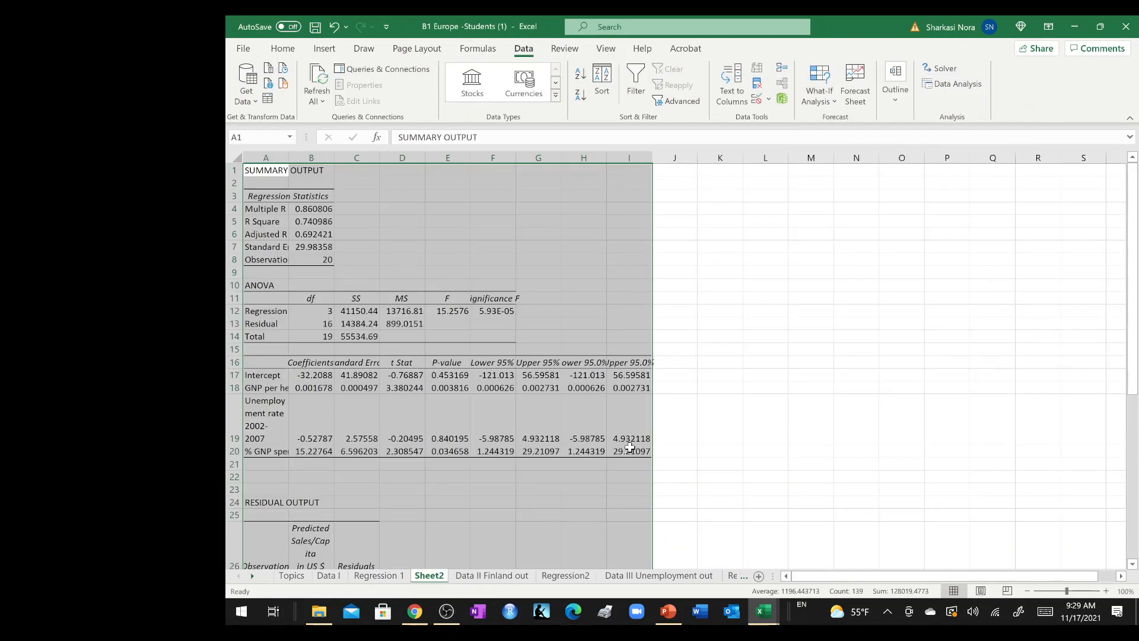
# Delete the empty Regression2 sheet, confirming the removal.
pyautogui.rightClick(509, 591)
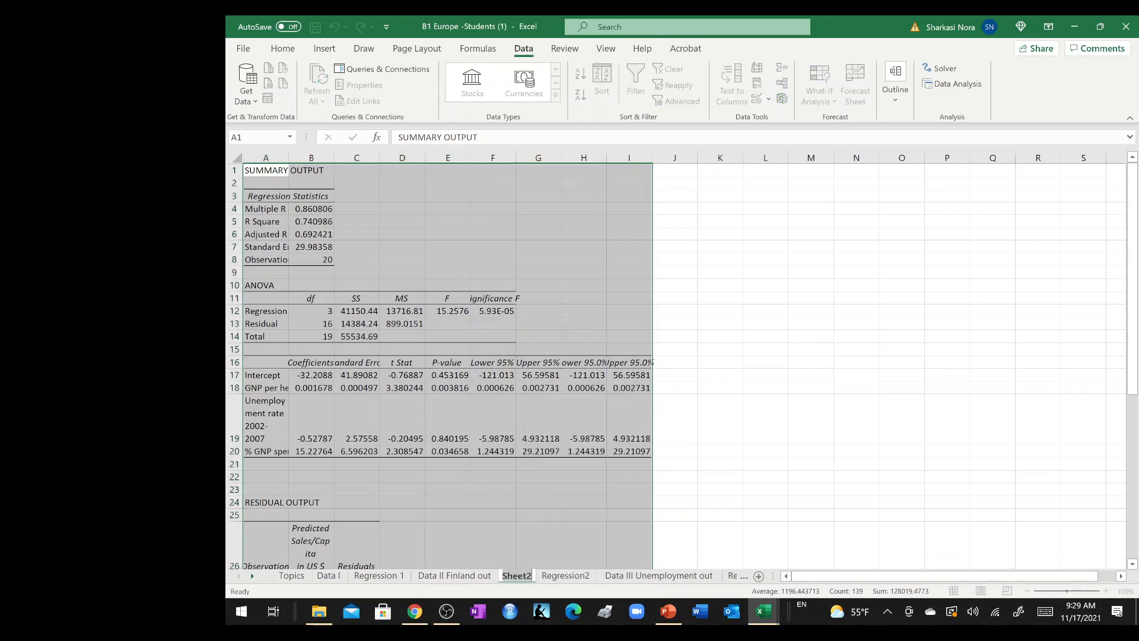
pyautogui.click(565, 575)
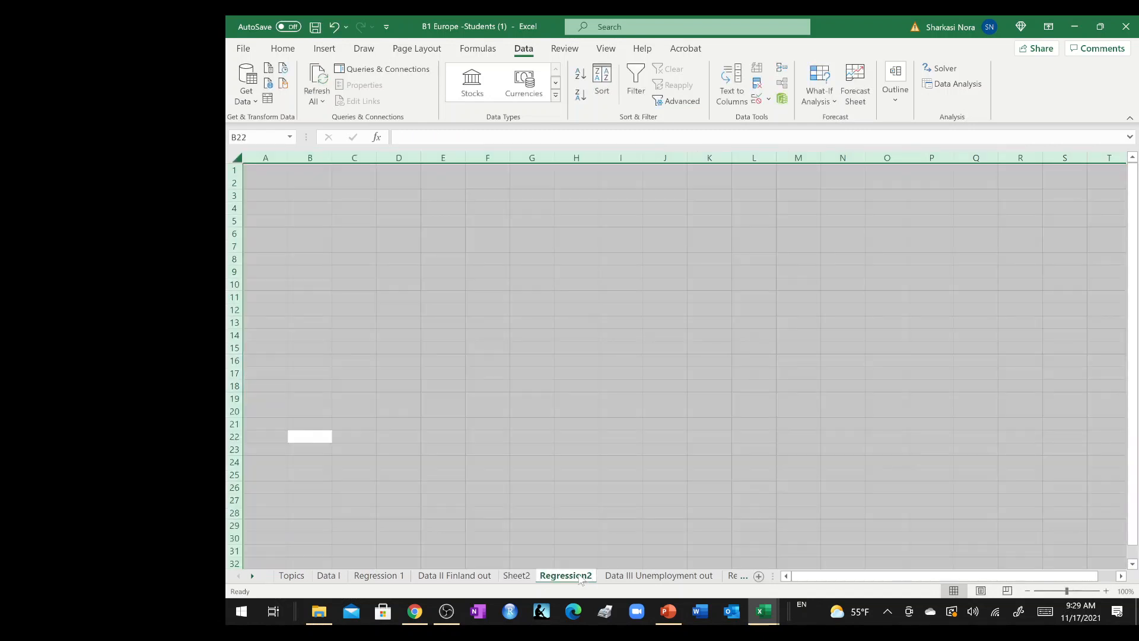
pyautogui.rightClick(565, 574)
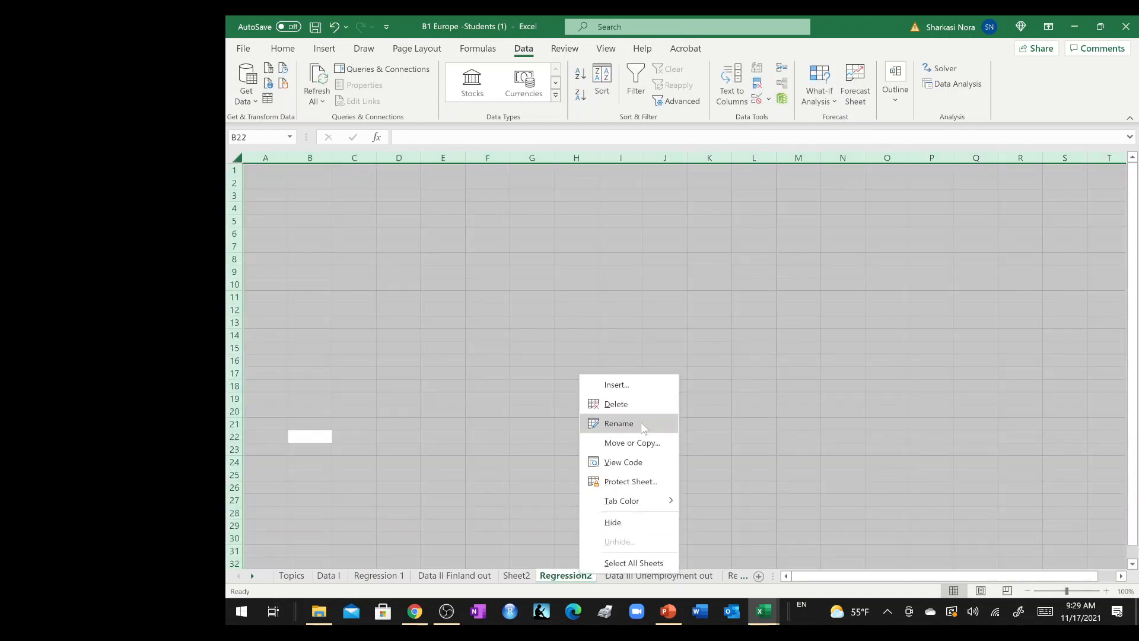
pyautogui.click(615, 403)
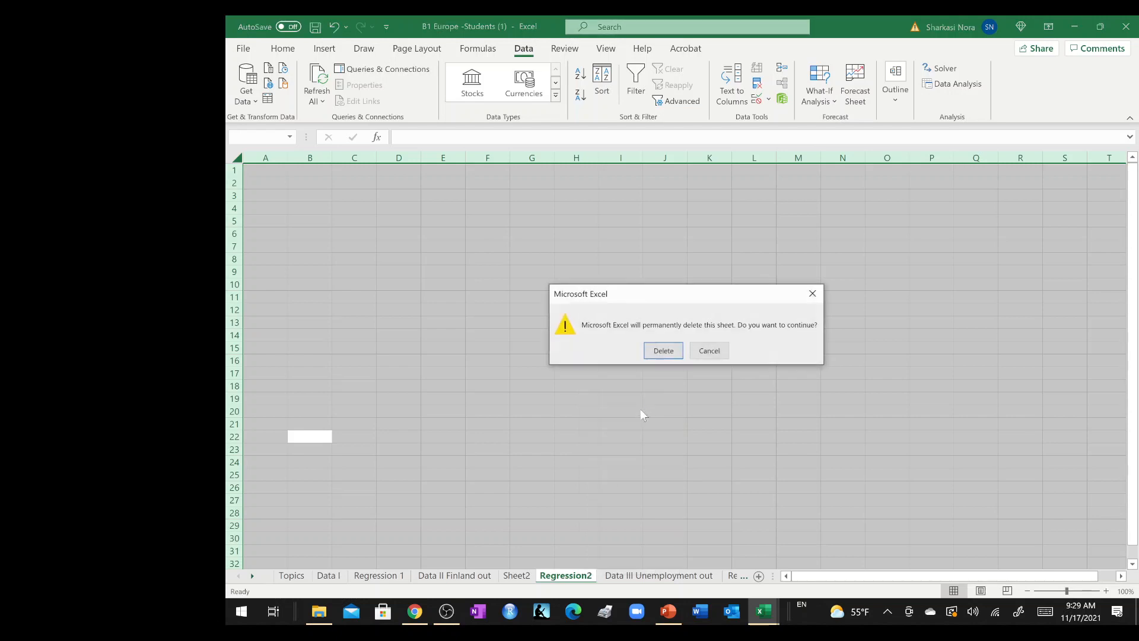
pyautogui.click(662, 350)
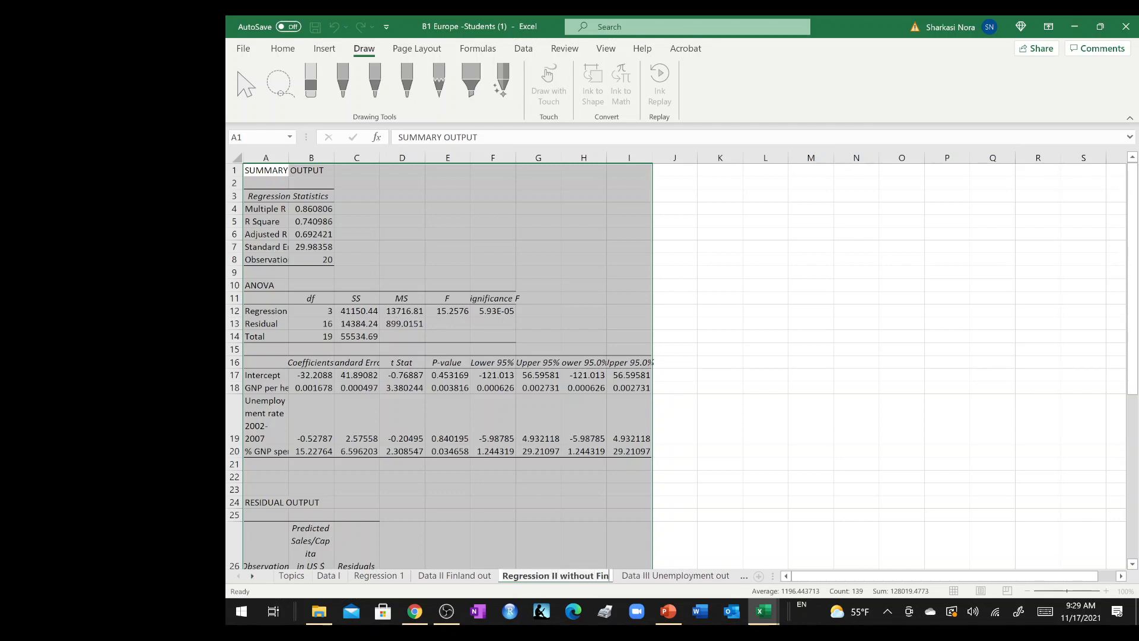
# Autofit the output columns, bold the Adjusted R Square row (0.692), and return to Regression 1.
pyautogui.click(720, 451)
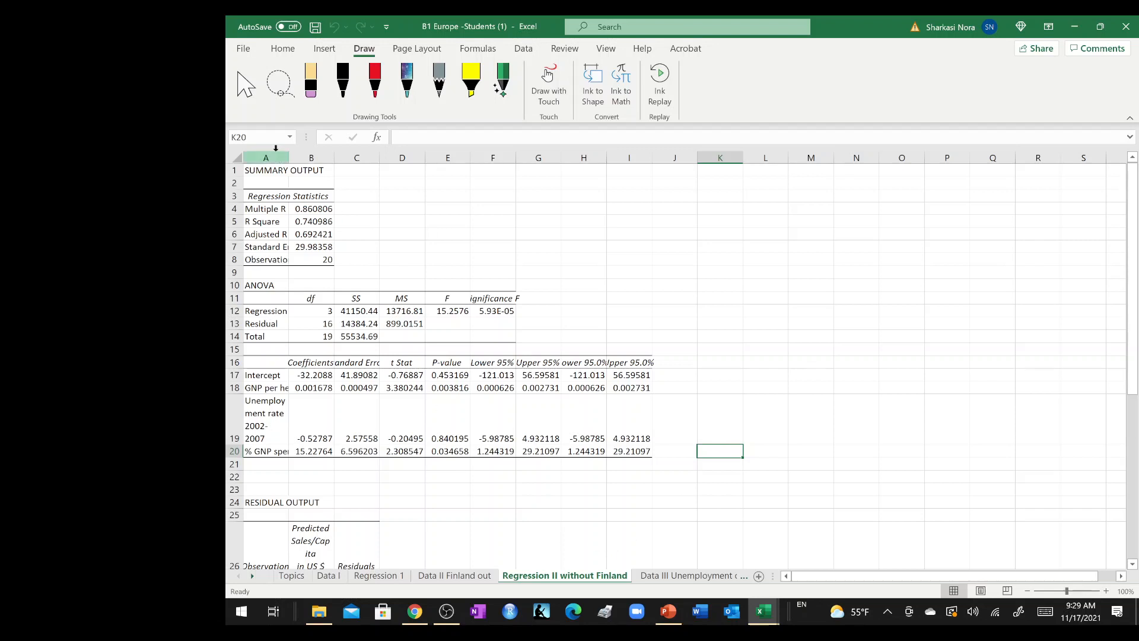
pyautogui.rightClick(265, 158)
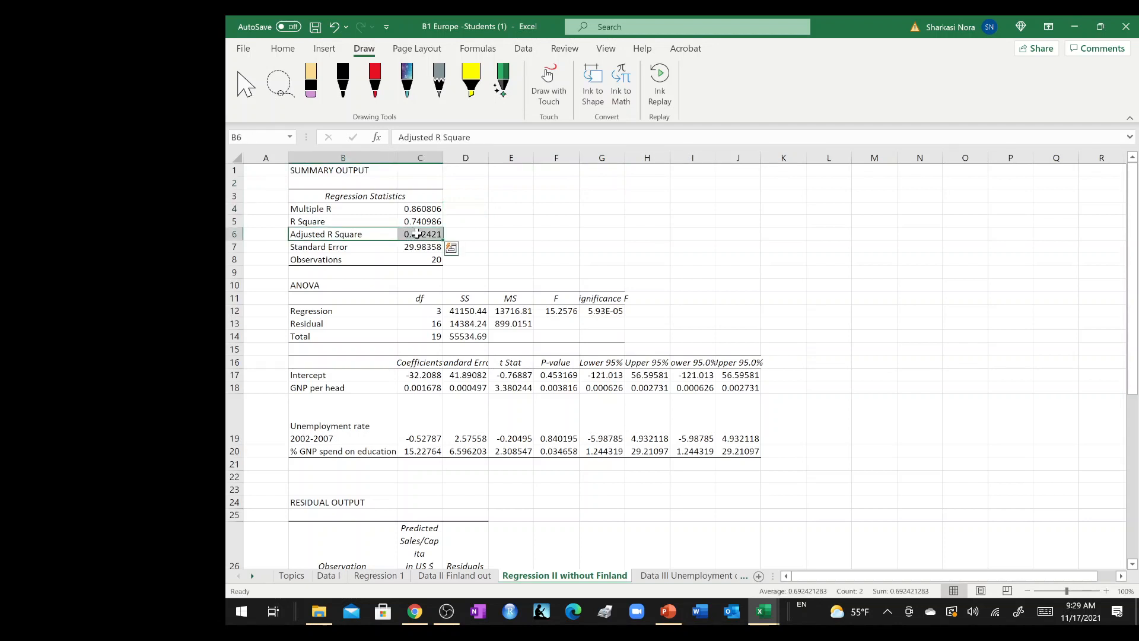
pyautogui.click(510, 221)
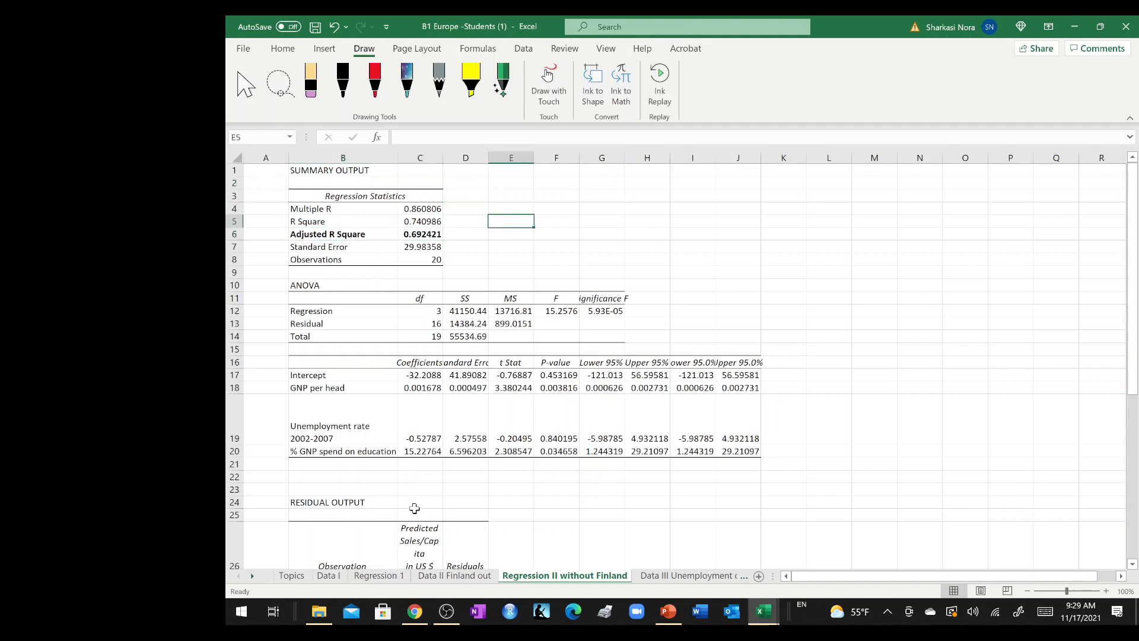
pyautogui.click(379, 575)
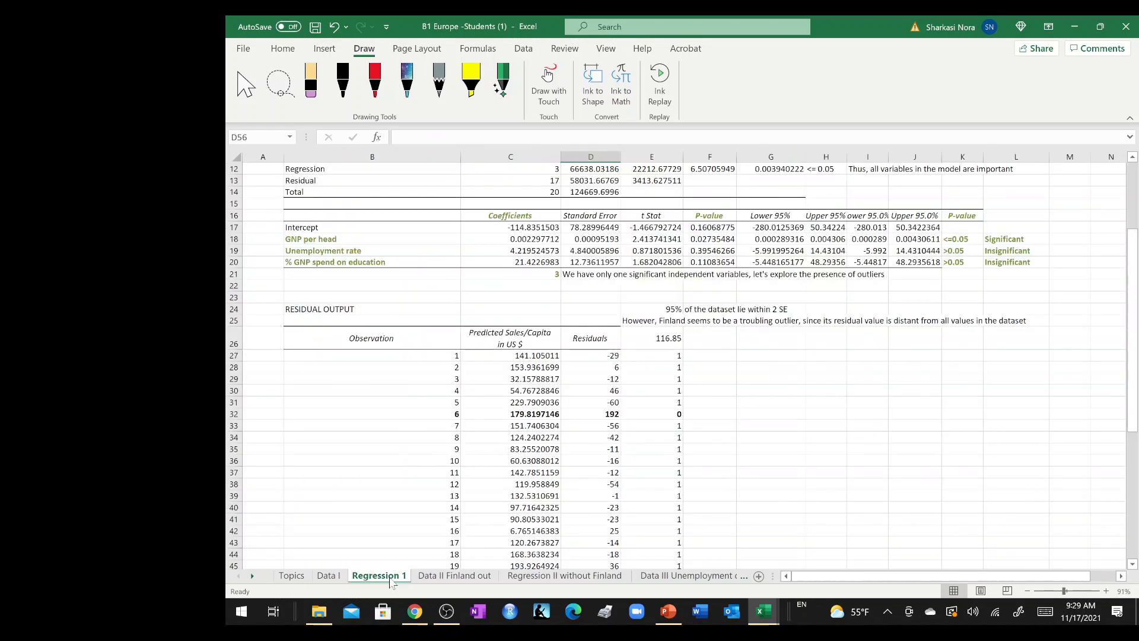
pyautogui.scroll(3)
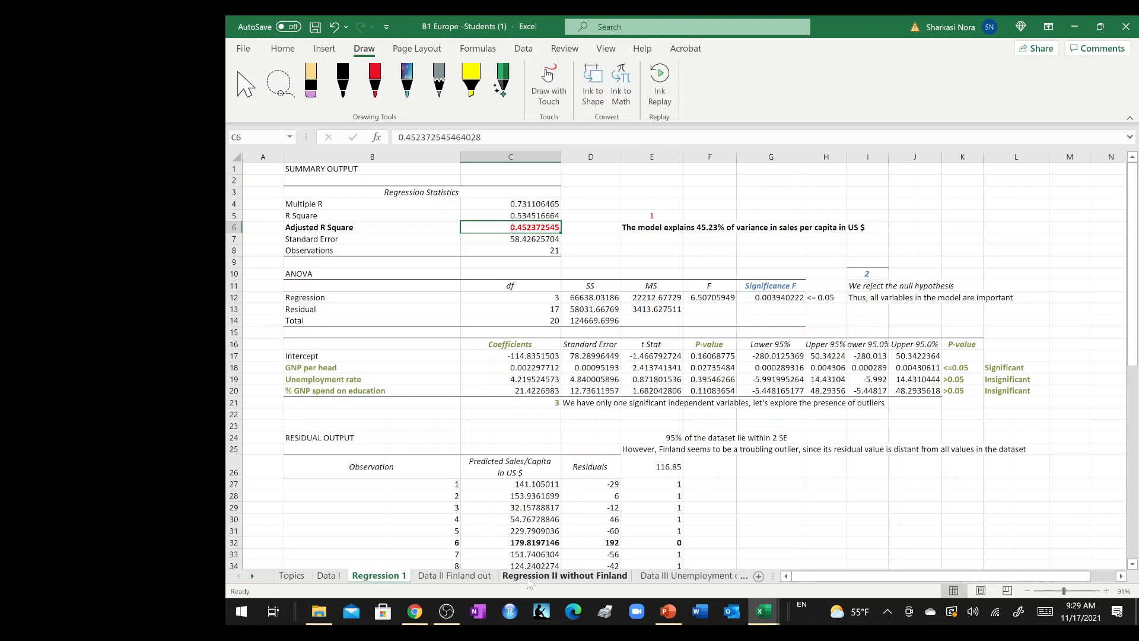
pyautogui.click(563, 575)
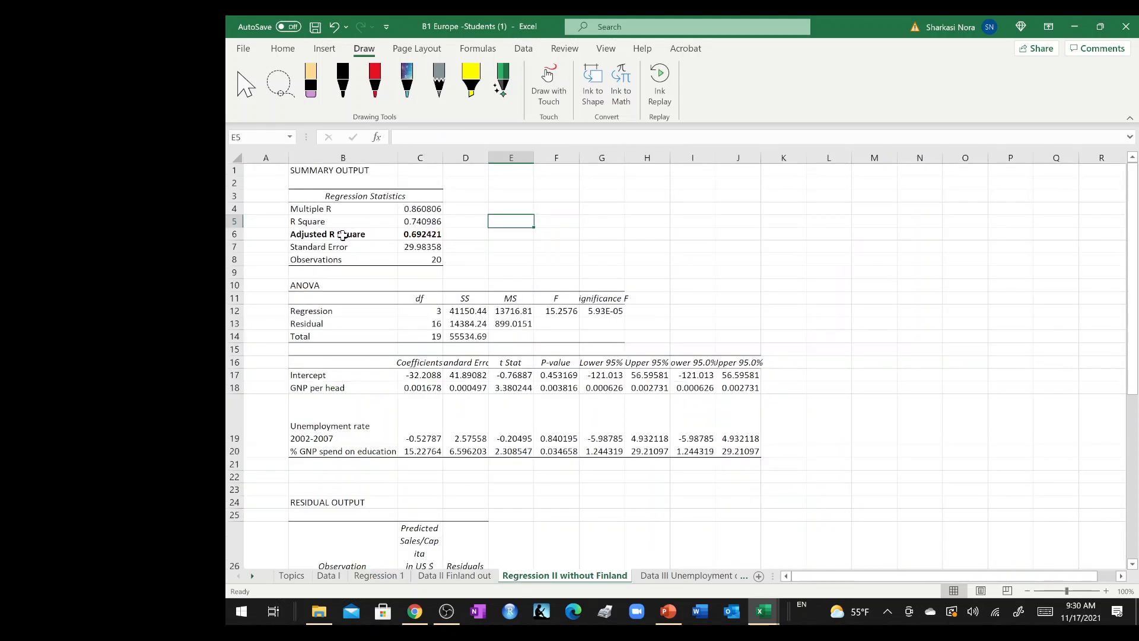
pyautogui.click(342, 234)
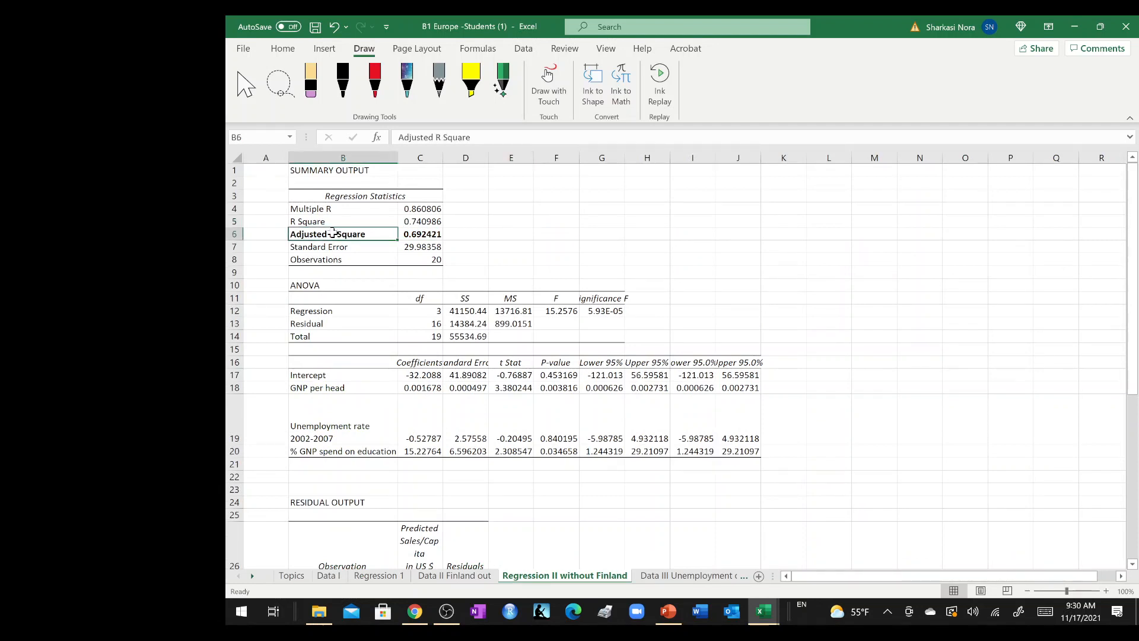
pyautogui.moveTo(373, 232)
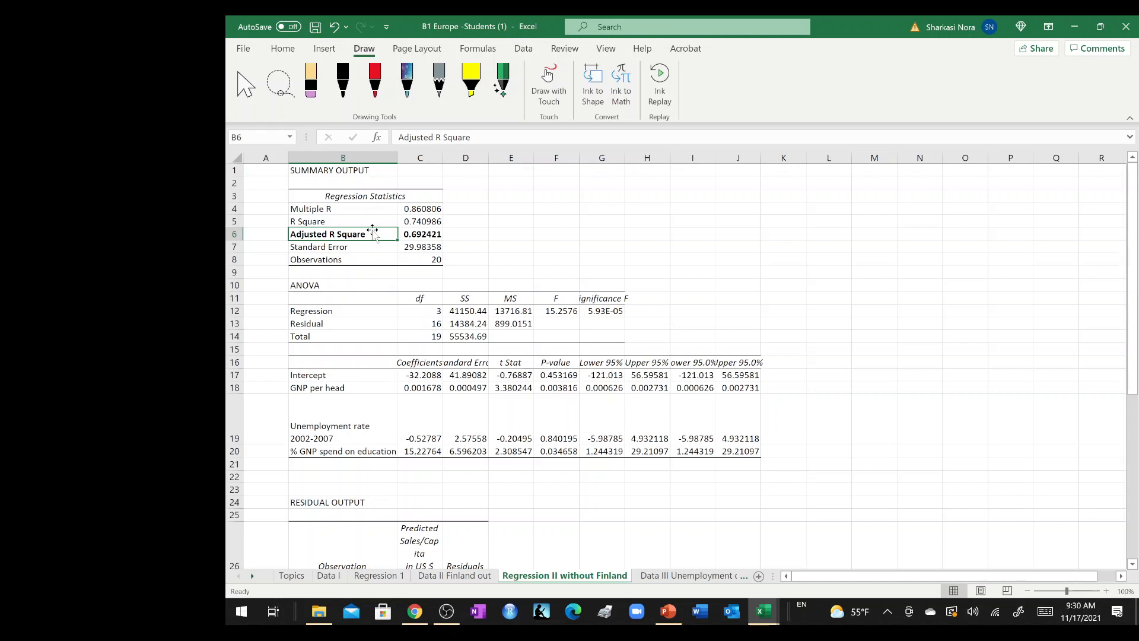
pyautogui.moveTo(610, 379)
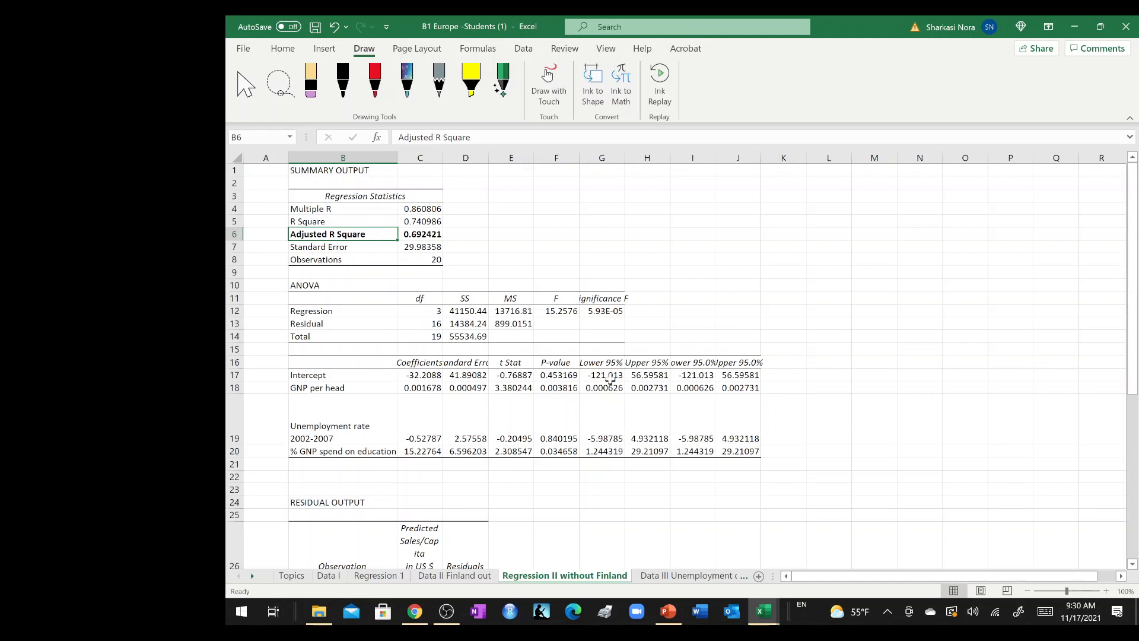
pyautogui.click(377, 576)
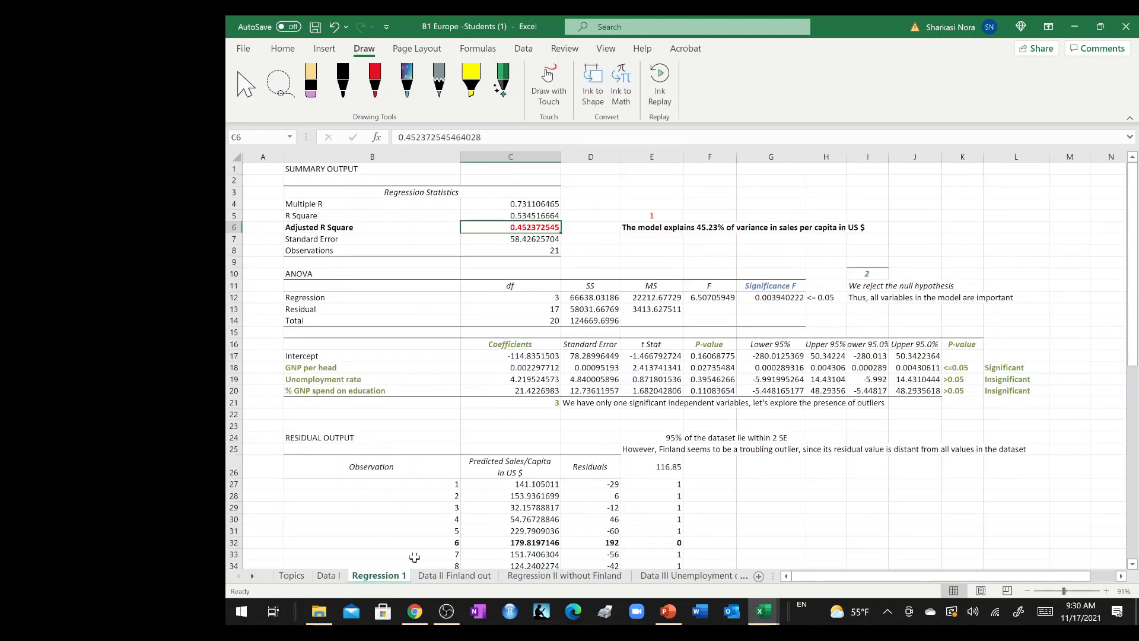
pyautogui.click(651, 436)
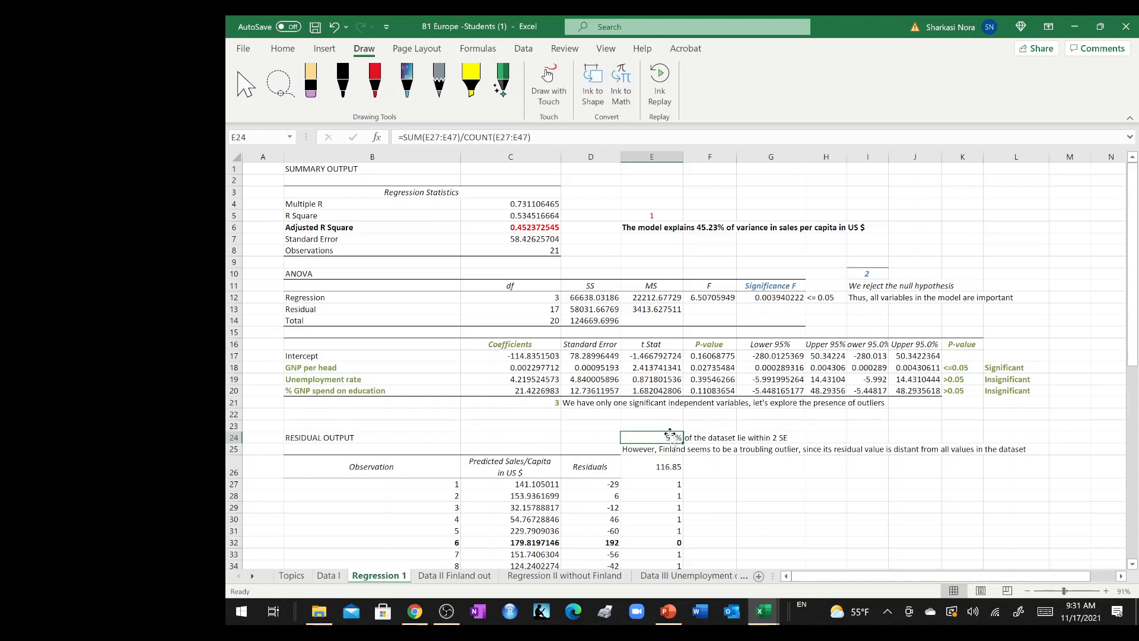
pyautogui.write('95%')
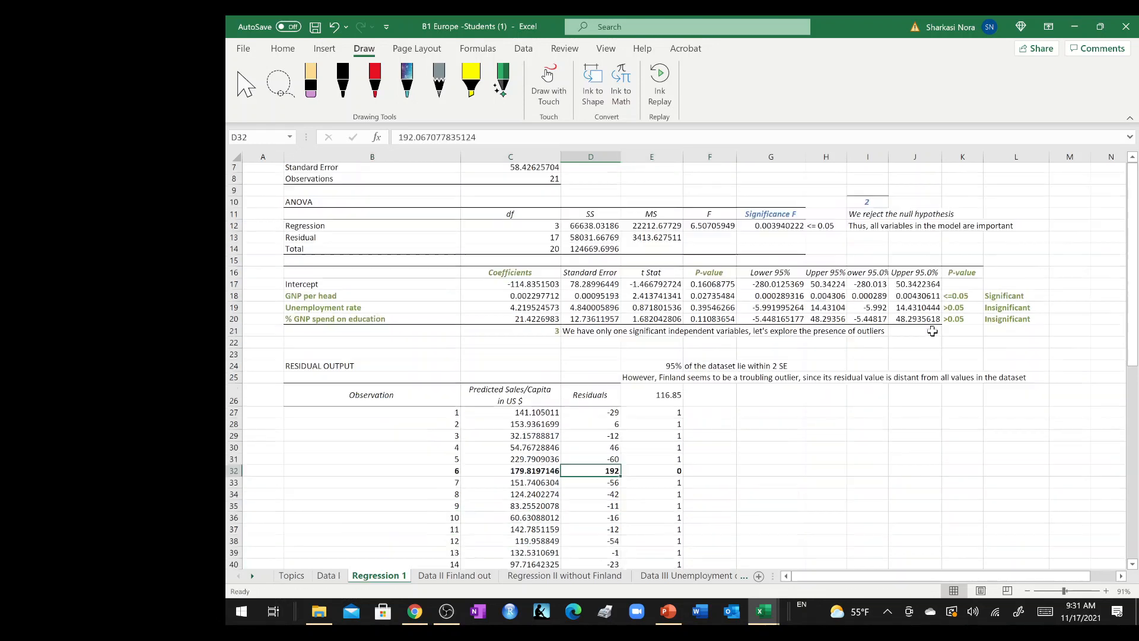
pyautogui.scroll(-3)
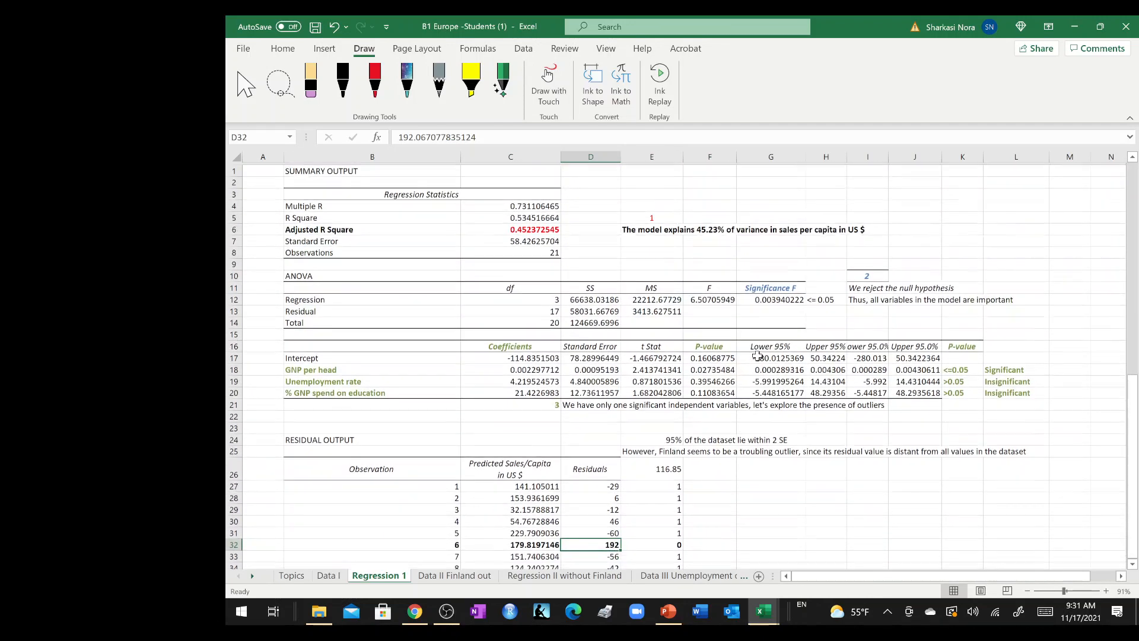
pyautogui.scroll(-3)
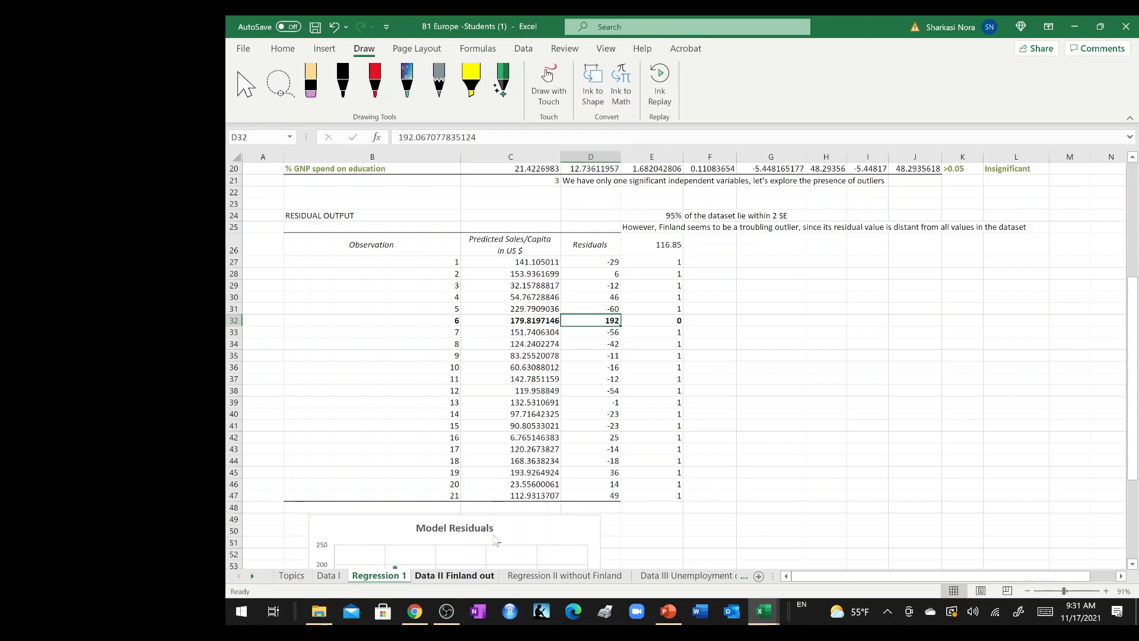
pyautogui.moveTo(668, 322)
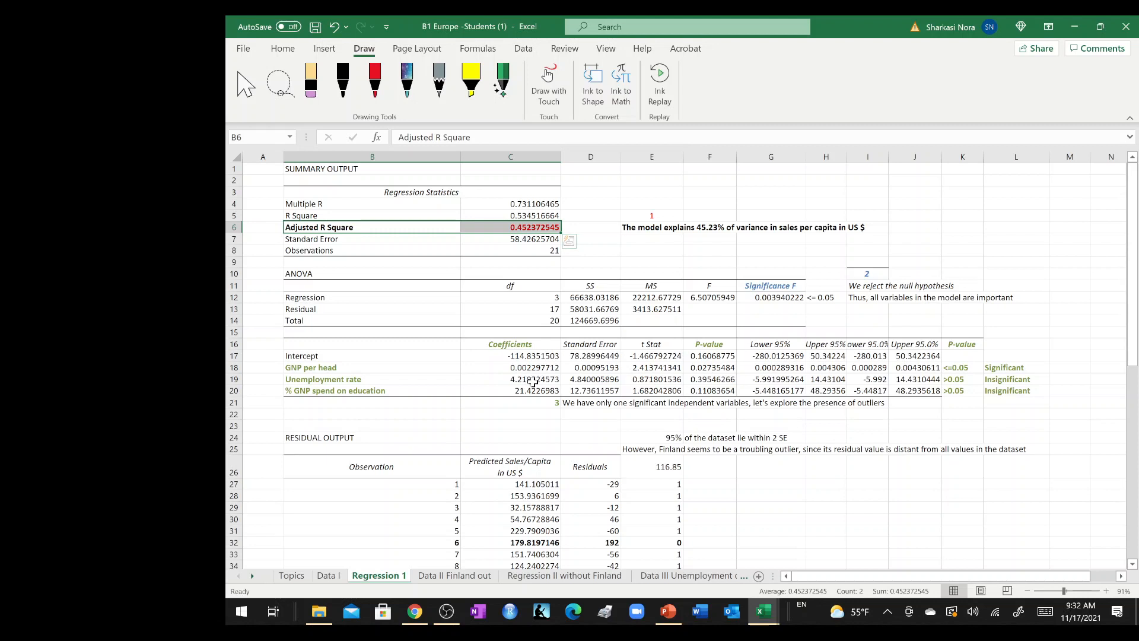
pyautogui.moveTo(528, 380)
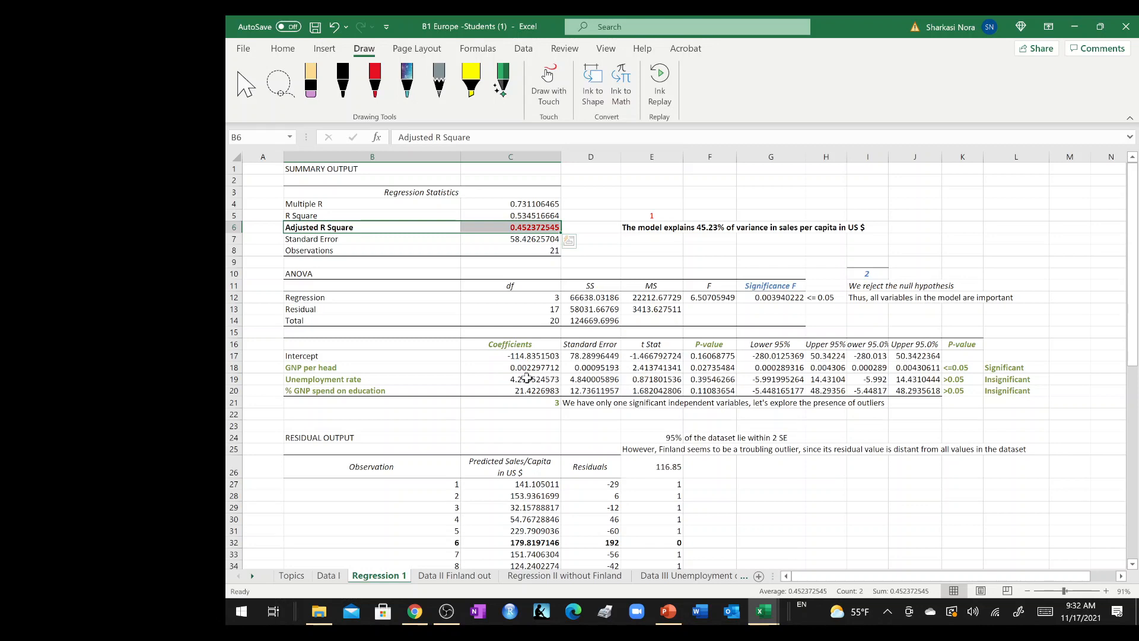
# Scroll the residuals to observation 6, then show the Data II Finland out sheet.
pyautogui.scroll(-3)
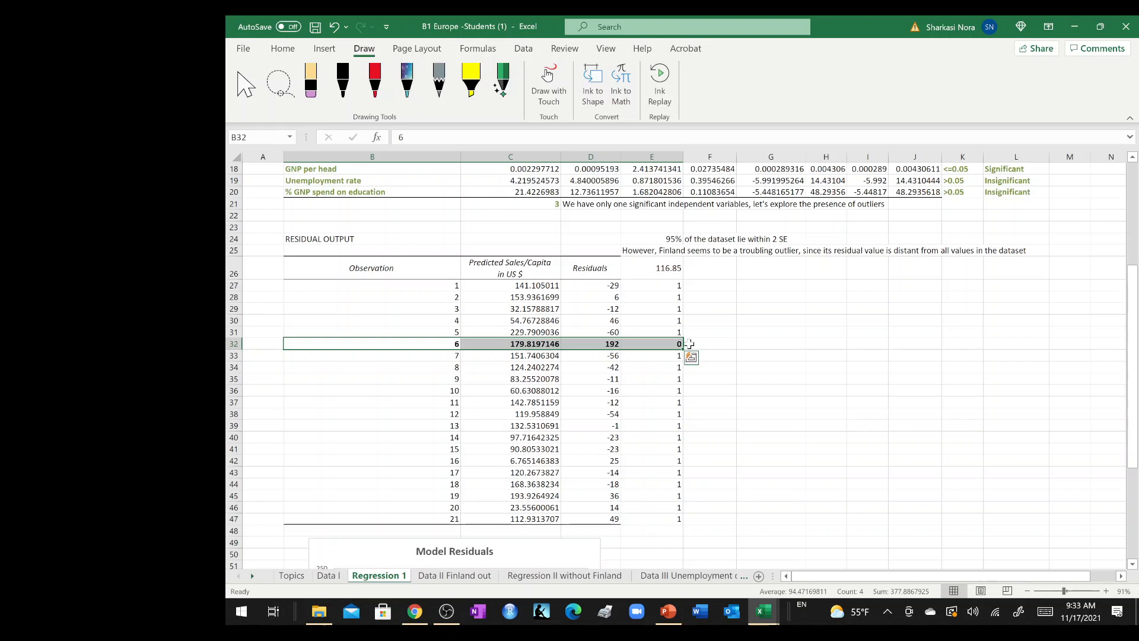
pyautogui.click(454, 574)
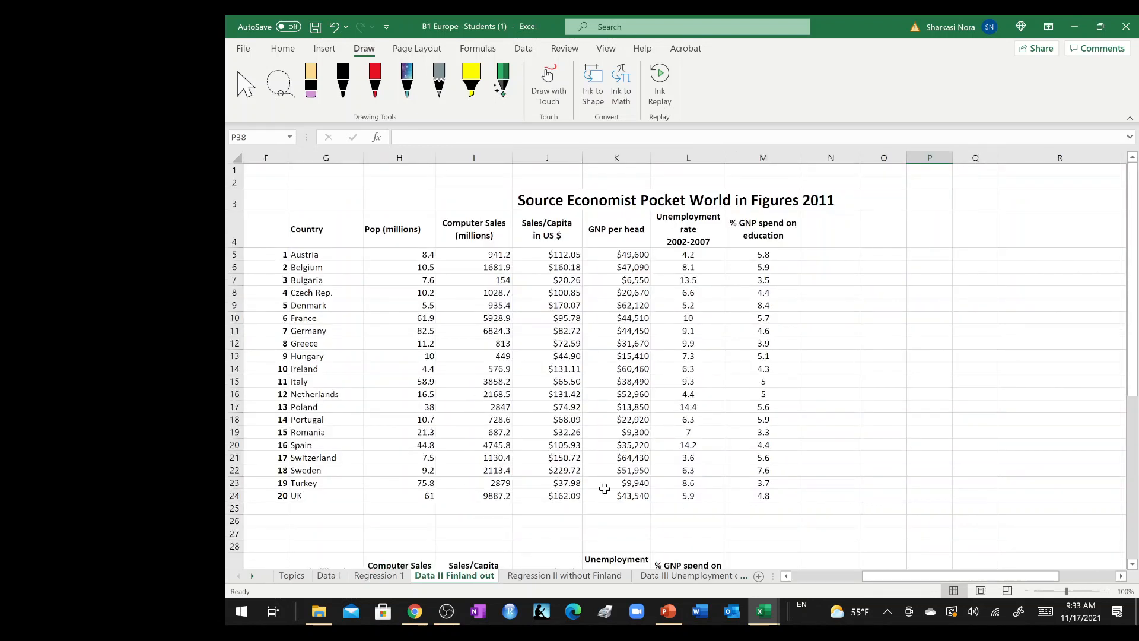
# Note in F6 beside Adjusted R Square that the model explains about 69.24% of total variance.
pyautogui.click(564, 576)
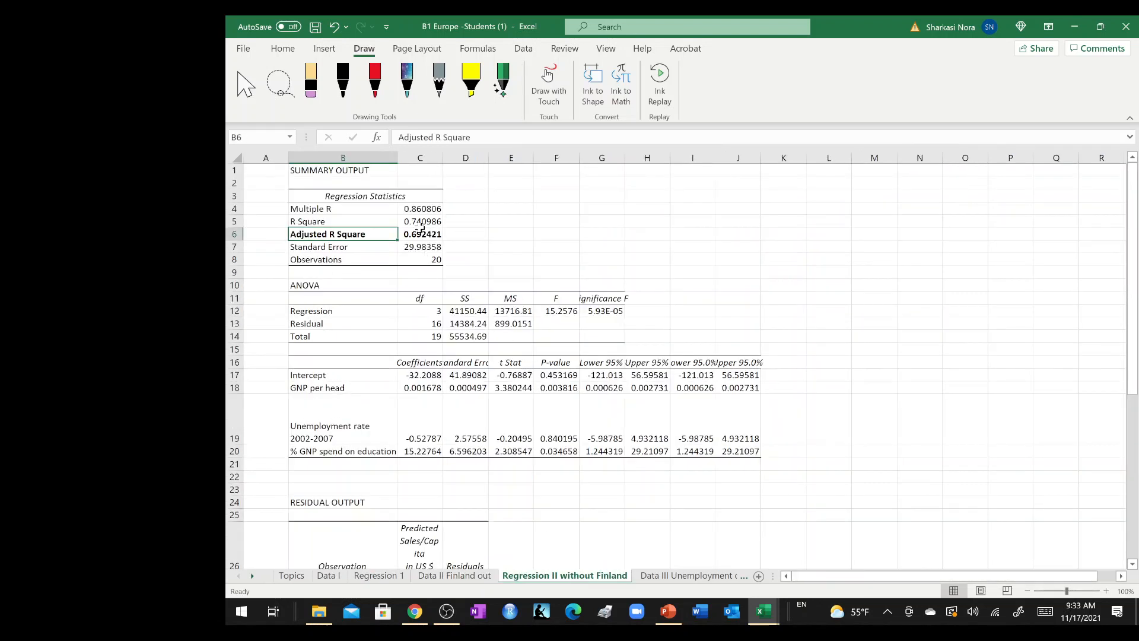
pyautogui.click(418, 234)
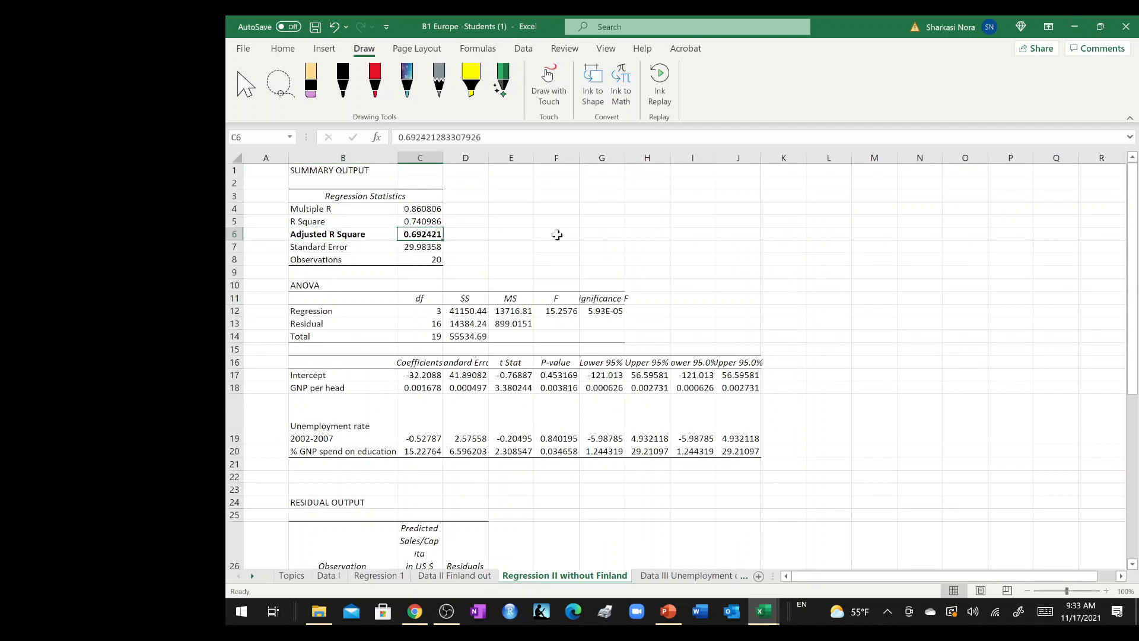
pyautogui.rightClick(555, 234)
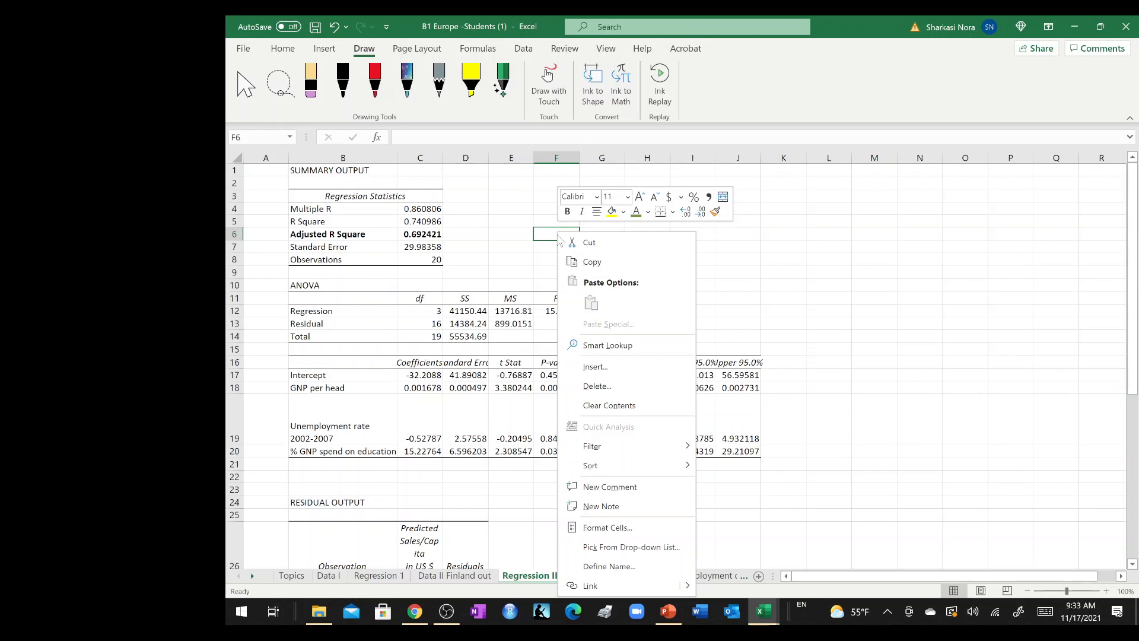
pyautogui.write('his')
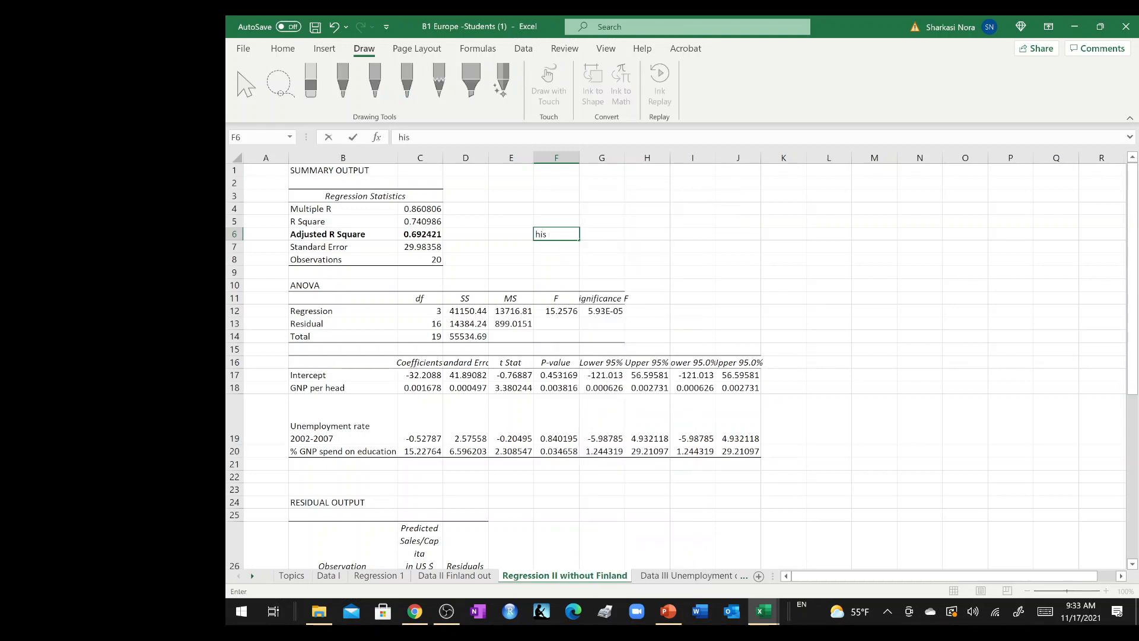
pyautogui.write('This model')
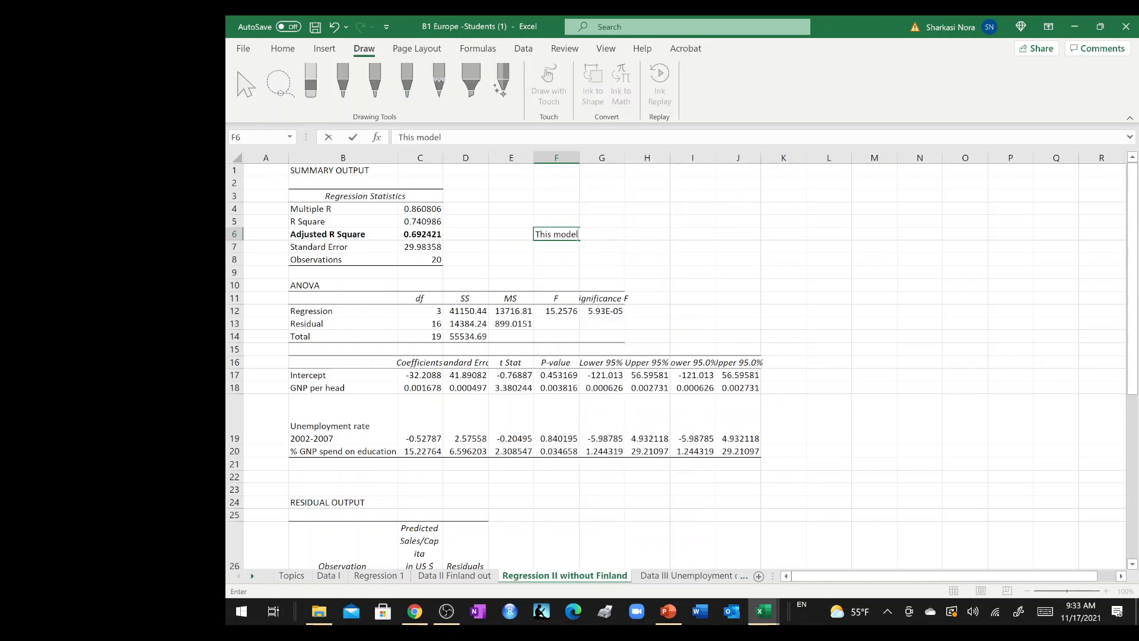
pyautogui.write('explains a')
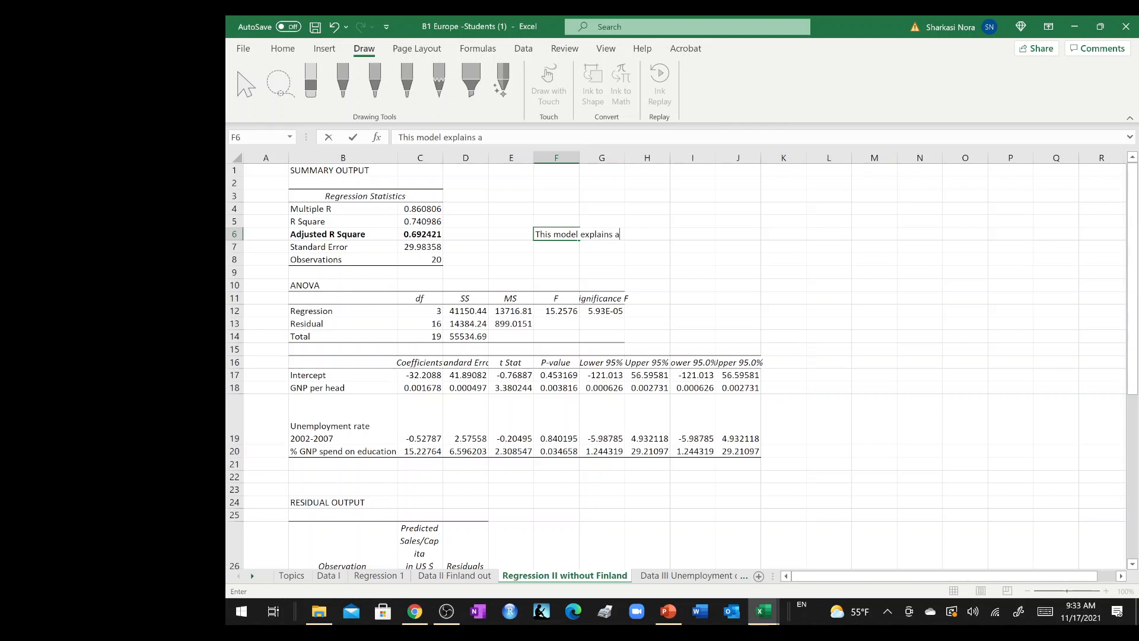
pyautogui.write('bout 69.24%')
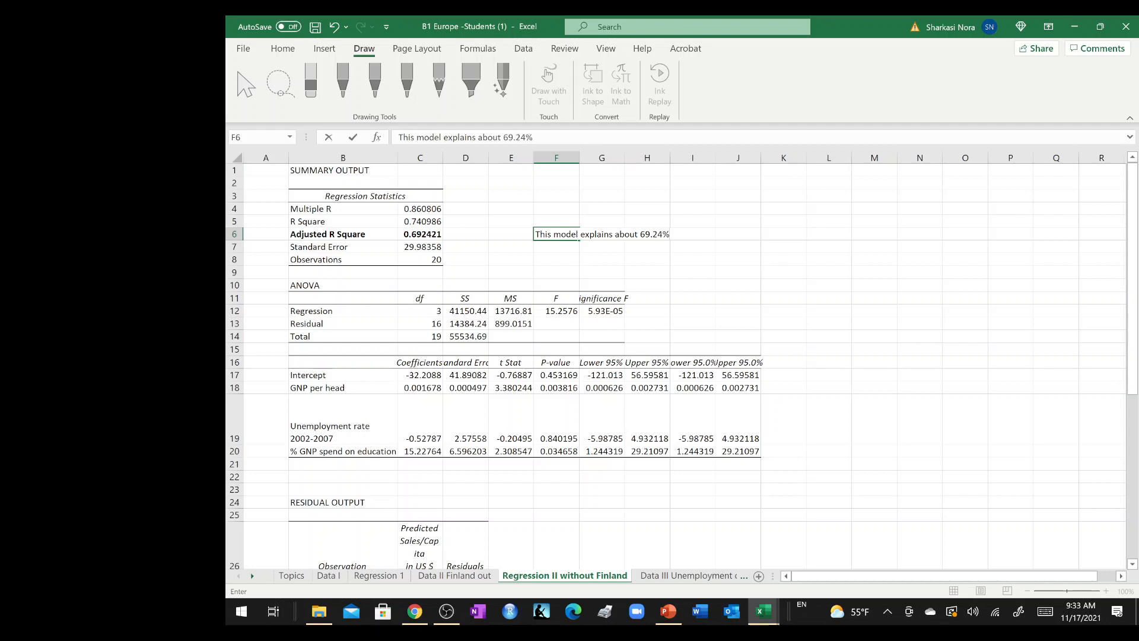
pyautogui.write('of total variance')
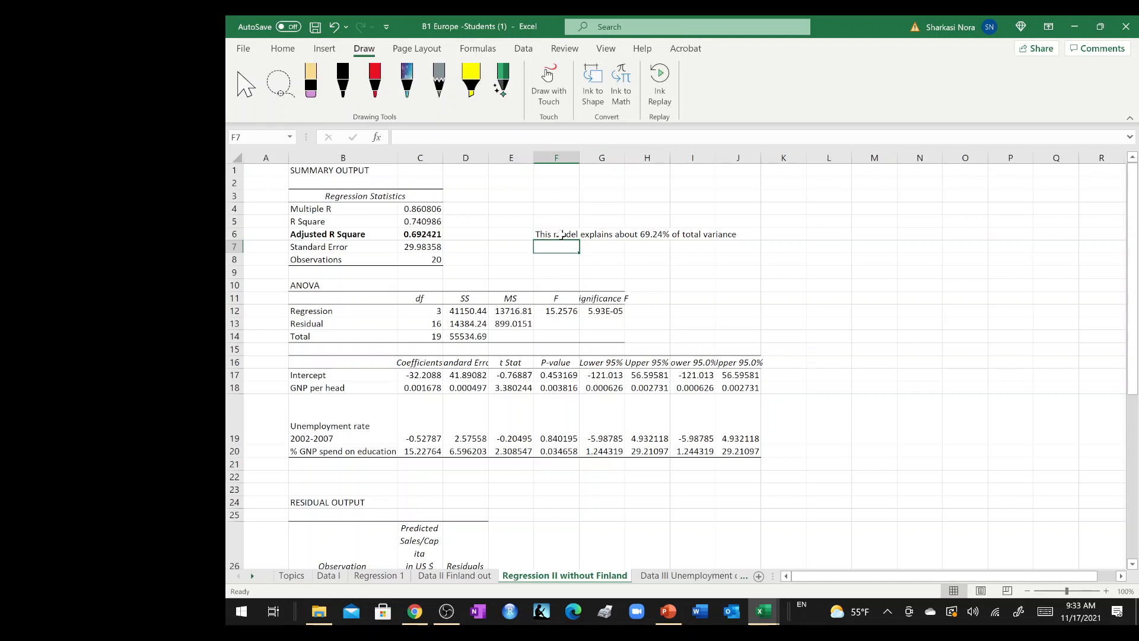
pyautogui.click(555, 234)
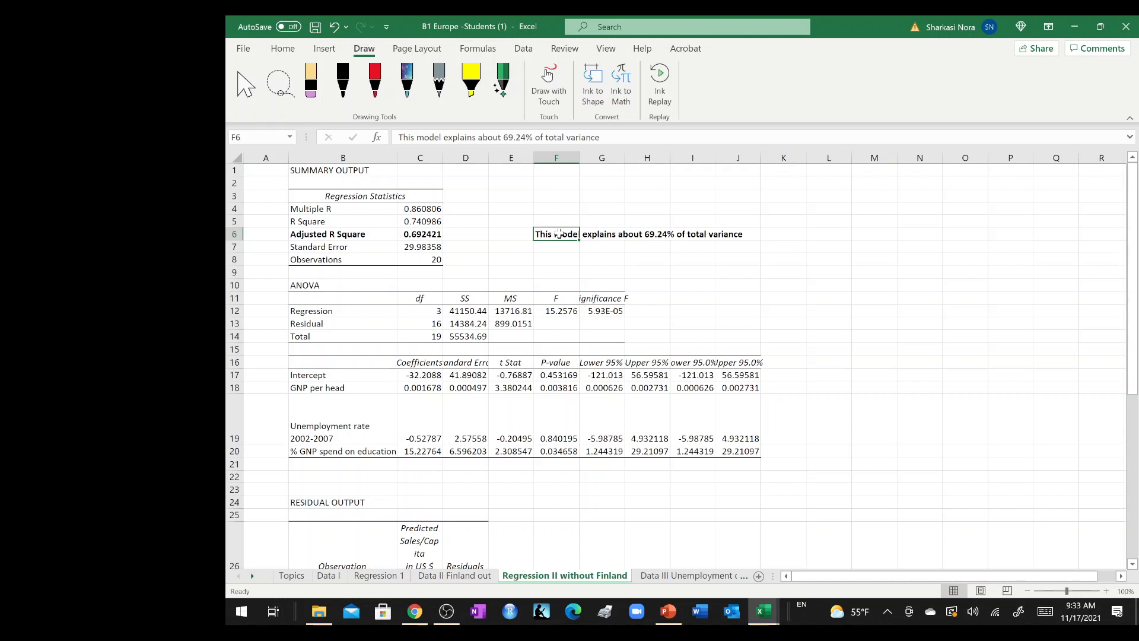
# Autofit the Significance F column so values like 5.93265E-05 show in full.
pyautogui.click(556, 209)
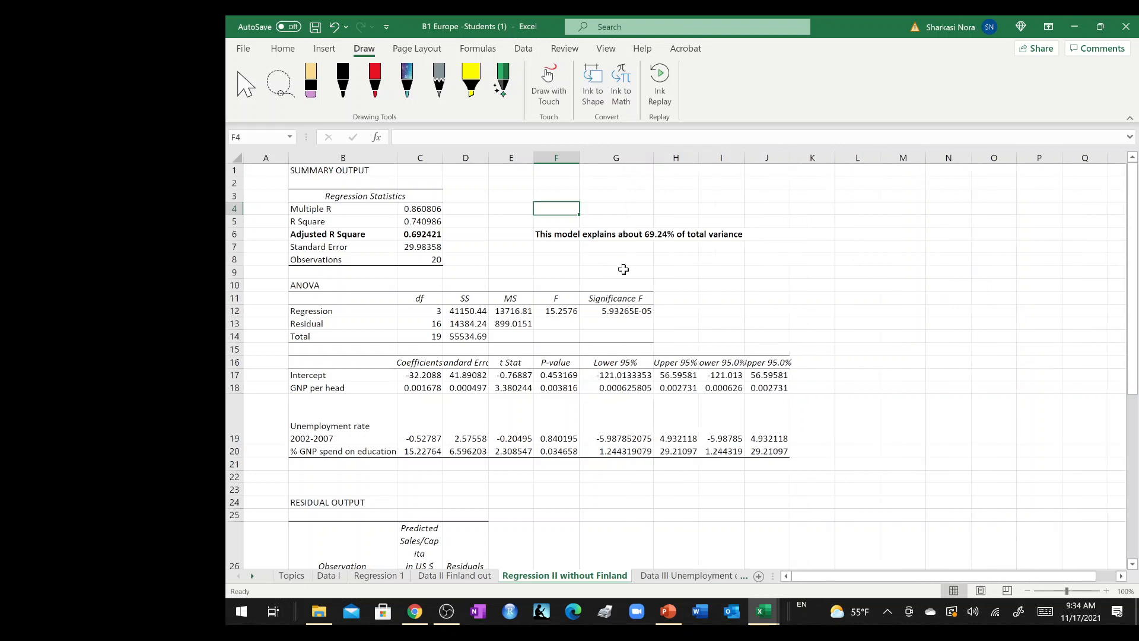
# Bold Significance F and note beside it '<= 0.05' and 'All variables in the model are important'.
pyautogui.click(616, 298)
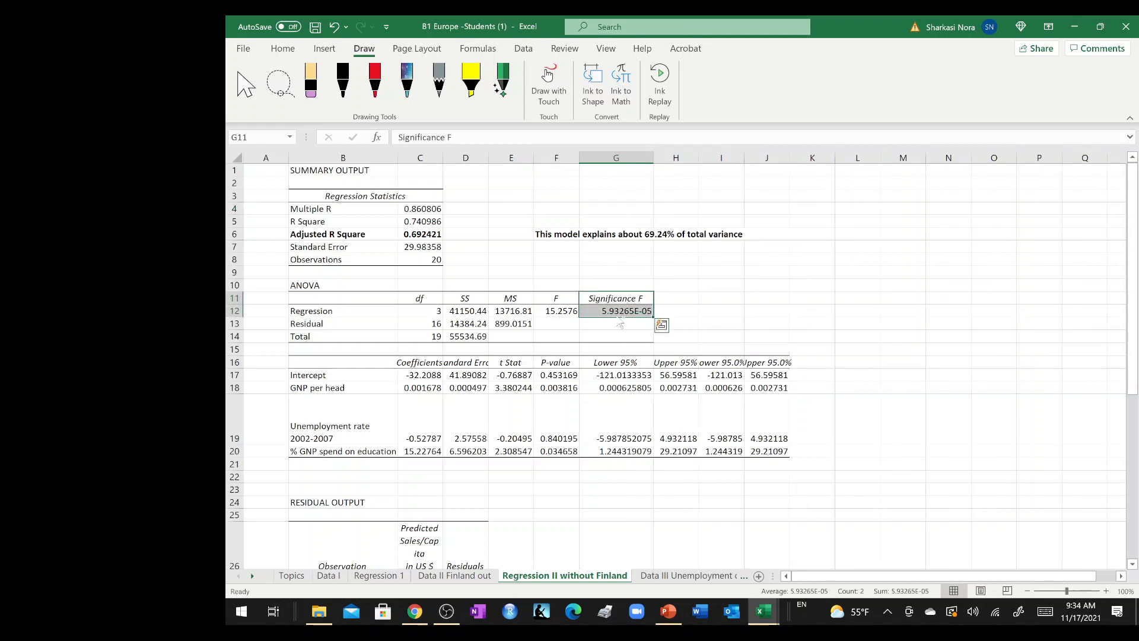
pyautogui.click(721, 309)
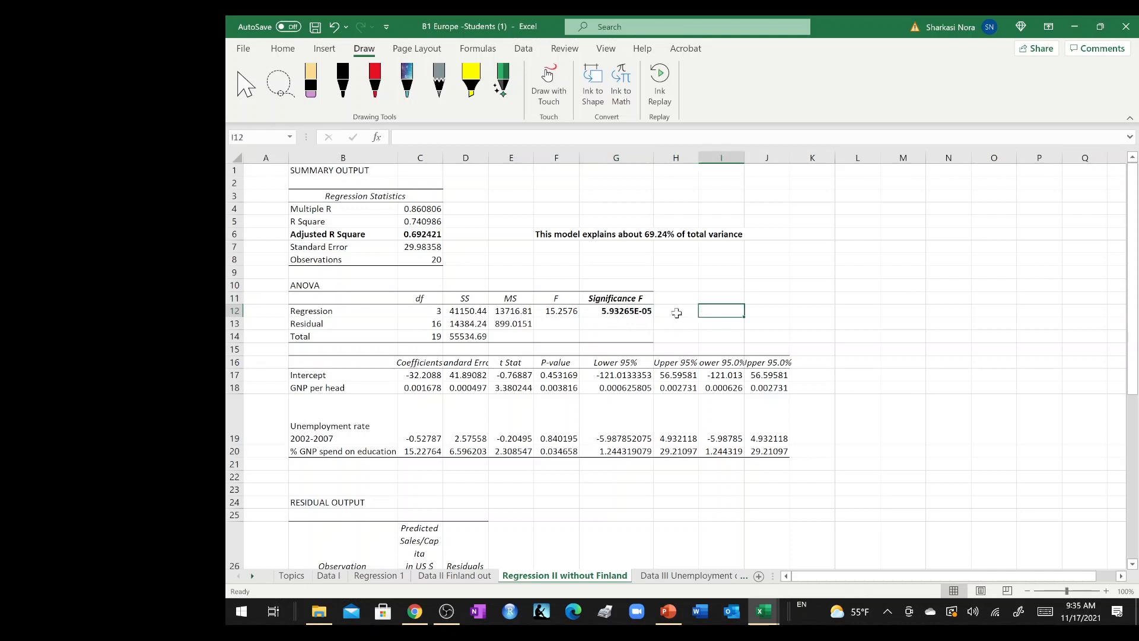
pyautogui.click(674, 311)
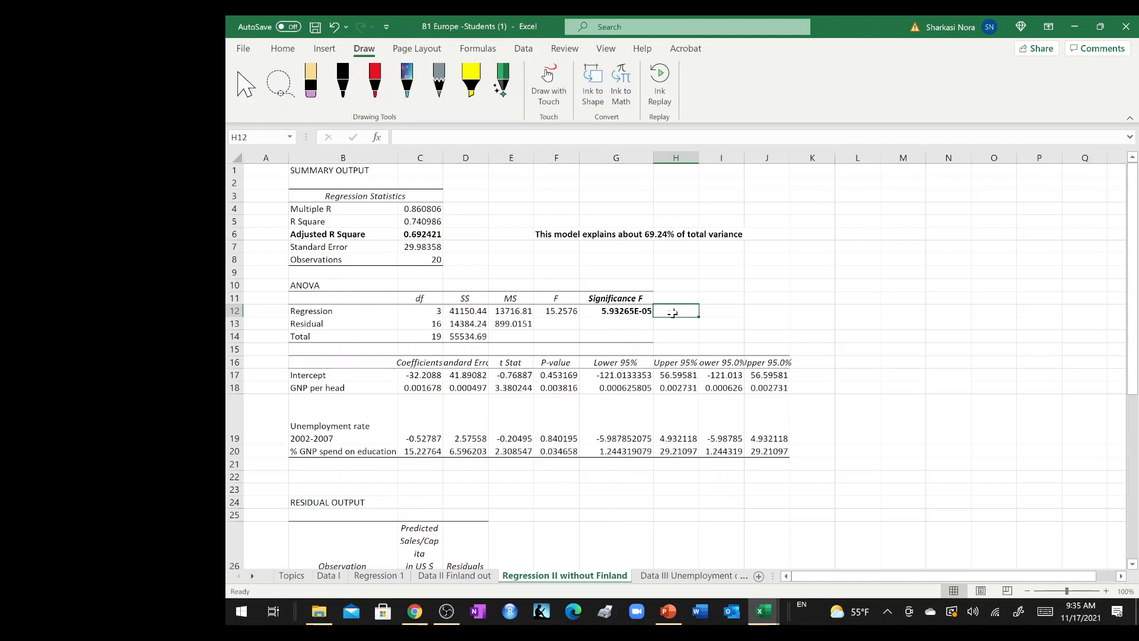
pyautogui.write('<=')
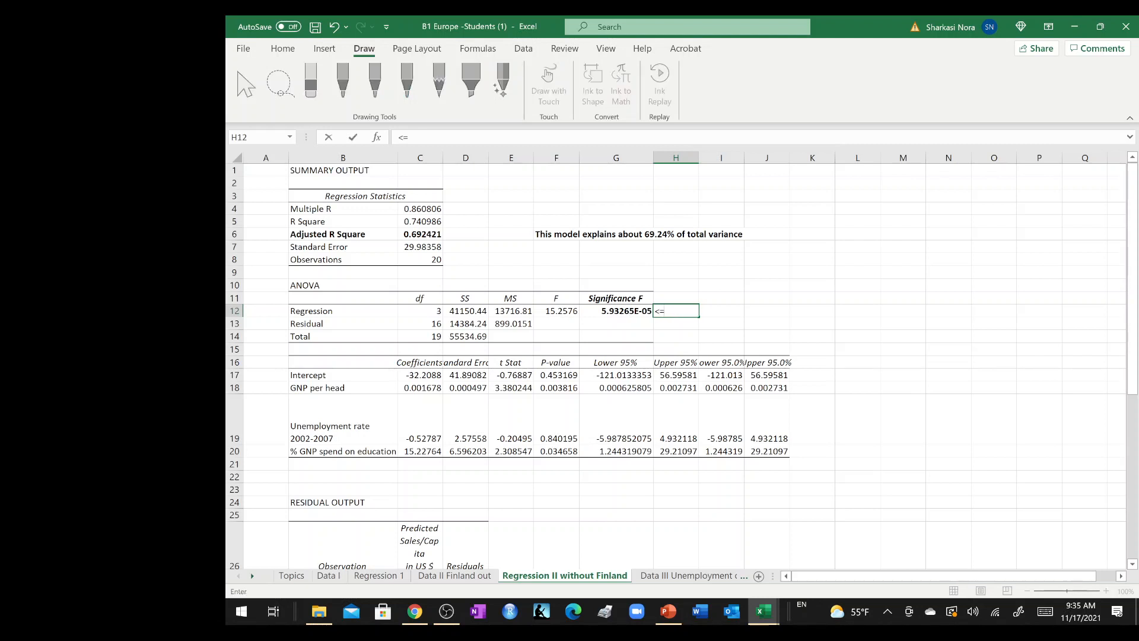
pyautogui.write('0.05')
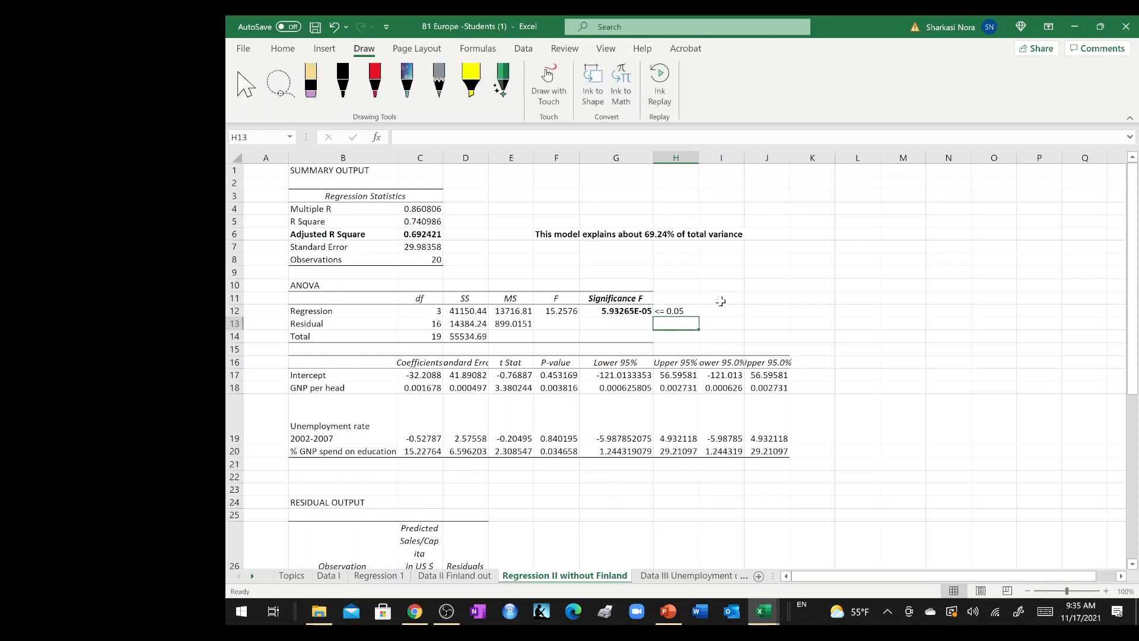
pyautogui.write('All variables in the model ar')
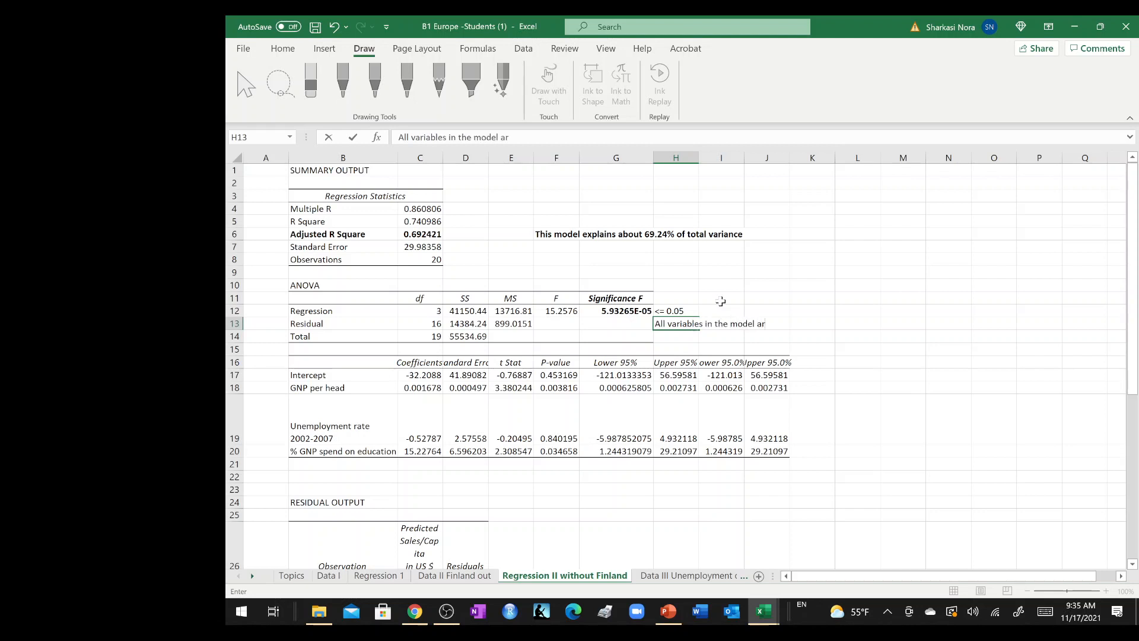
pyautogui.write('e important')
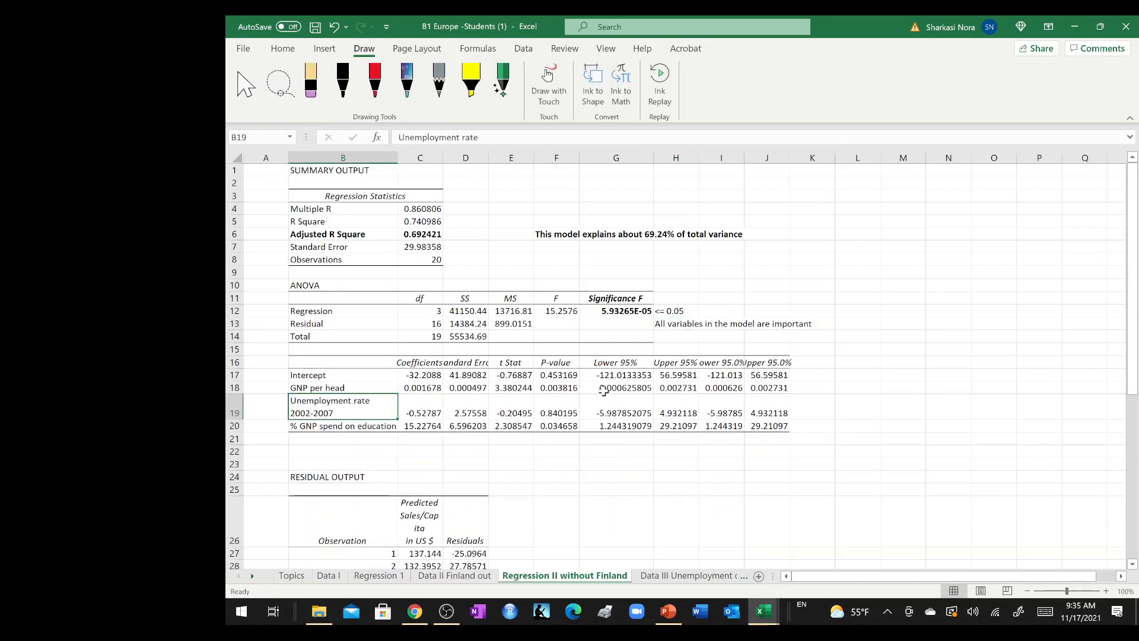
# Autofit the table columns and bold the Coefficients and P-value headers, then select beside GNP per head.
pyautogui.doubleClick(341, 413)
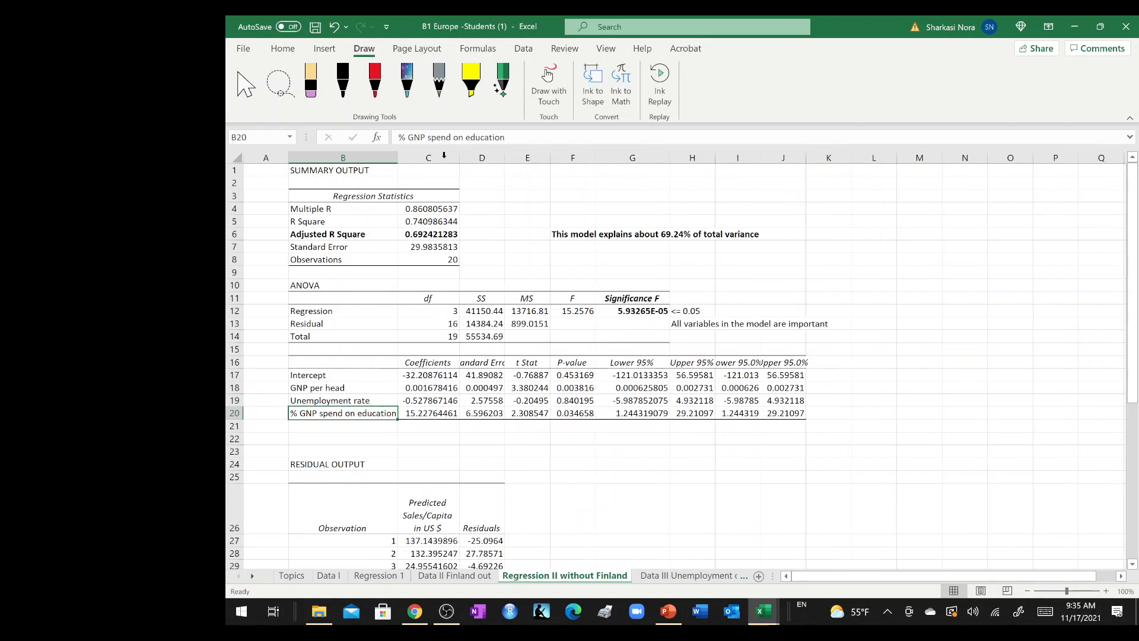
pyautogui.click(428, 361)
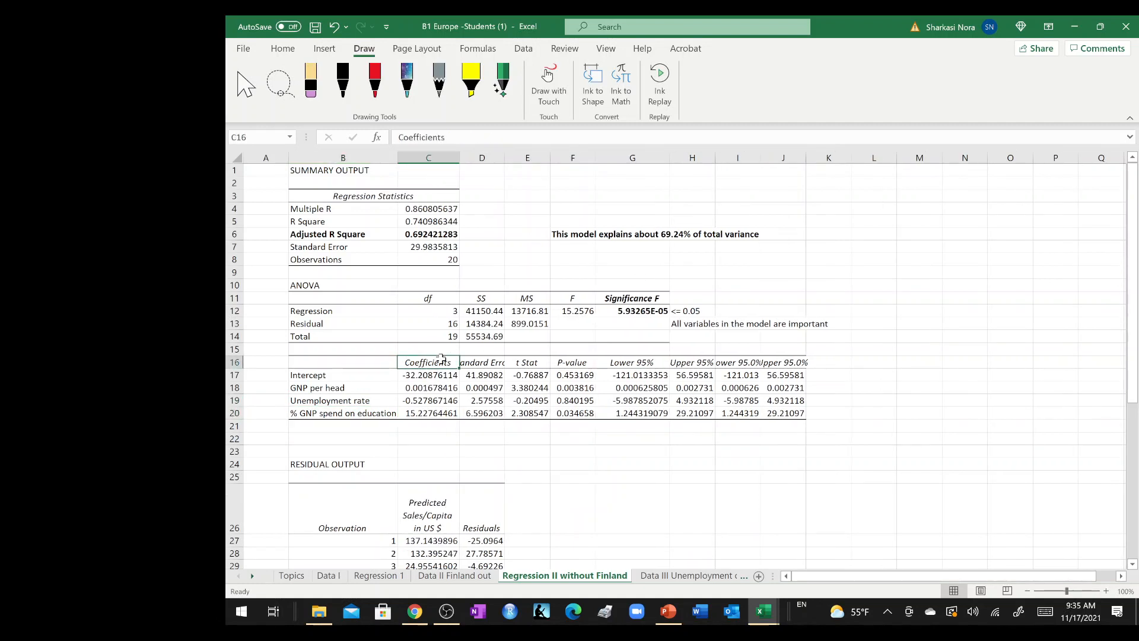
pyautogui.click(572, 362)
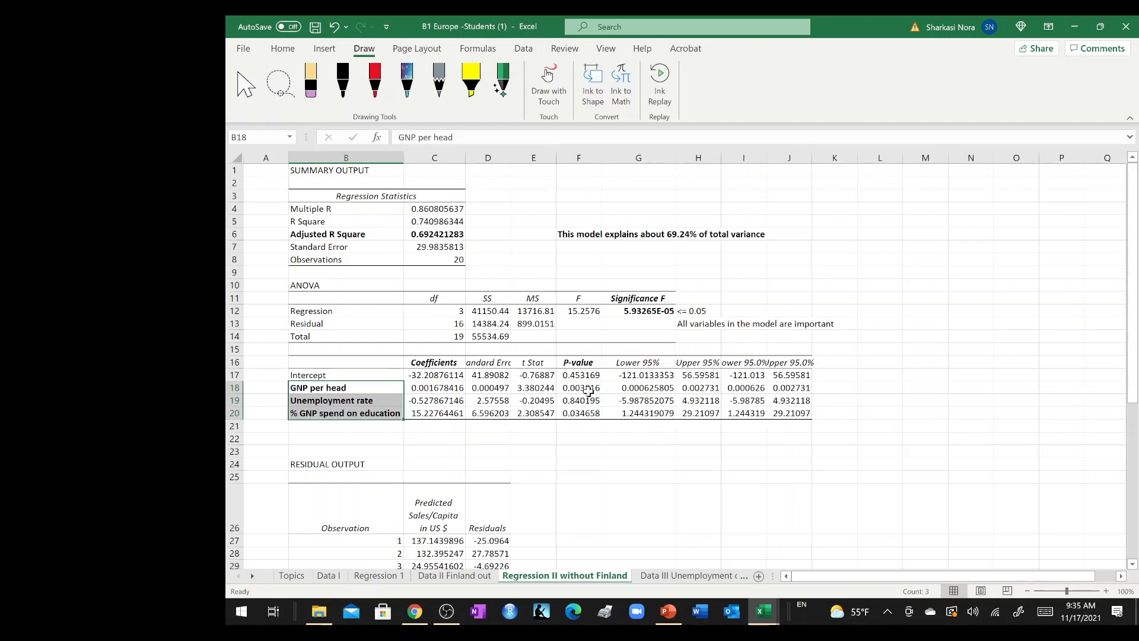
pyautogui.click(578, 387)
pyautogui.write('<= 0.05')
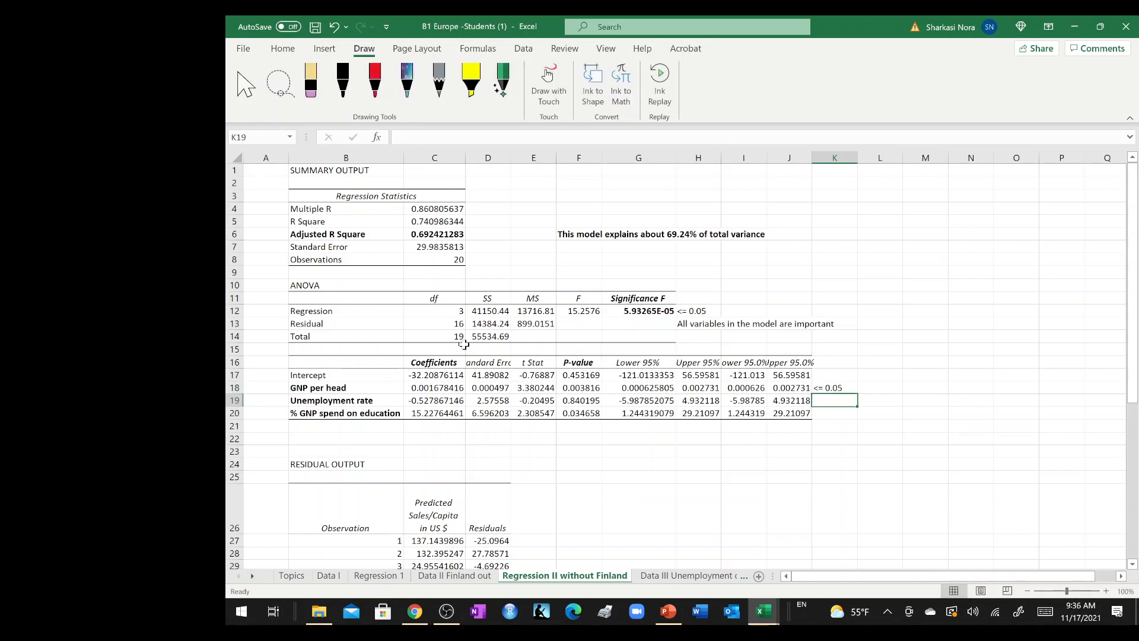
# Round C17:F20 coefficients, standard errors, t stats and p-values to four decimals.
pyautogui.moveTo(434, 375); pyautogui.dragTo(434, 400)
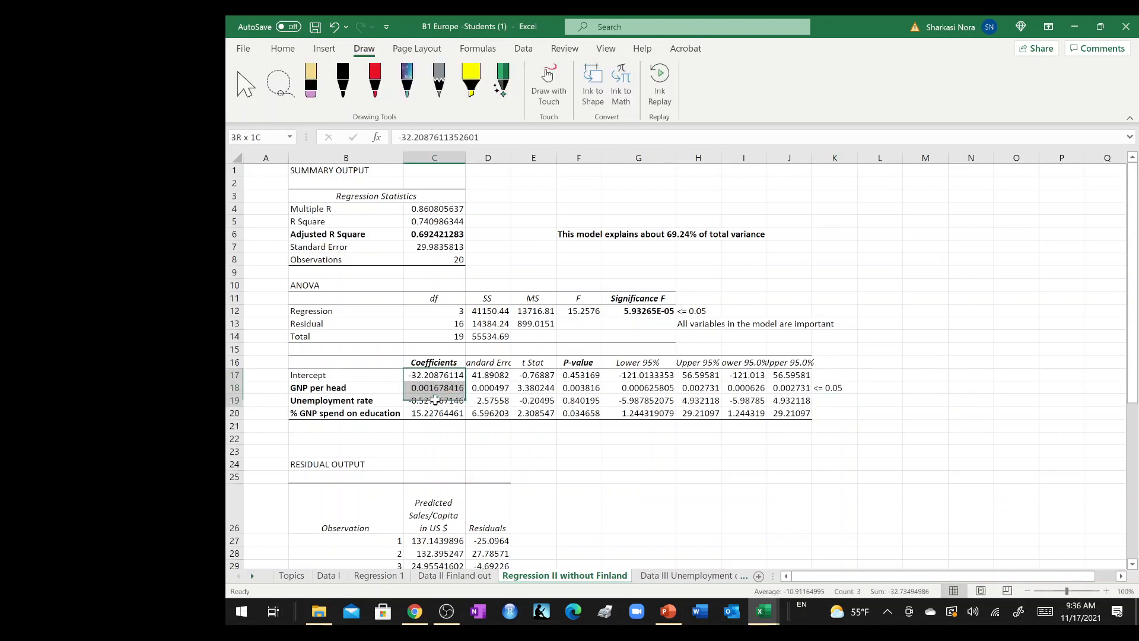
pyautogui.moveTo(434, 374); pyautogui.dragTo(579, 413)
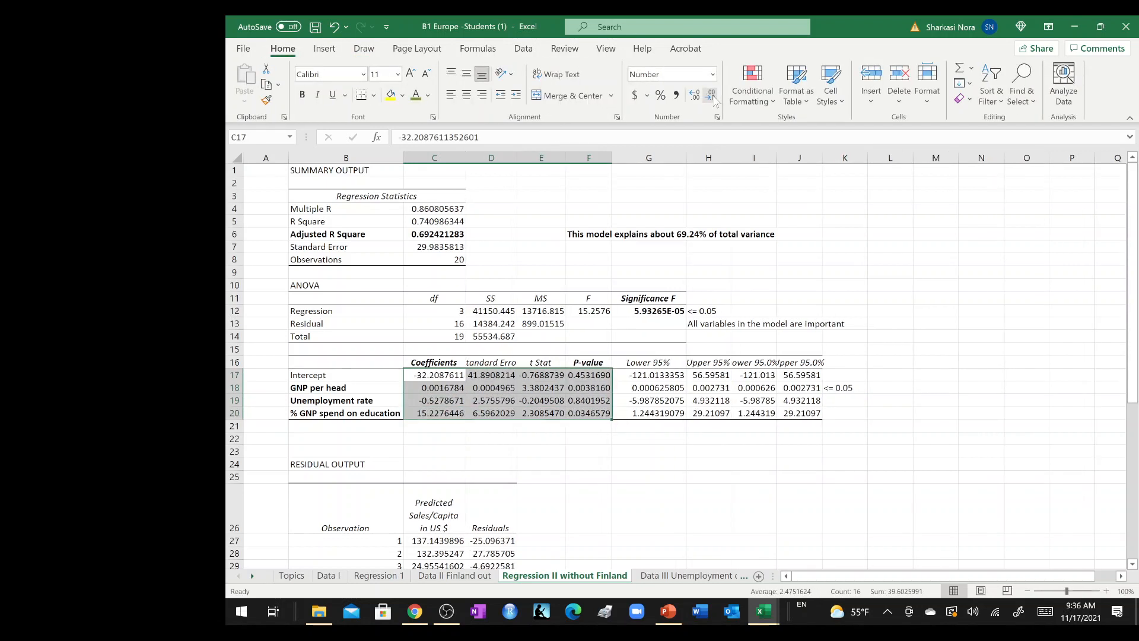
pyautogui.click(711, 95)
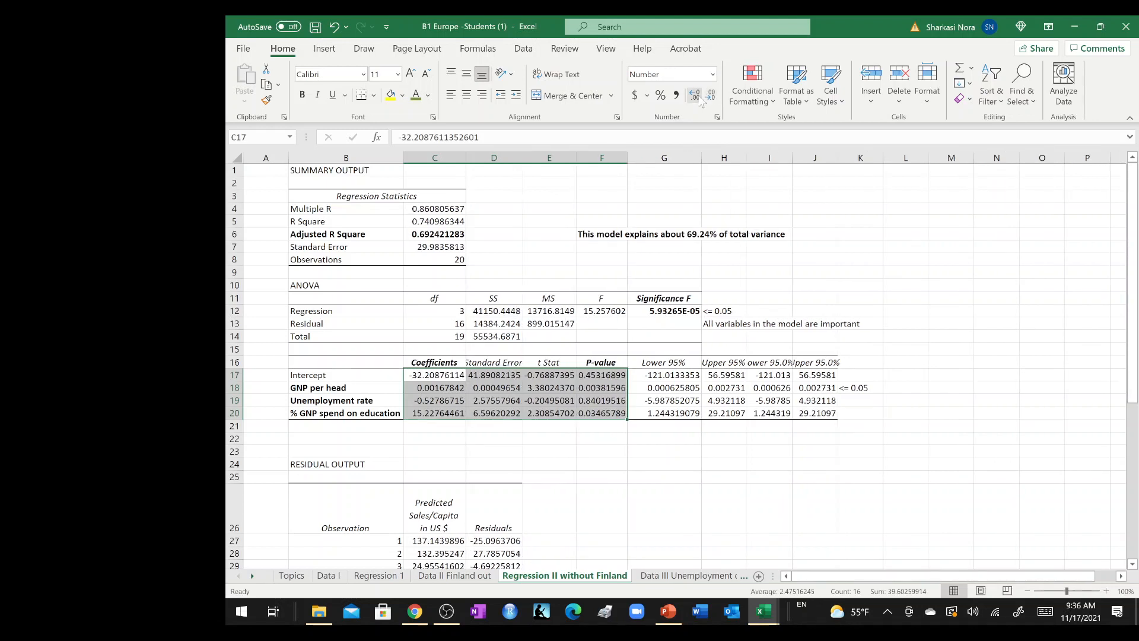
pyautogui.click(711, 95)
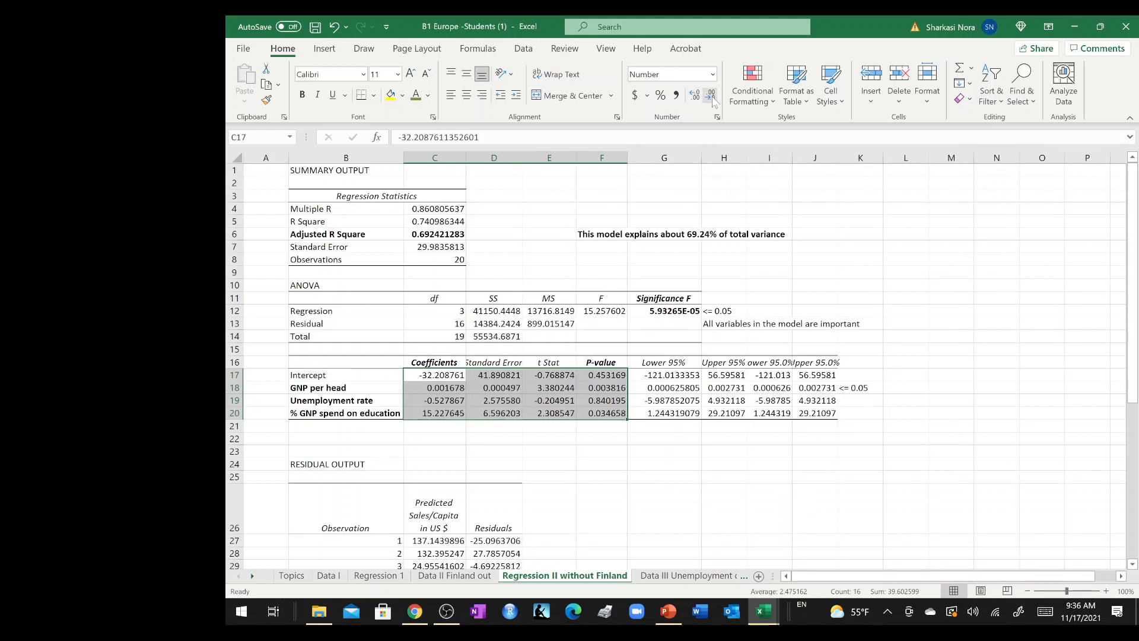
pyautogui.click(711, 94)
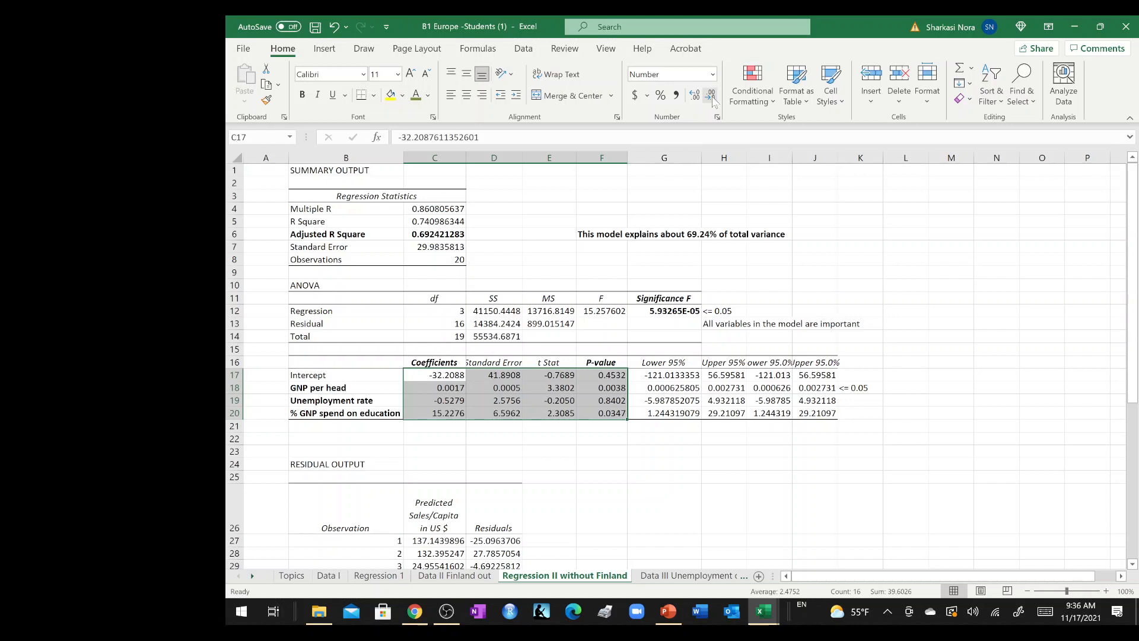
pyautogui.click(548, 438)
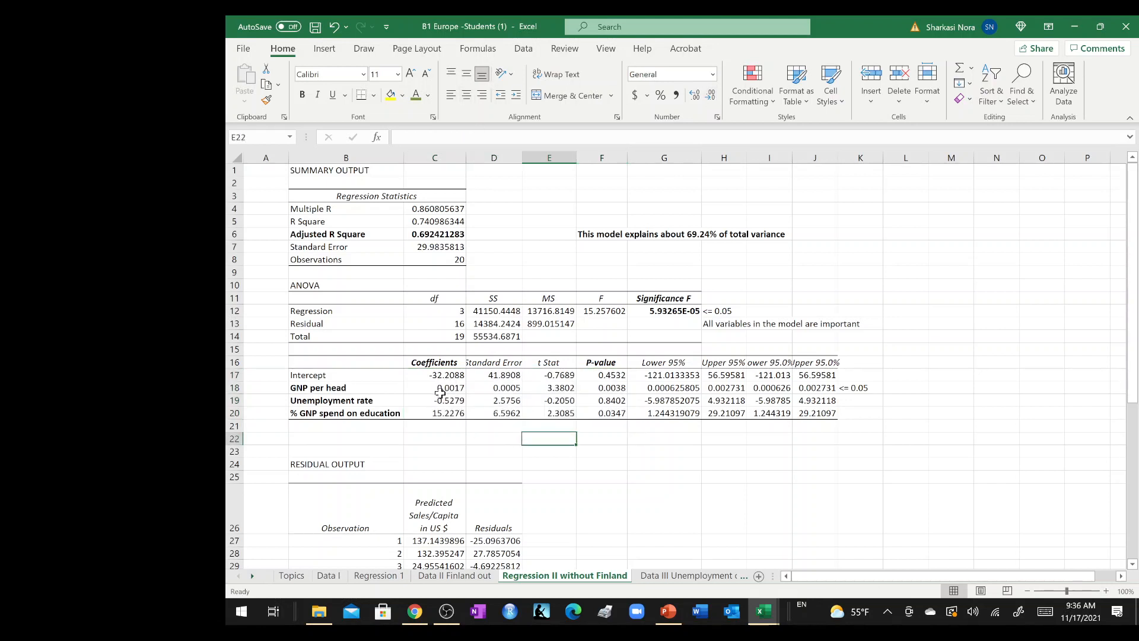
# Bold the three predictor coefficients in C18:C20.
pyautogui.click(434, 386)
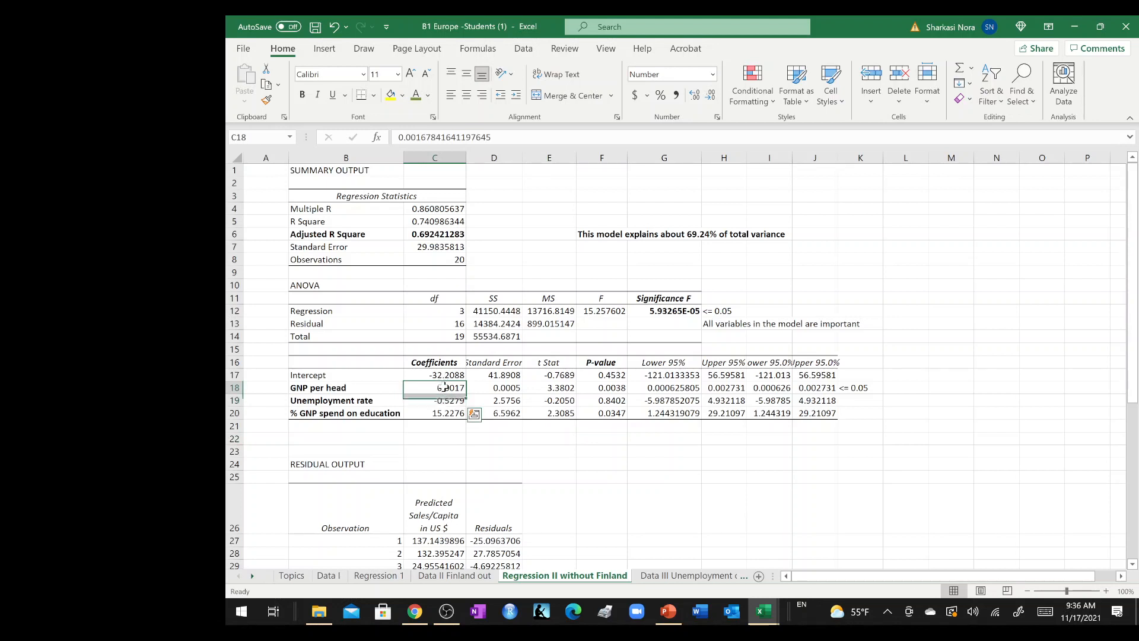
pyautogui.moveTo(435, 386); pyautogui.dragTo(434, 413)
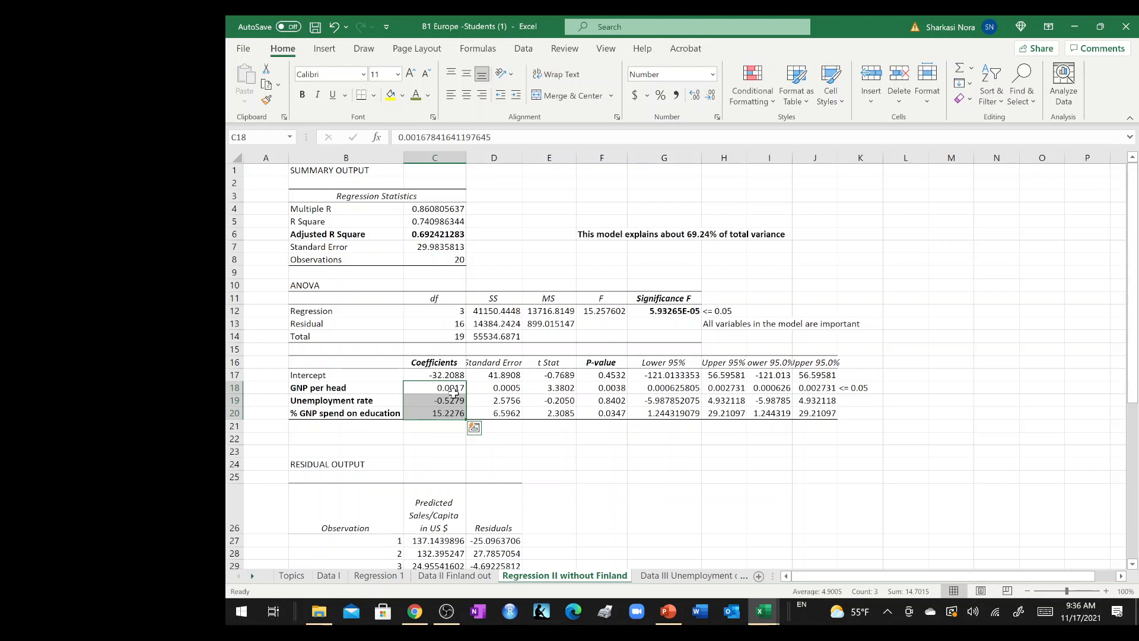
pyautogui.click(301, 95)
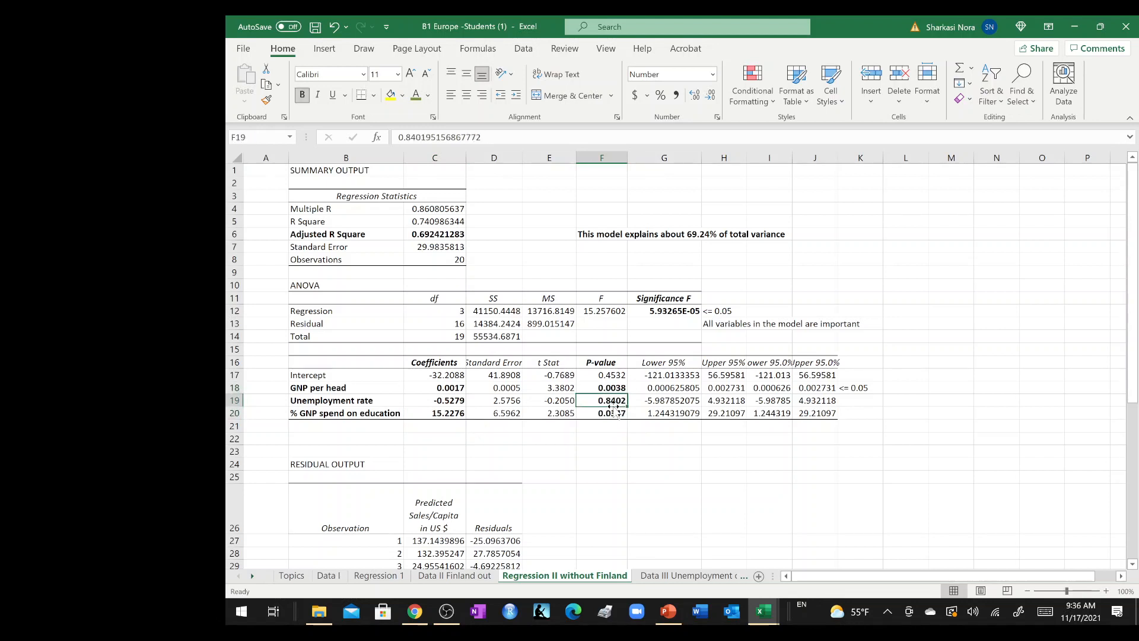
# Note '>0.05' beside the Unemployment rate row and '<=0.05' beside education spending.
pyautogui.click(434, 400)
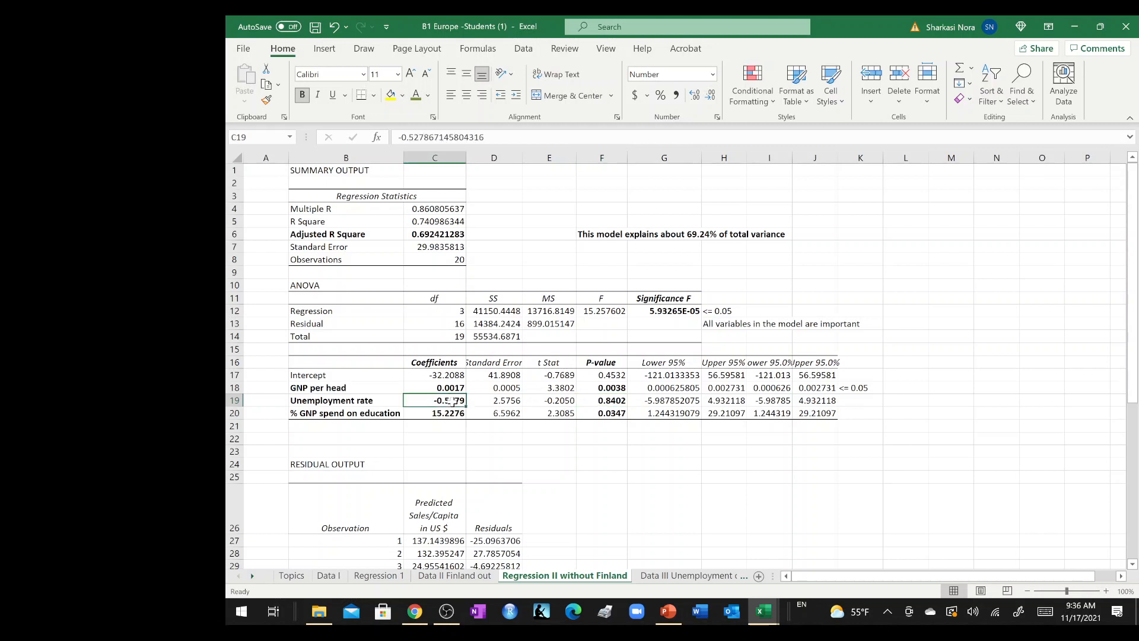
pyautogui.click(435, 413)
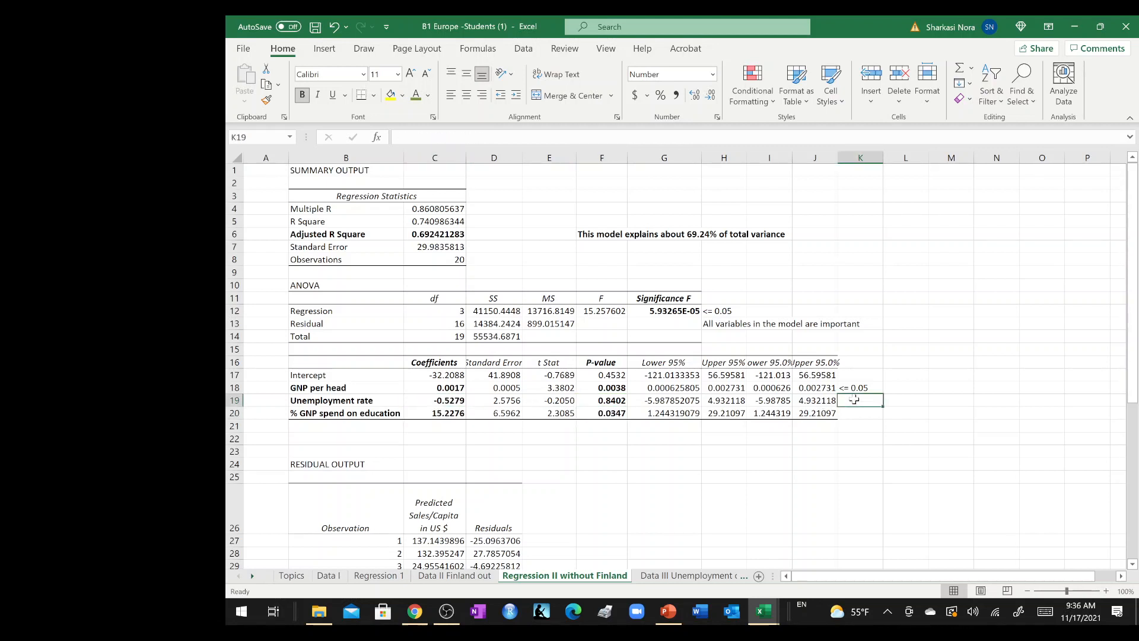
pyautogui.write('>0.05')
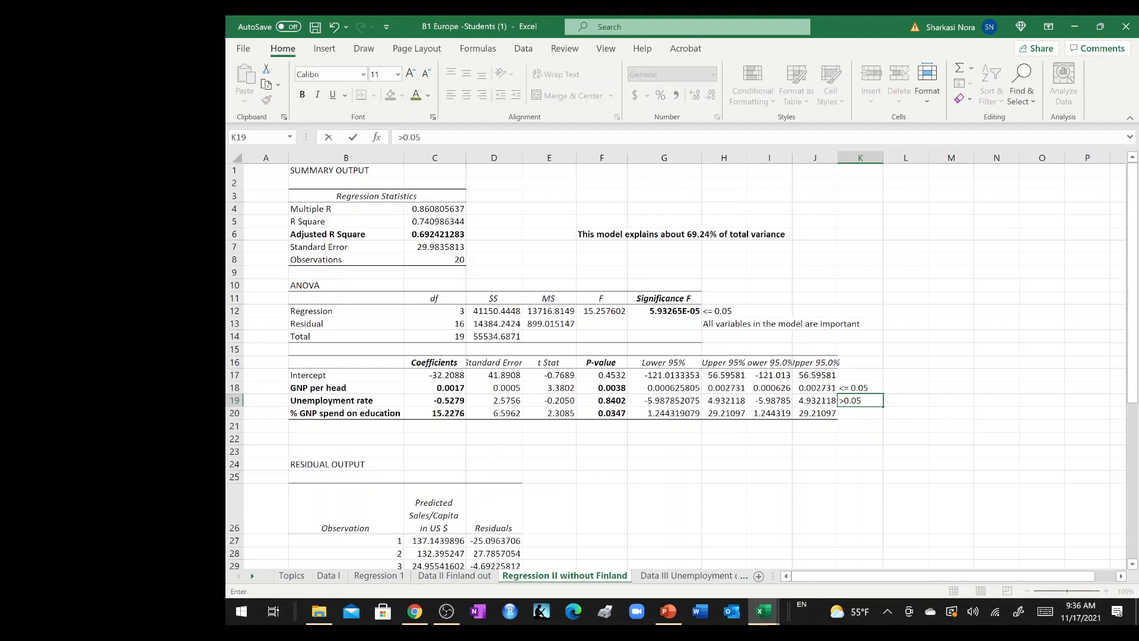
pyautogui.write('<- 0')
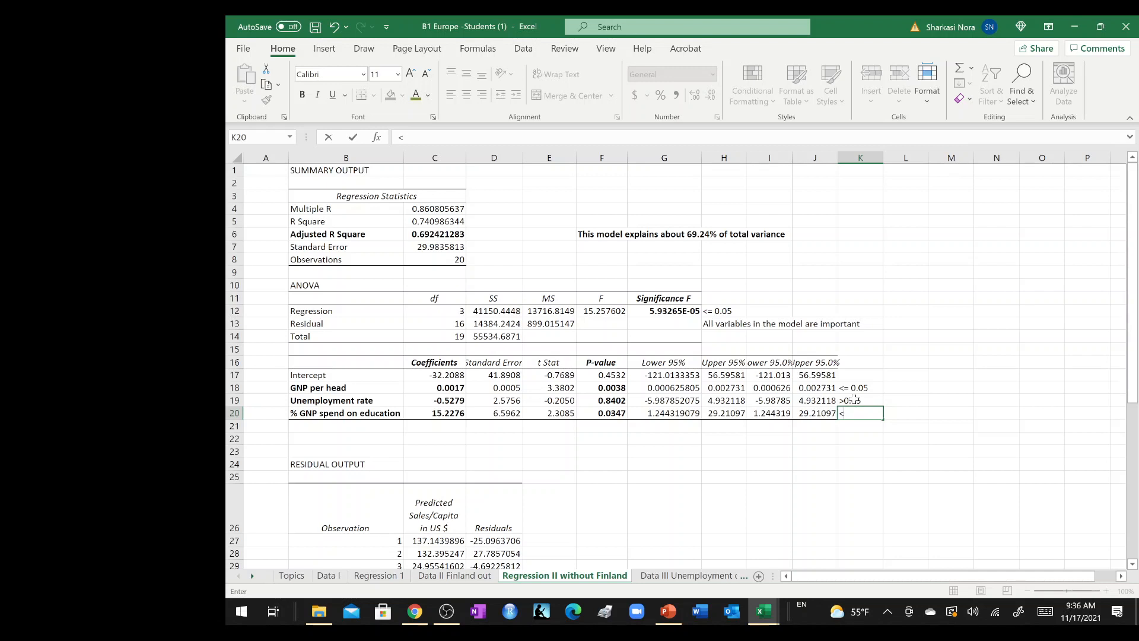
pyautogui.write('=0.05')
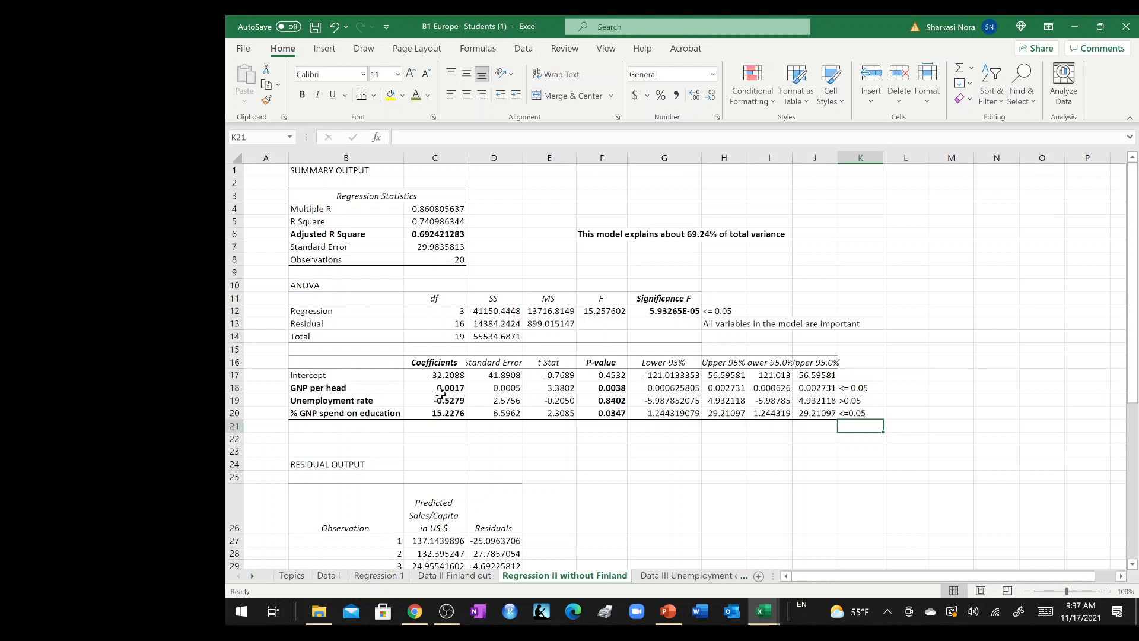
# Inspect the GNP per head and Unemployment rate coefficients in C18–C20 for their Bold formatting.
pyautogui.click(434, 387)
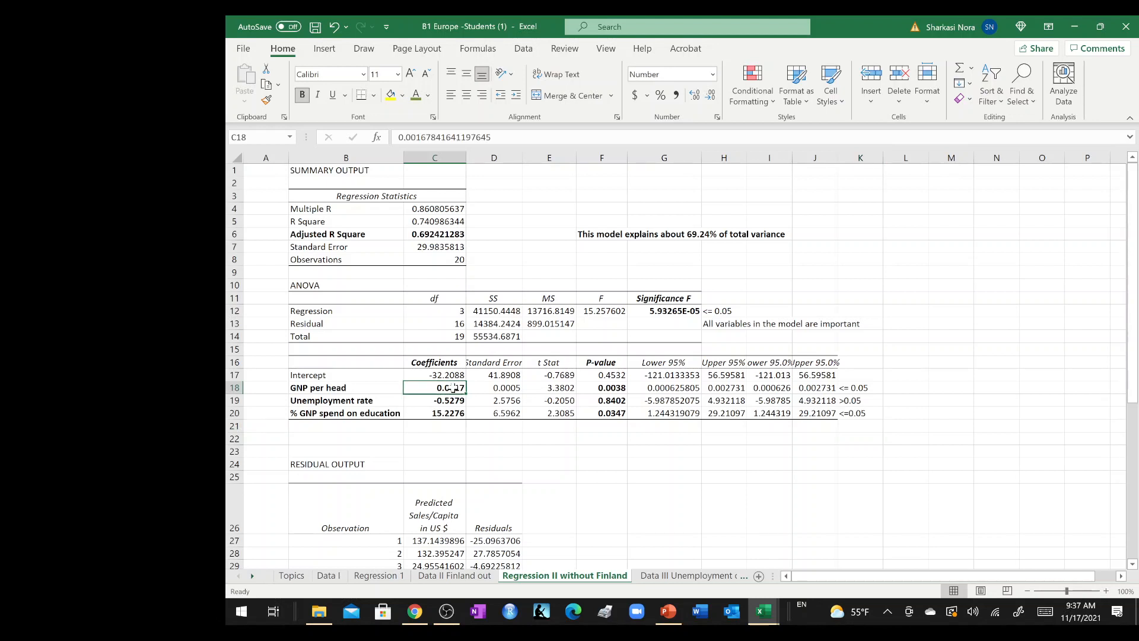
pyautogui.click(434, 400)
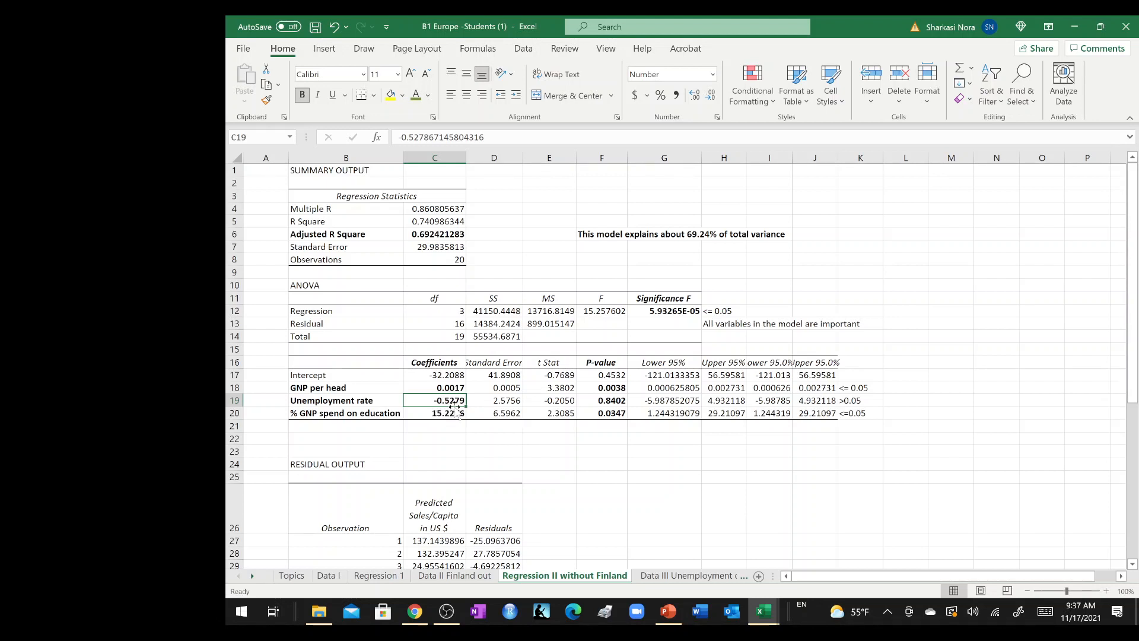
pyautogui.click(434, 413)
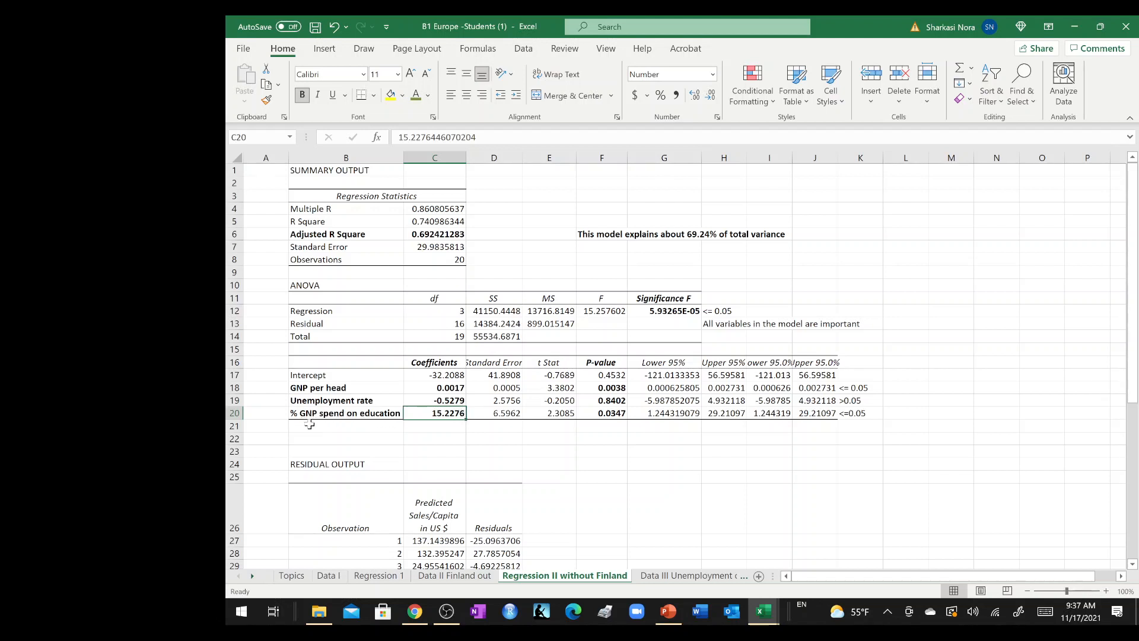
pyautogui.moveTo(435, 425)
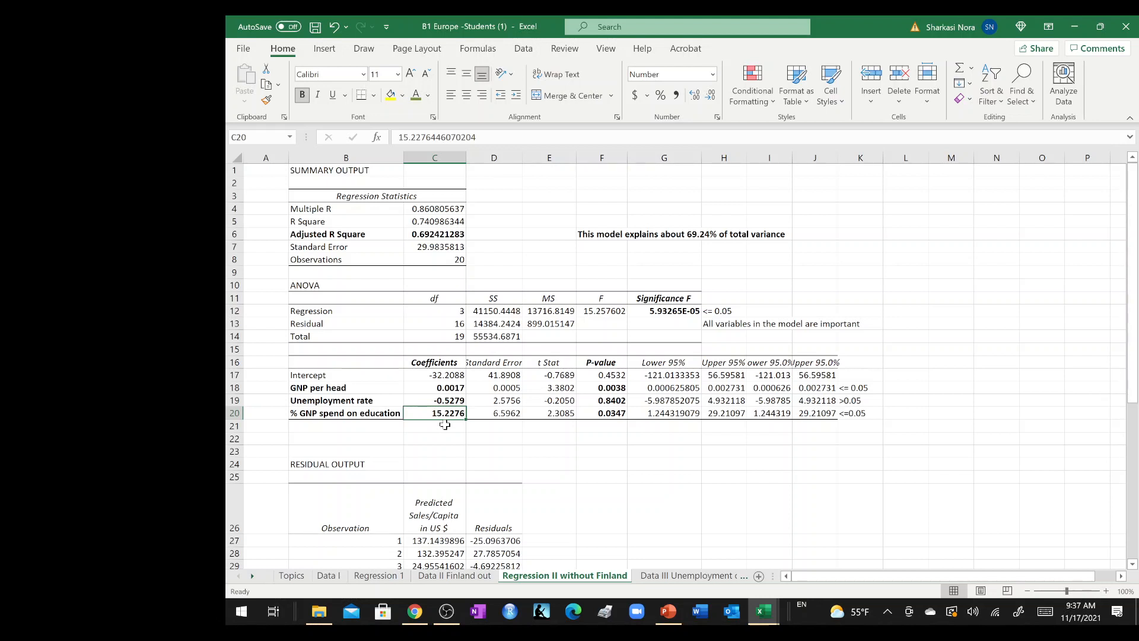
pyautogui.click(549, 451)
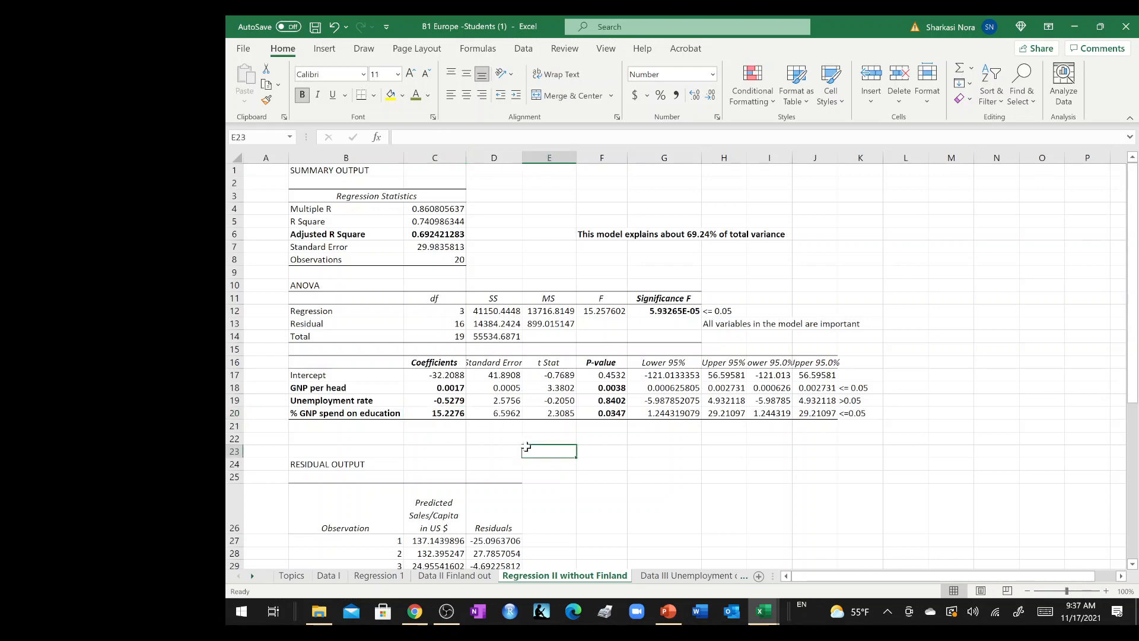
# Enter =2*C7 in E26 as the twice-standard-error threshold above the residuals.
pyautogui.scroll(-3)
pyautogui.write('=')
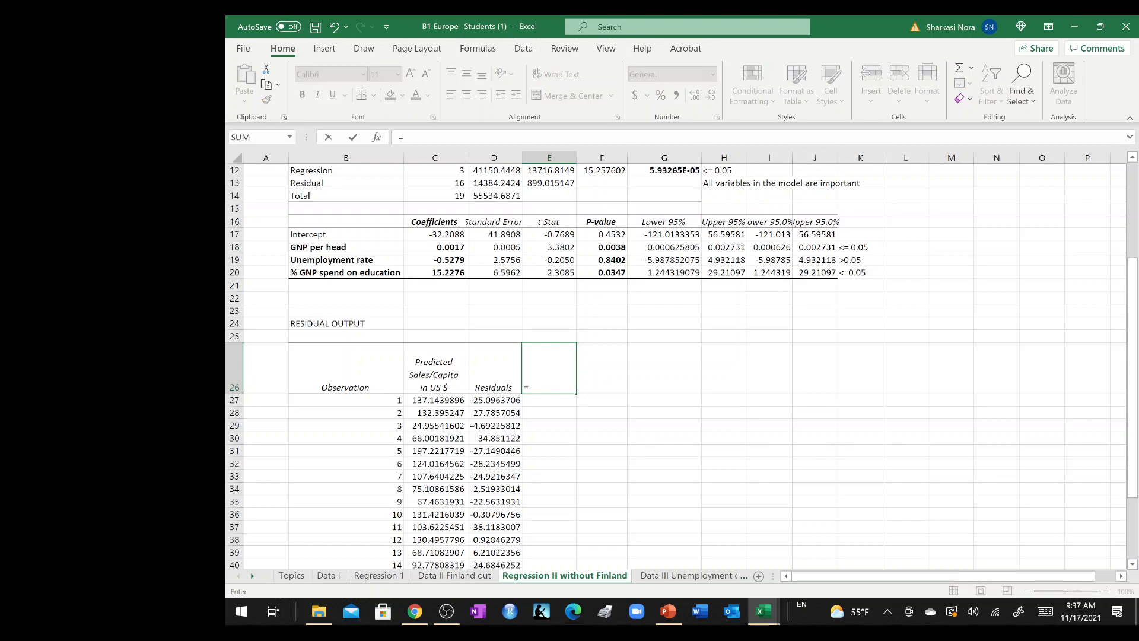
pyautogui.write('2*')
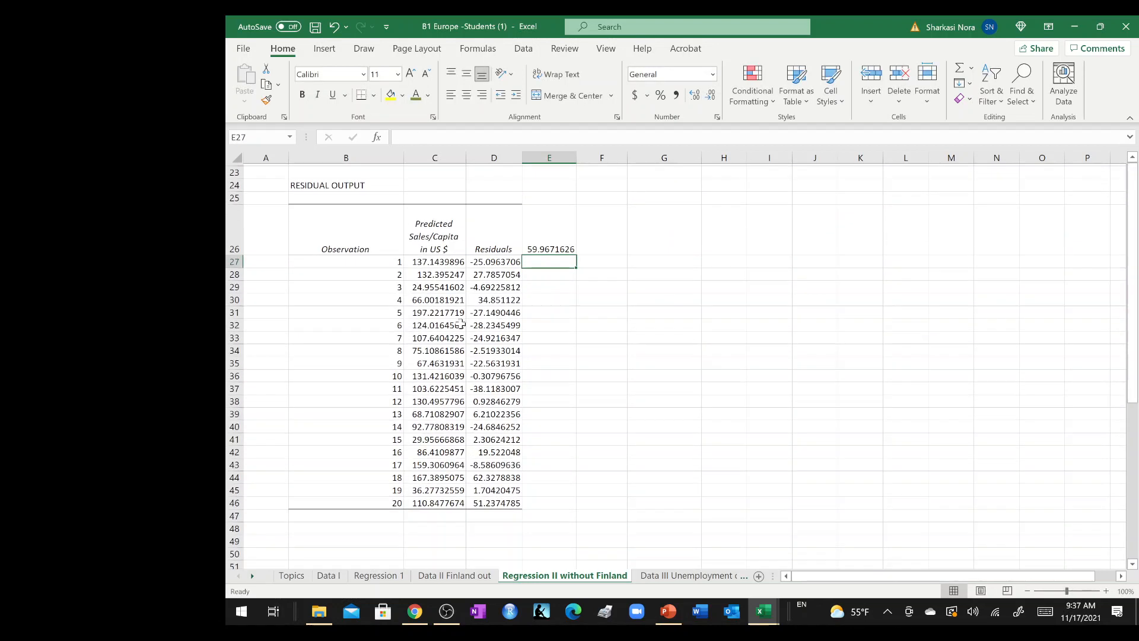
# Flag the first residual in E27 with =IF(ABS(D27)<=$E$26,1,0).
pyautogui.write('=if(')
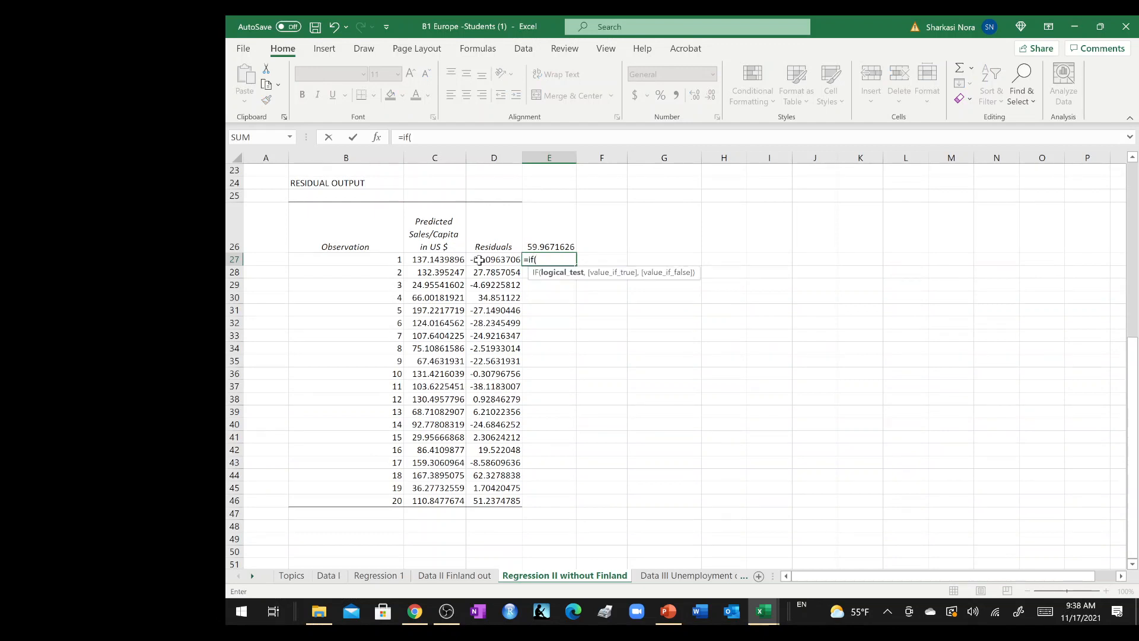
pyautogui.write('ABS(')
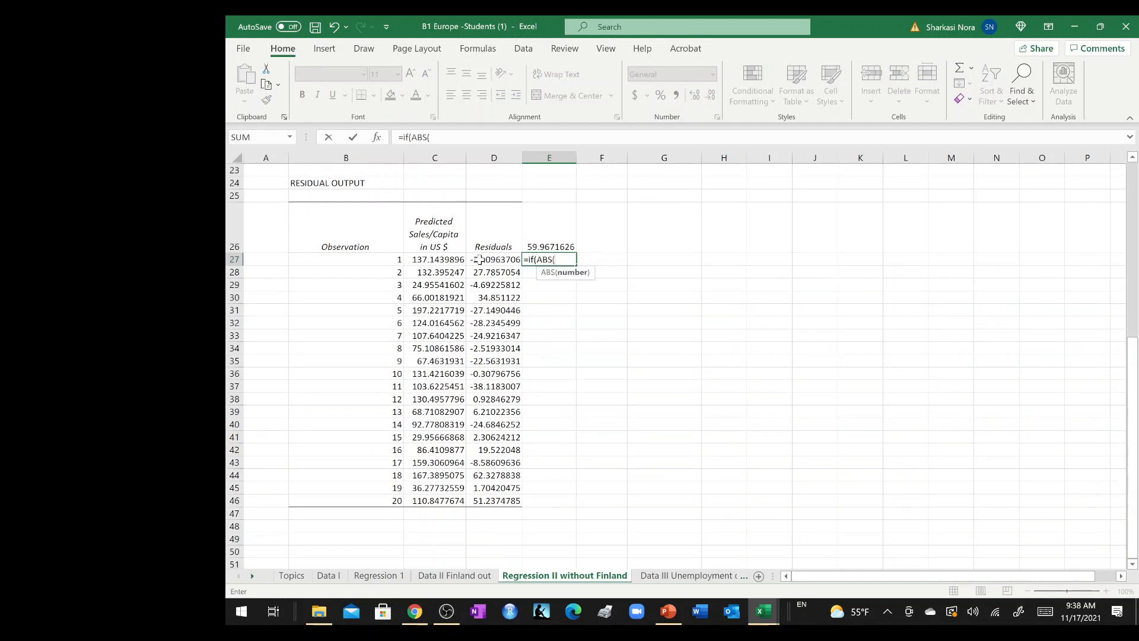
pyautogui.click(493, 260)
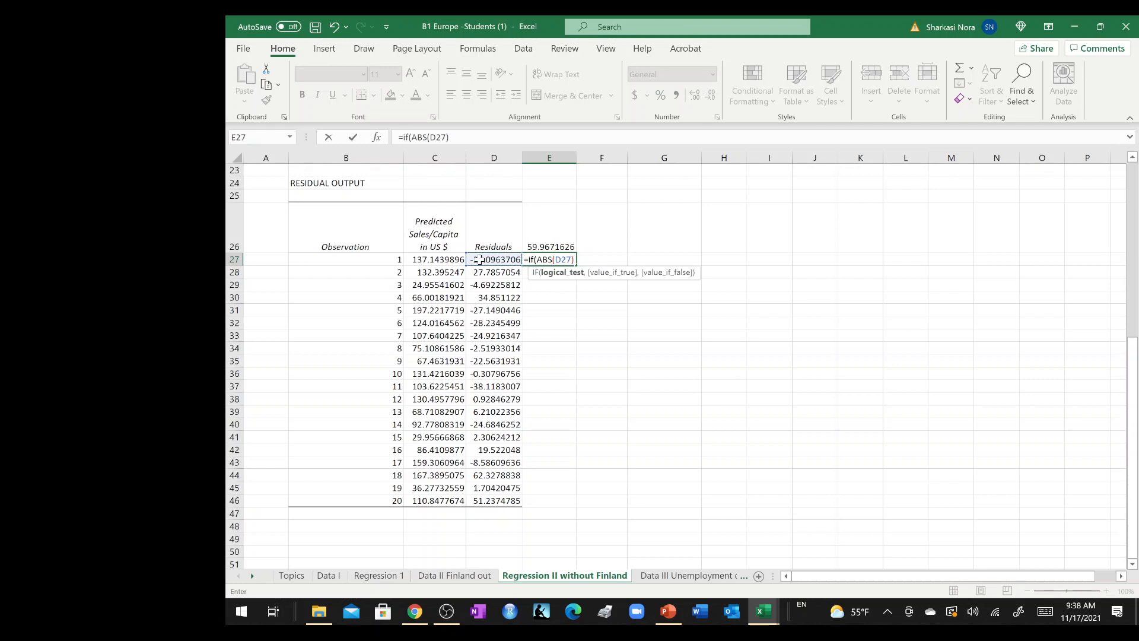
pyautogui.write('<=')
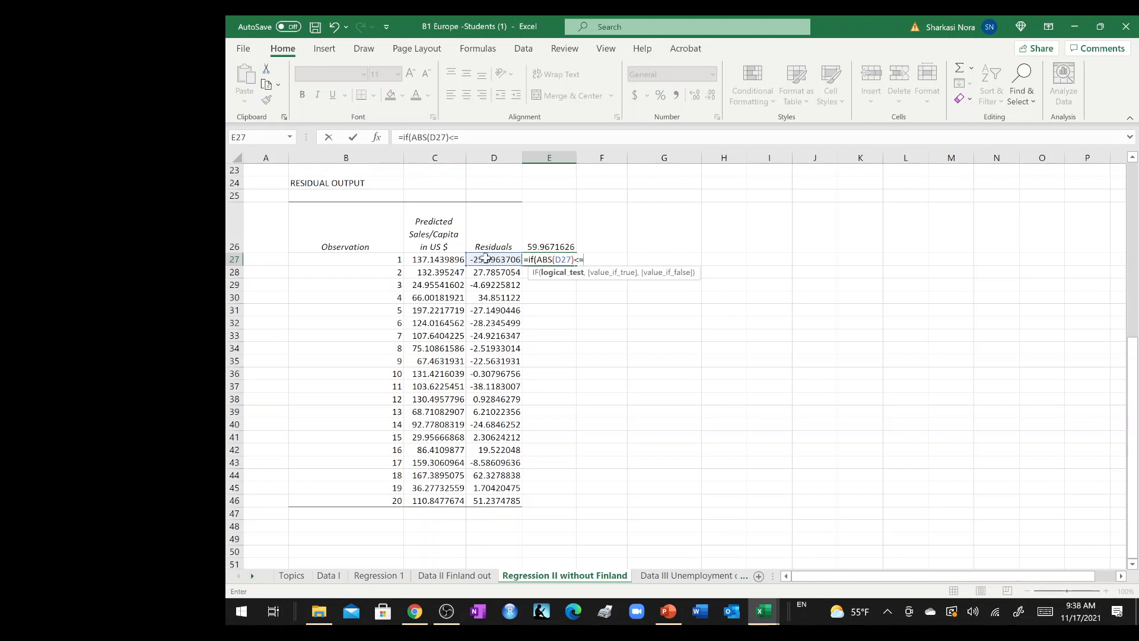
pyautogui.click(549, 227)
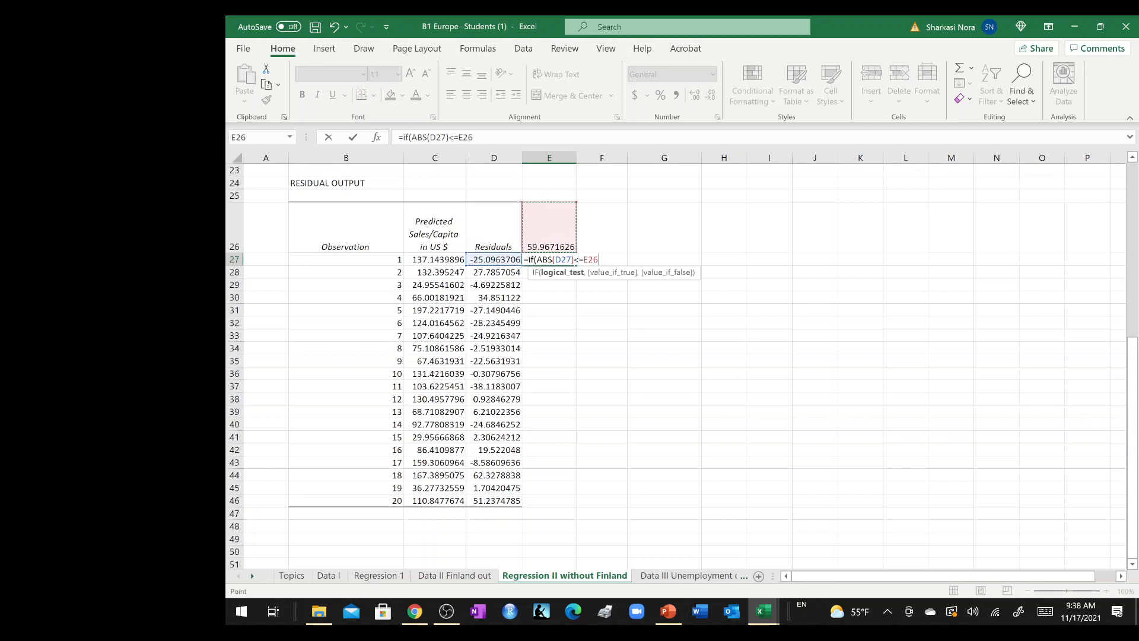
pyautogui.press('F4')
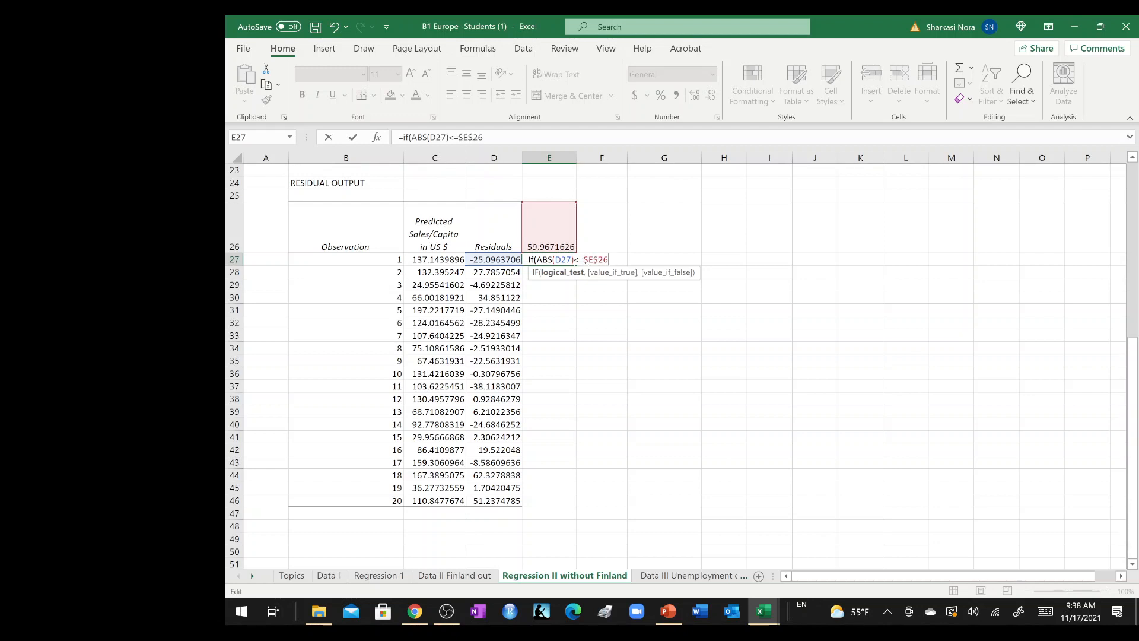
pyautogui.write(',1,0)')
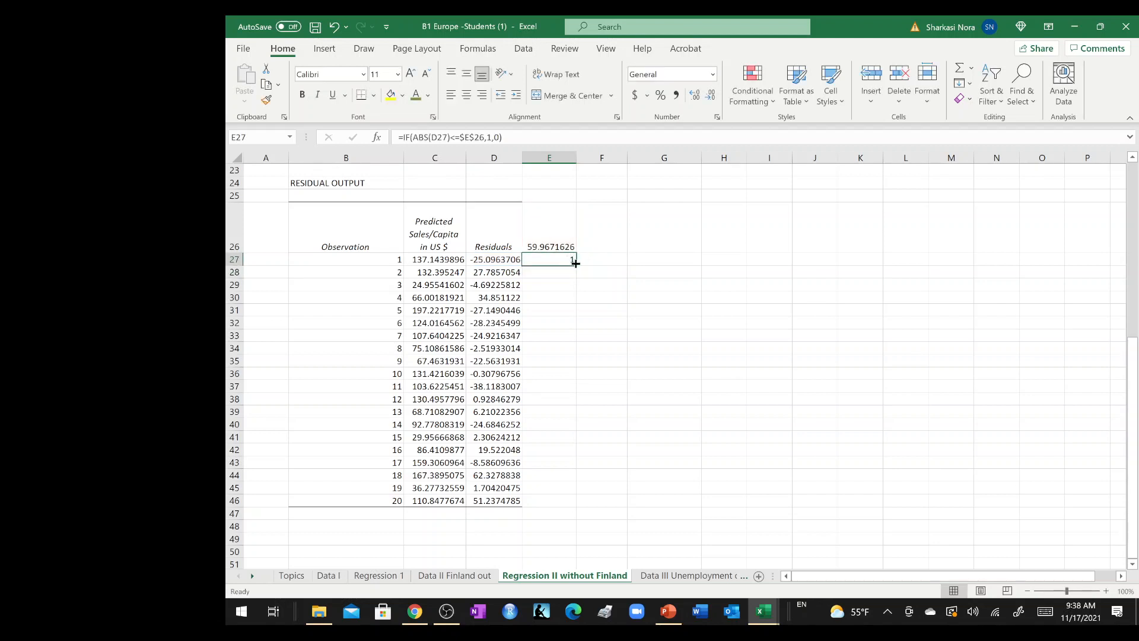
# Fill the outlier flag down E27:E46 and insert a scatter chart of residuals D27:D46.
pyautogui.moveTo(574, 263); pyautogui.dragTo(548, 500)
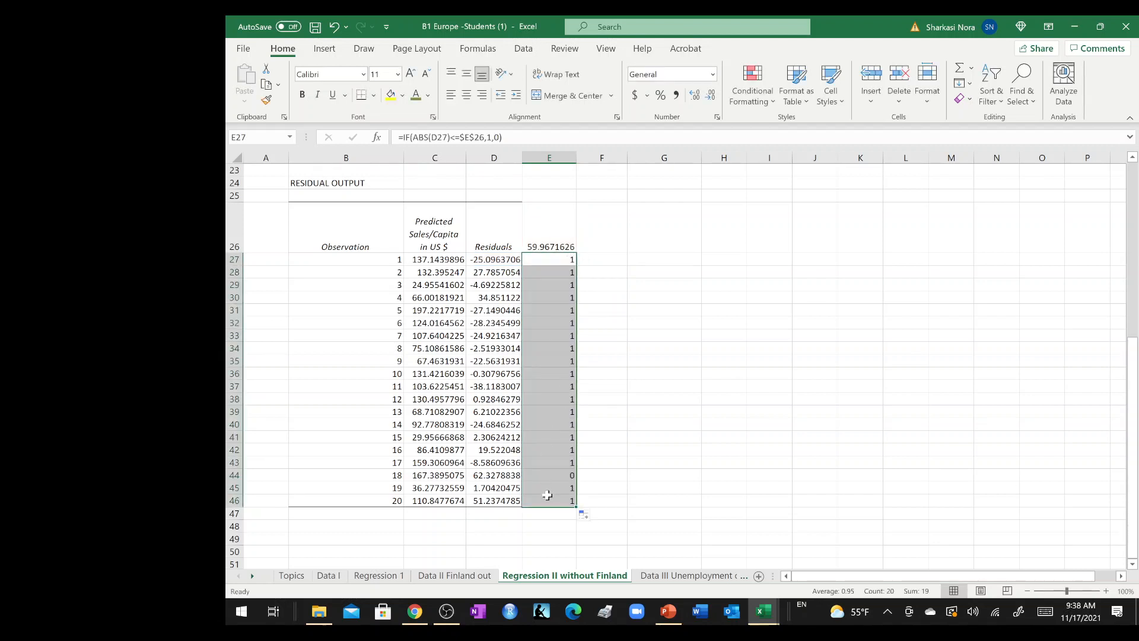
pyautogui.click(345, 475)
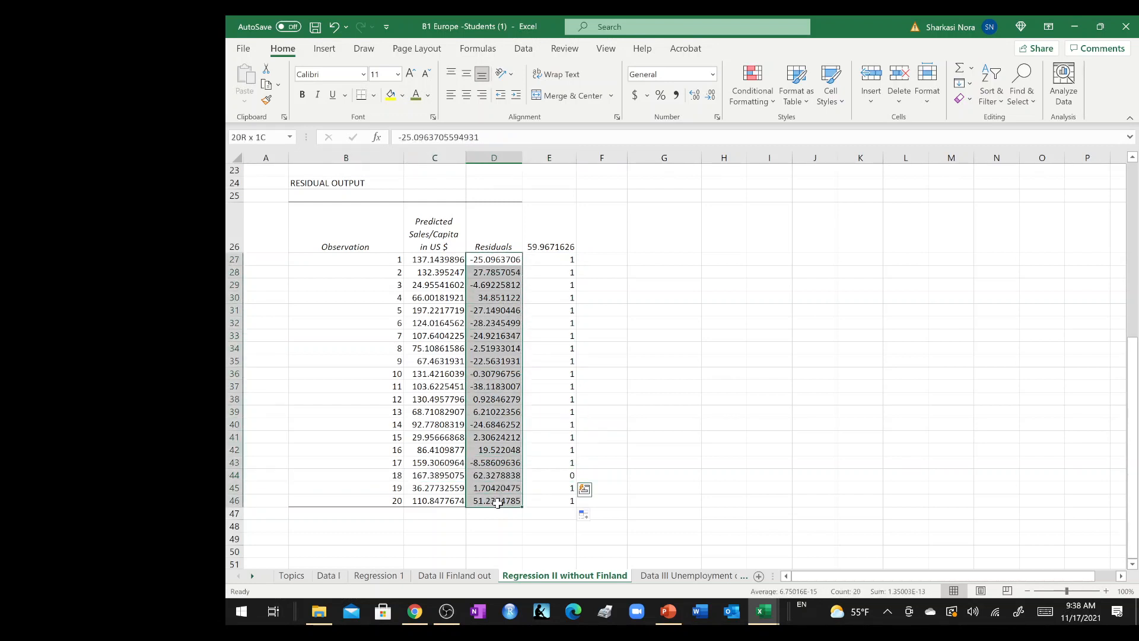
pyautogui.click(493, 259)
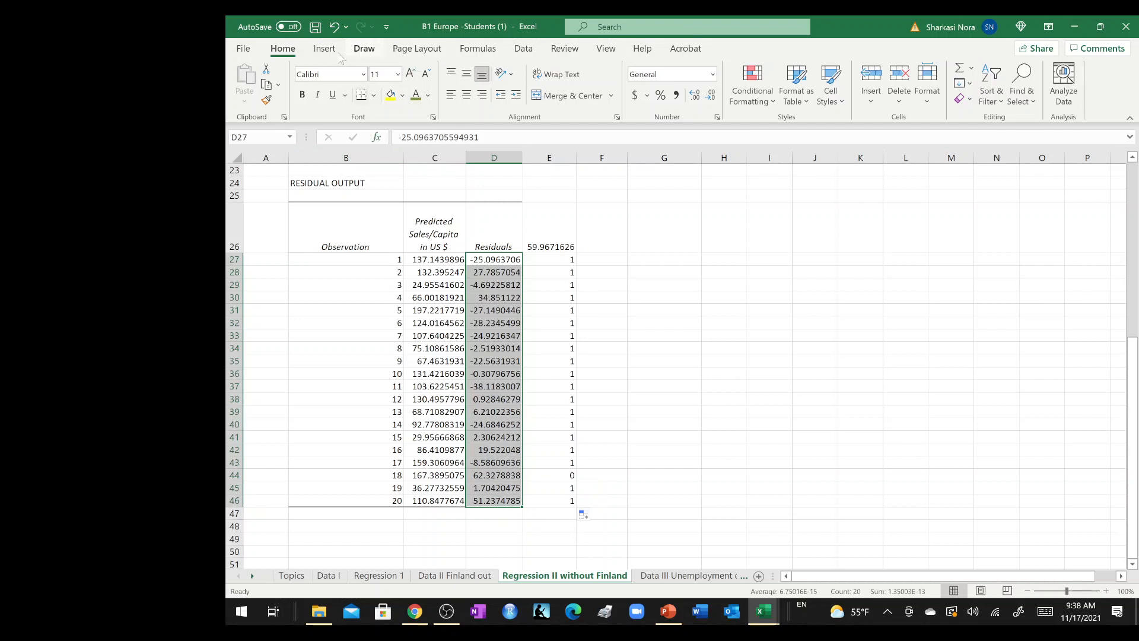
pyautogui.click(324, 47)
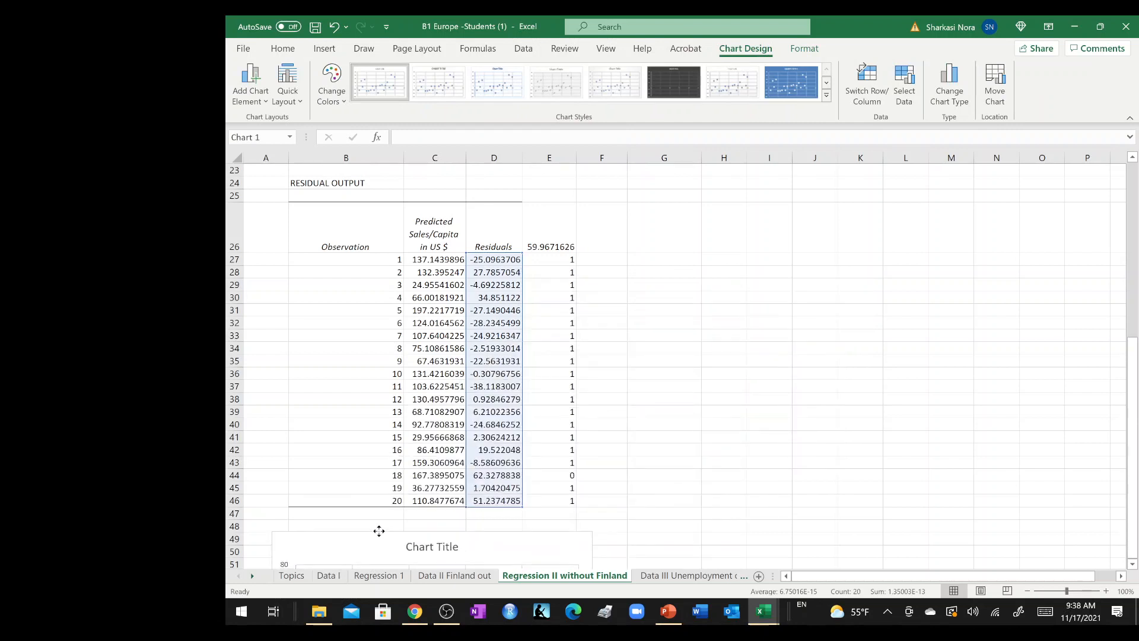
# Reselect residuals D27:D46 and reduce them to whole numbers.
pyautogui.click(493, 259)
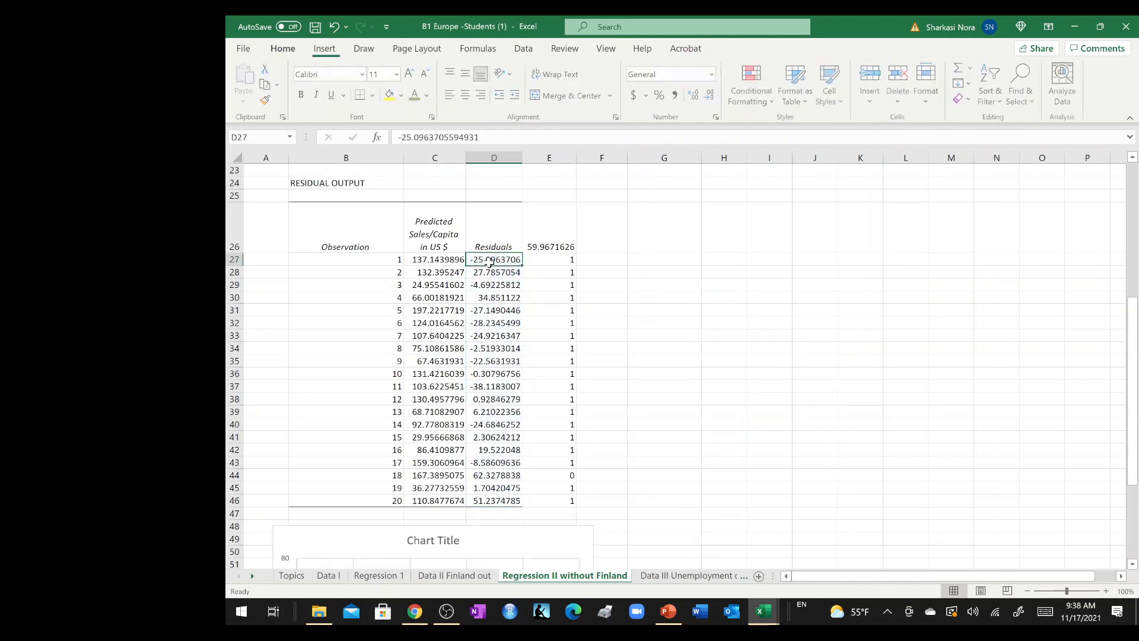
pyautogui.moveTo(494, 259); pyautogui.dragTo(494, 501)
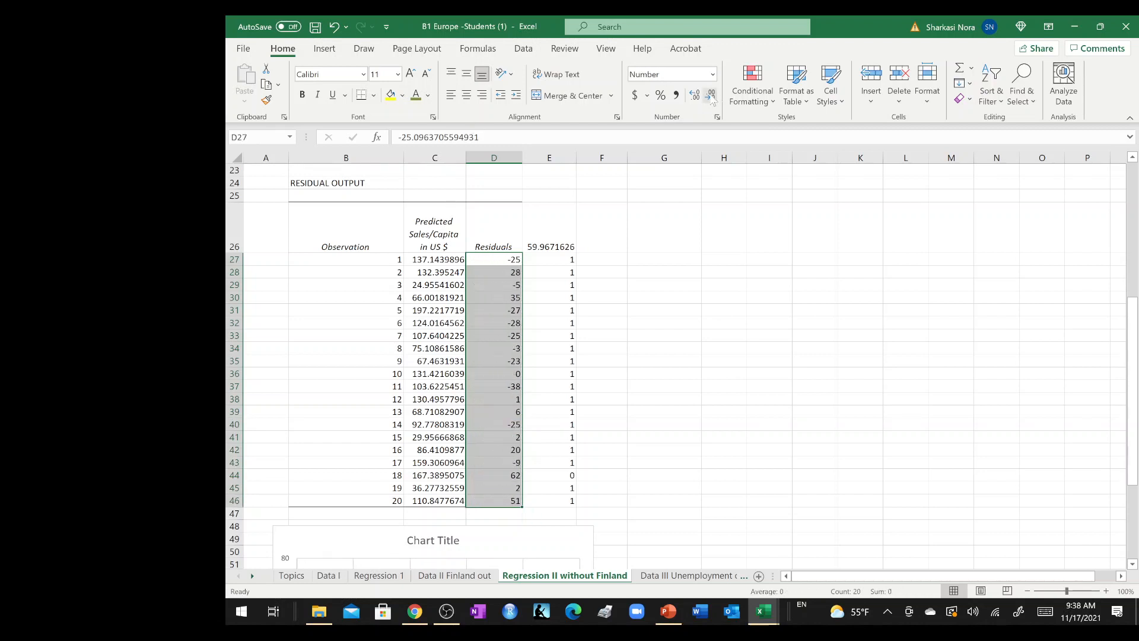
# Check the largest residual, 62 in D44, and view the residual scatter chart below.
pyautogui.click(363, 47)
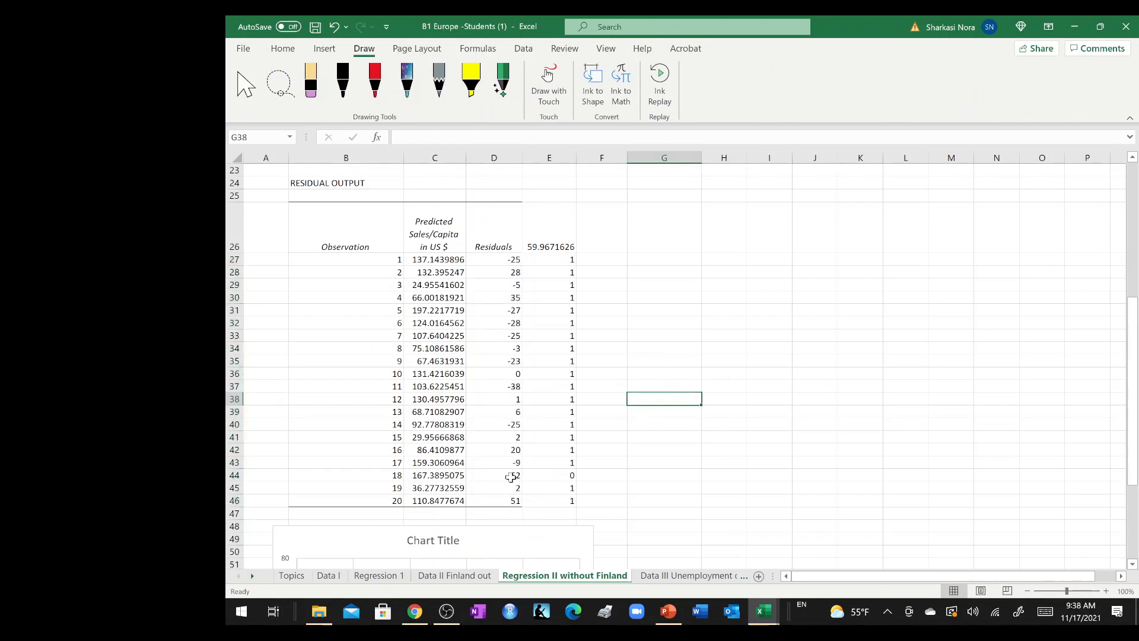
pyautogui.click(493, 475)
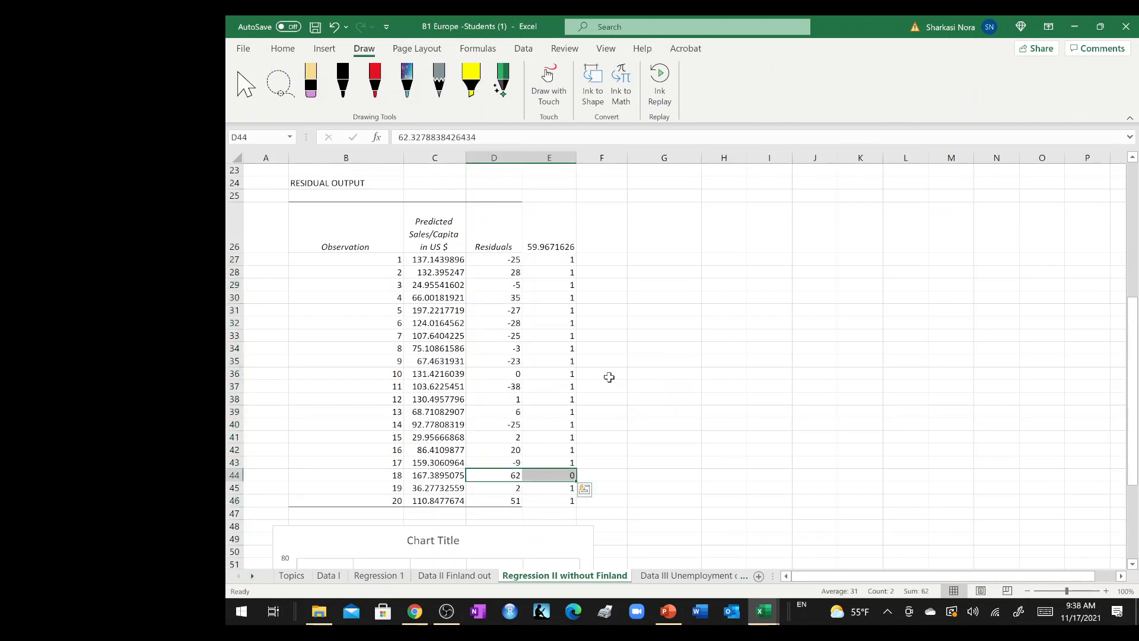
pyautogui.scroll(-3)
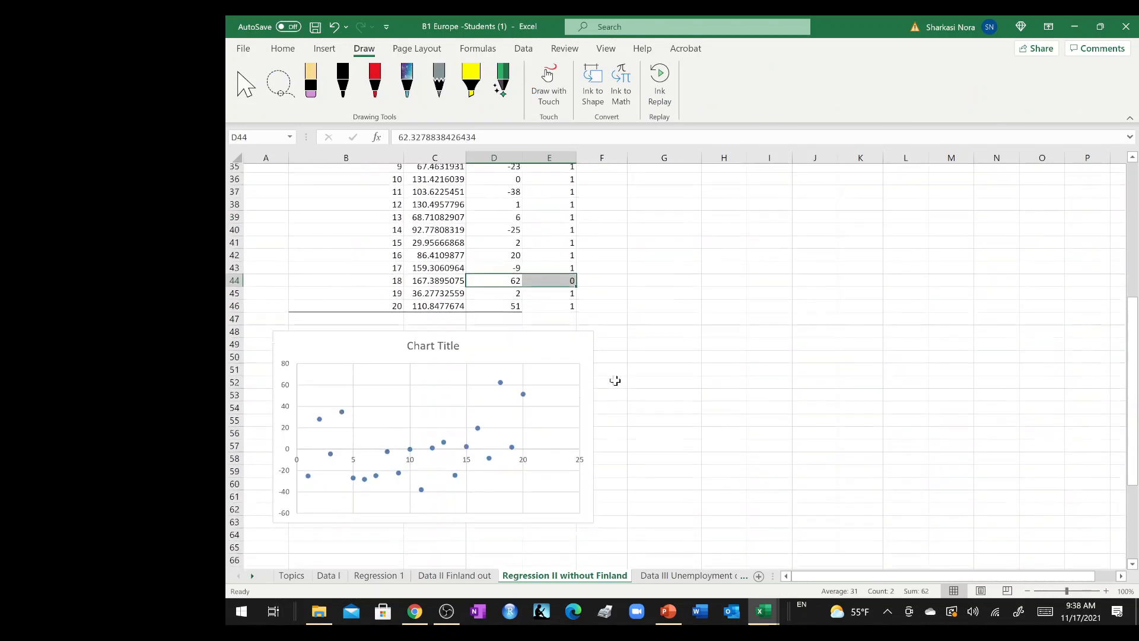
pyautogui.scroll(-3)
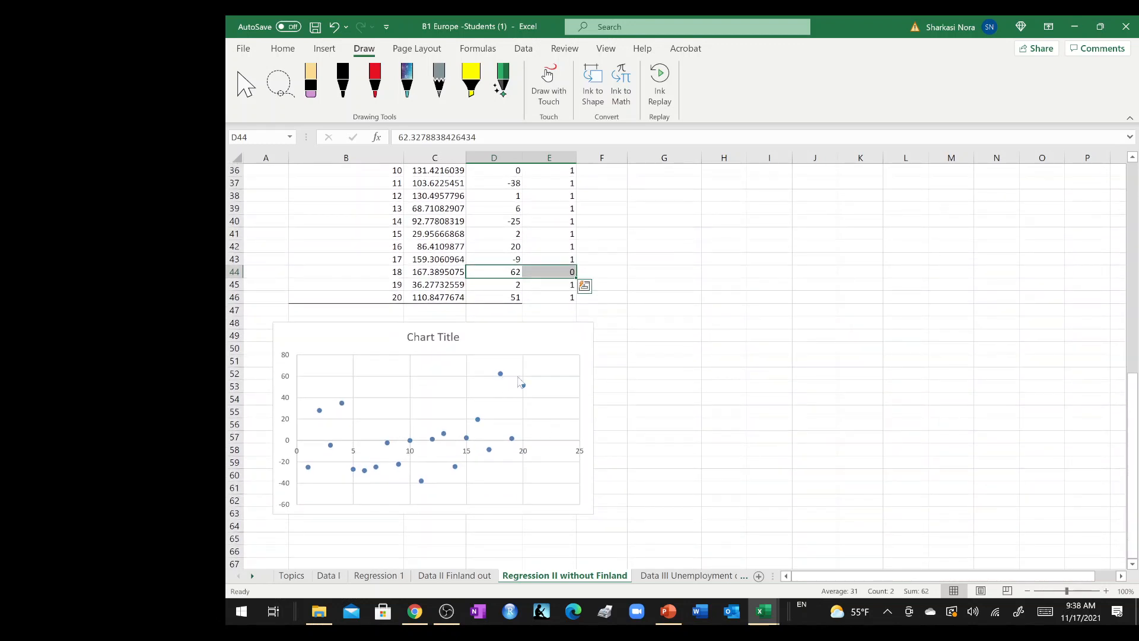
pyautogui.click(432, 418)
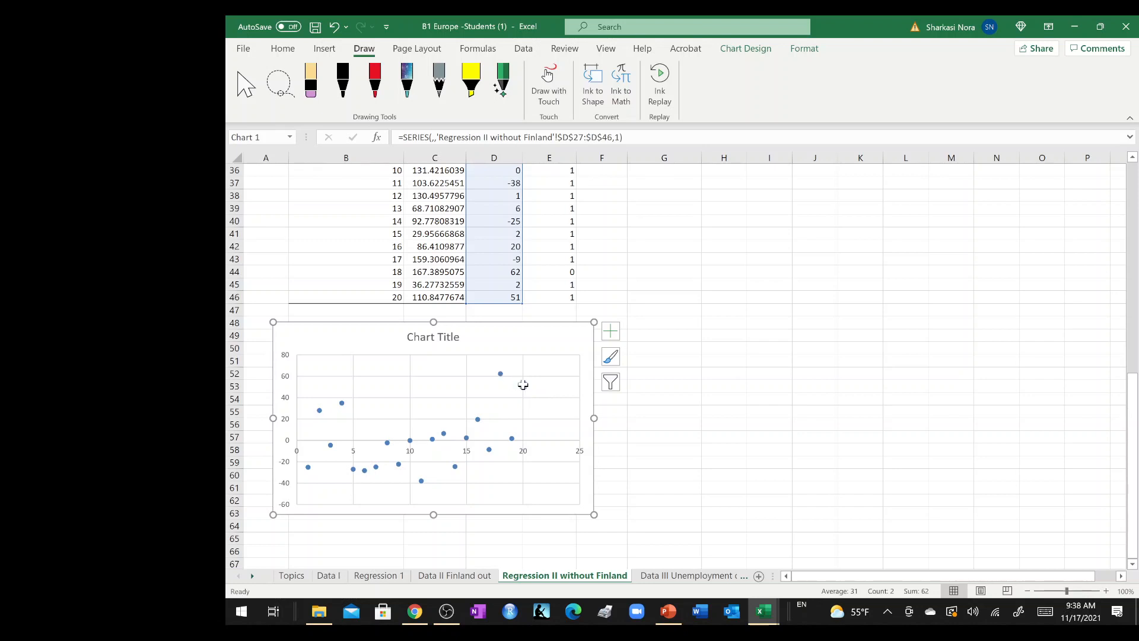
pyautogui.click(499, 373)
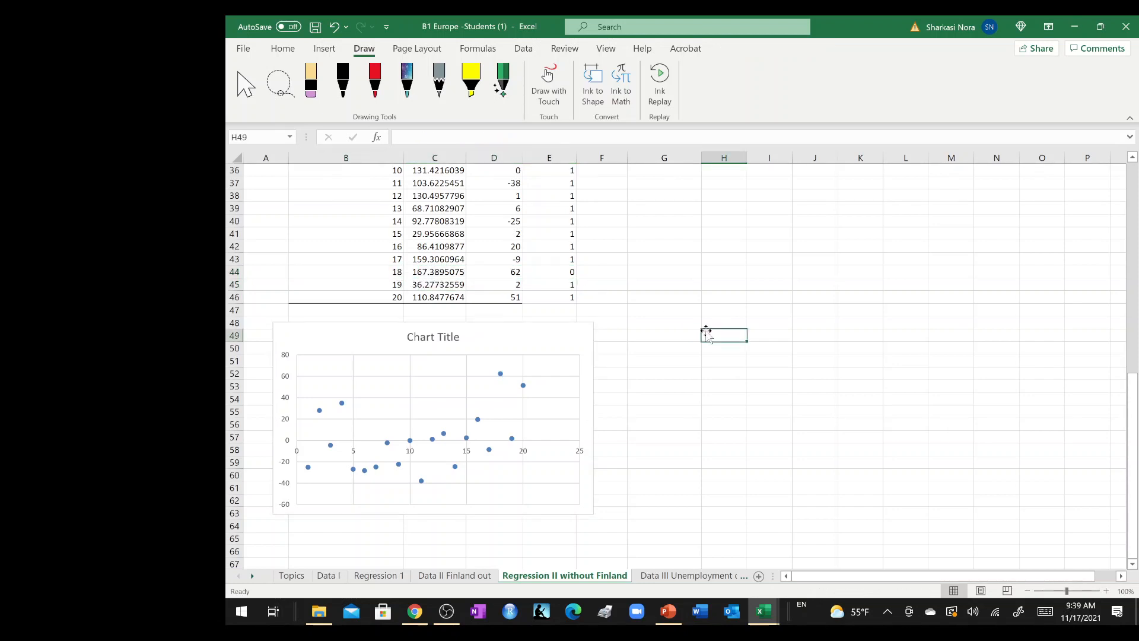
pyautogui.moveTo(798, 305)
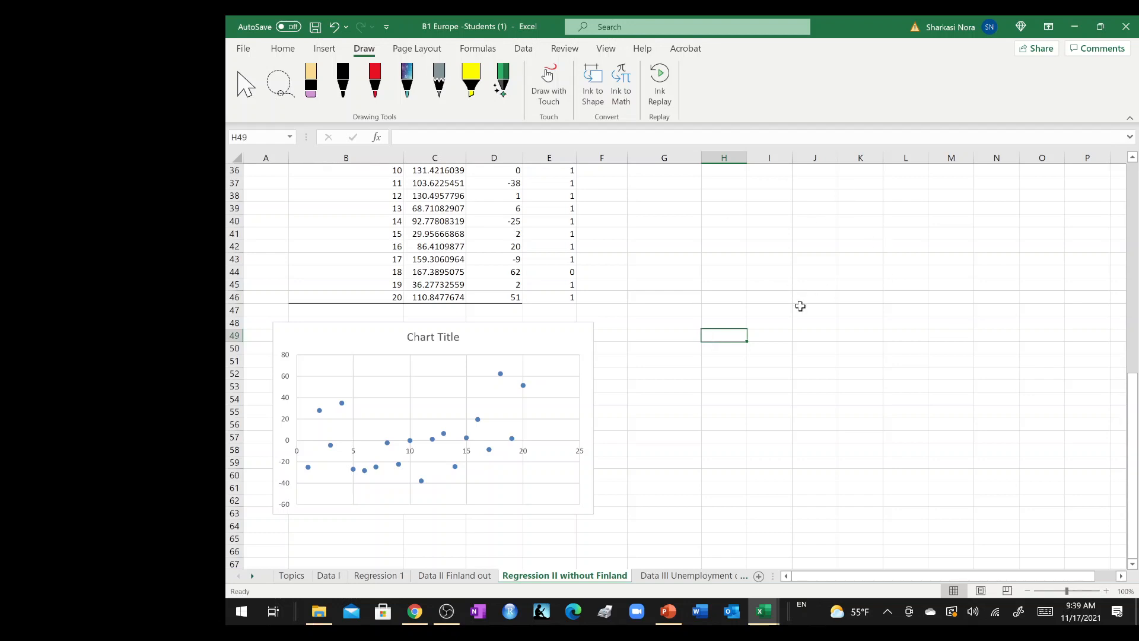
pyautogui.moveTo(585, 300)
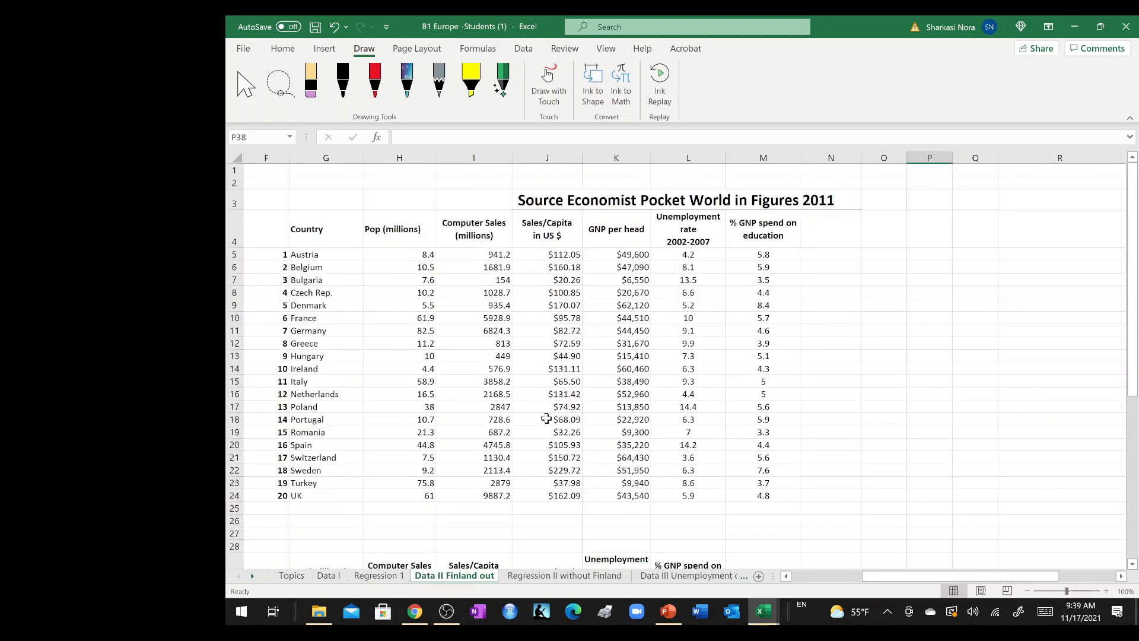
# Copy the country numbers F5:F24 into the lower table at E30.
pyautogui.scroll(-3)
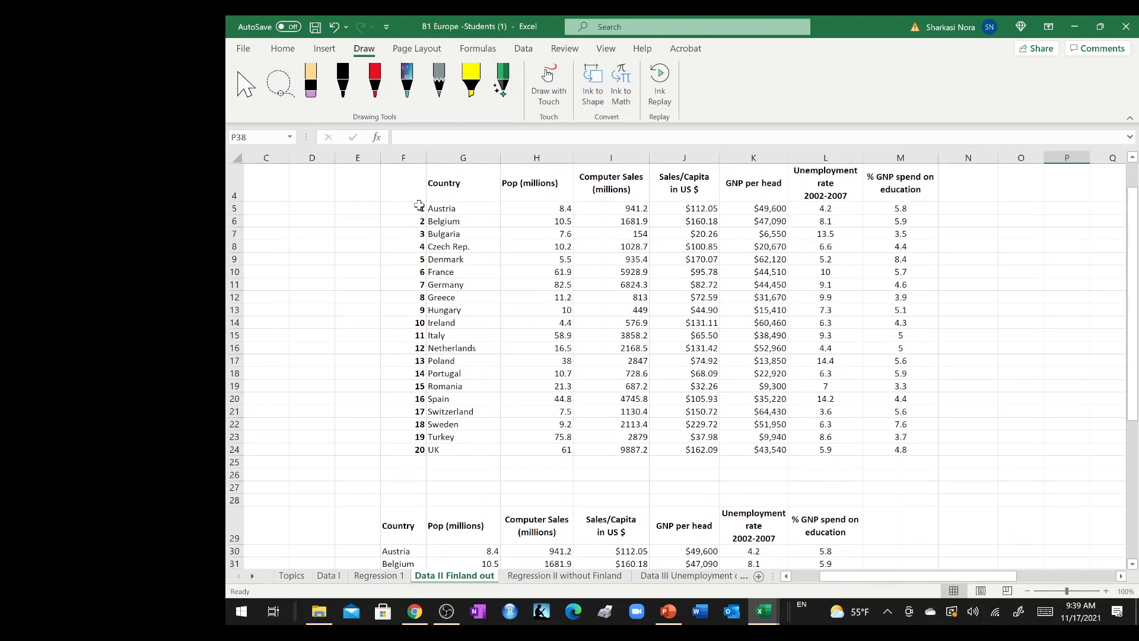
pyautogui.moveTo(420, 209); pyautogui.dragTo(410, 448)
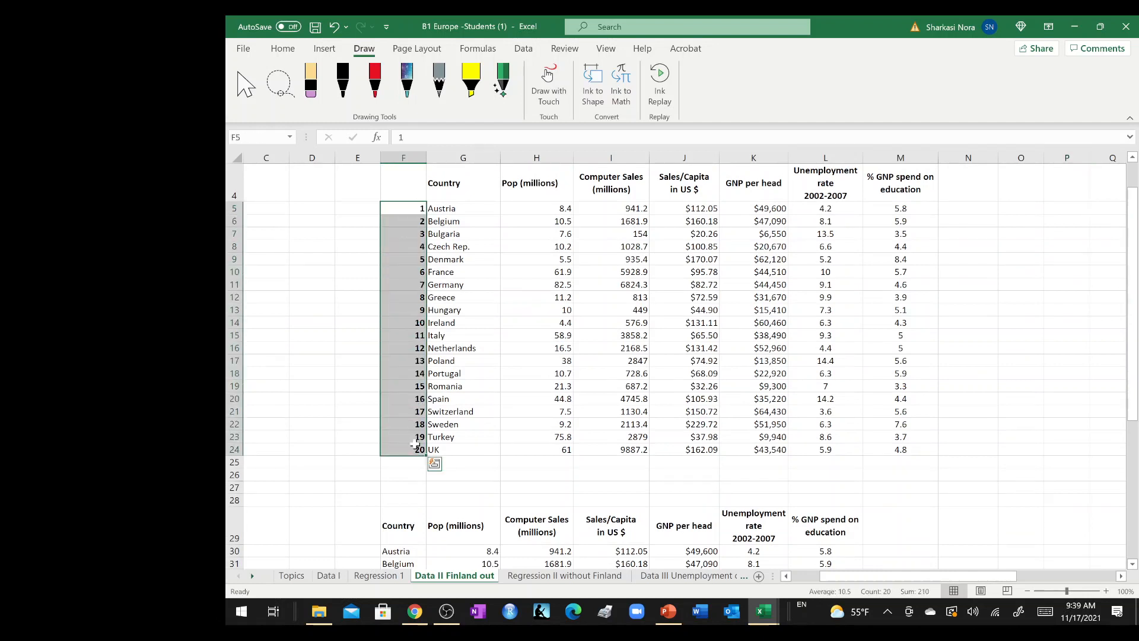
pyautogui.click(357, 541)
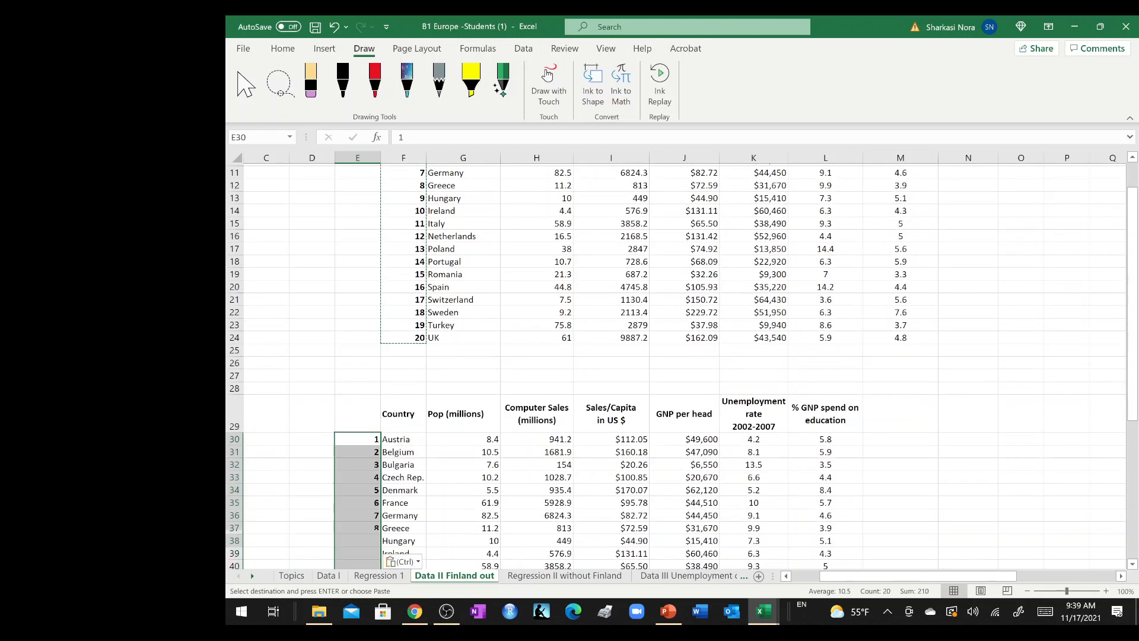
pyautogui.scroll(-3)
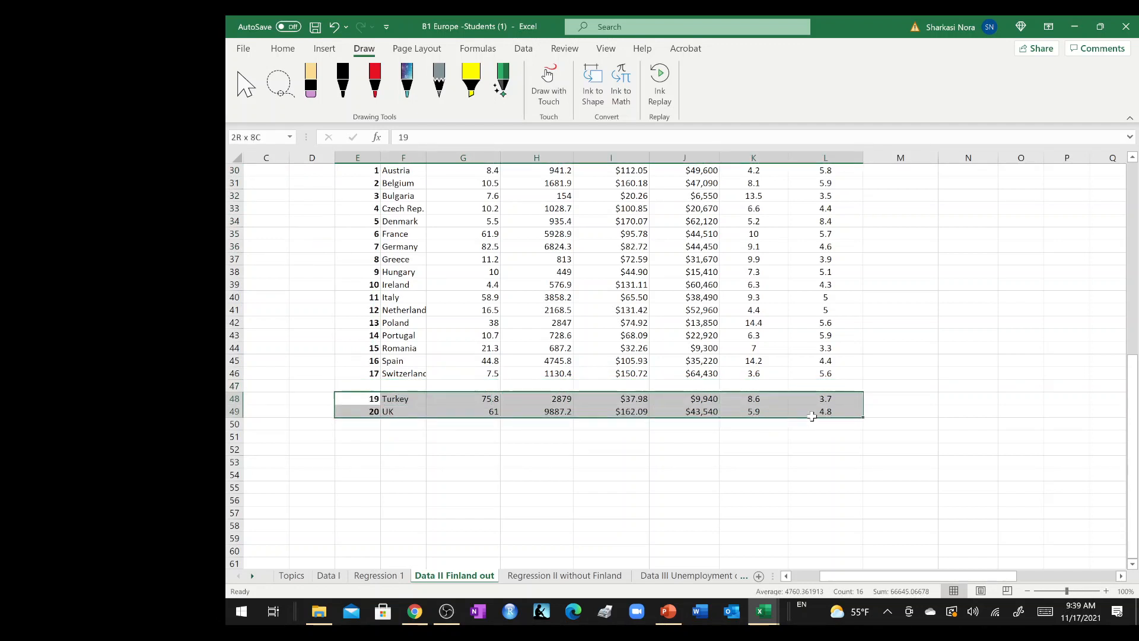
# Remove Sweden's row from the lower table and renumber Turkey and UK as 18 and 19.
pyautogui.press('ctrl+c')
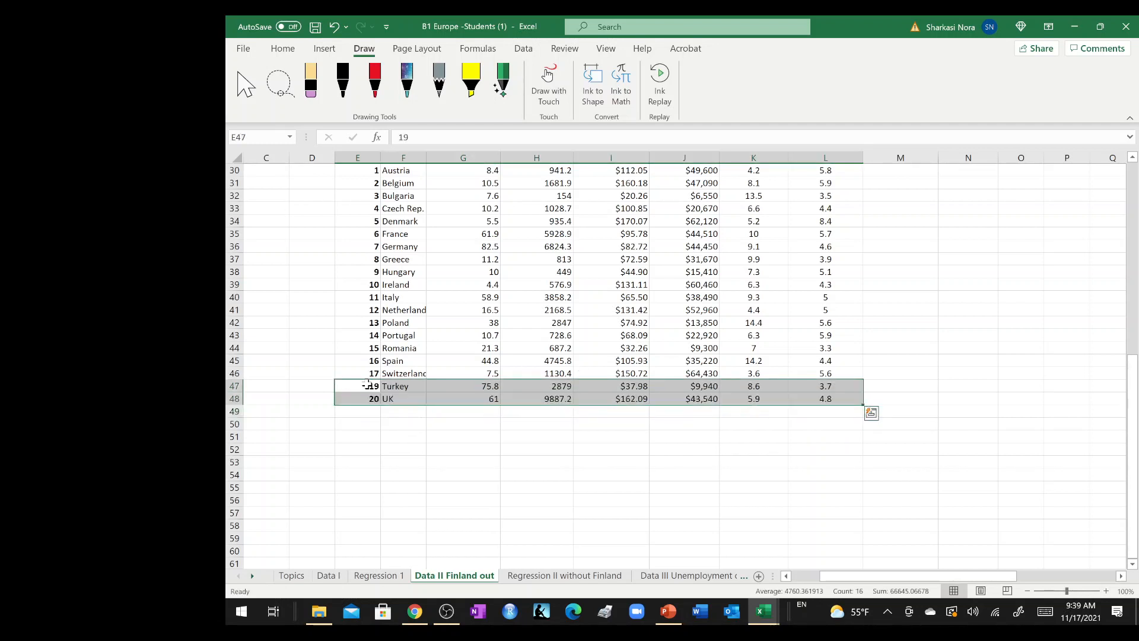
pyautogui.click(357, 385)
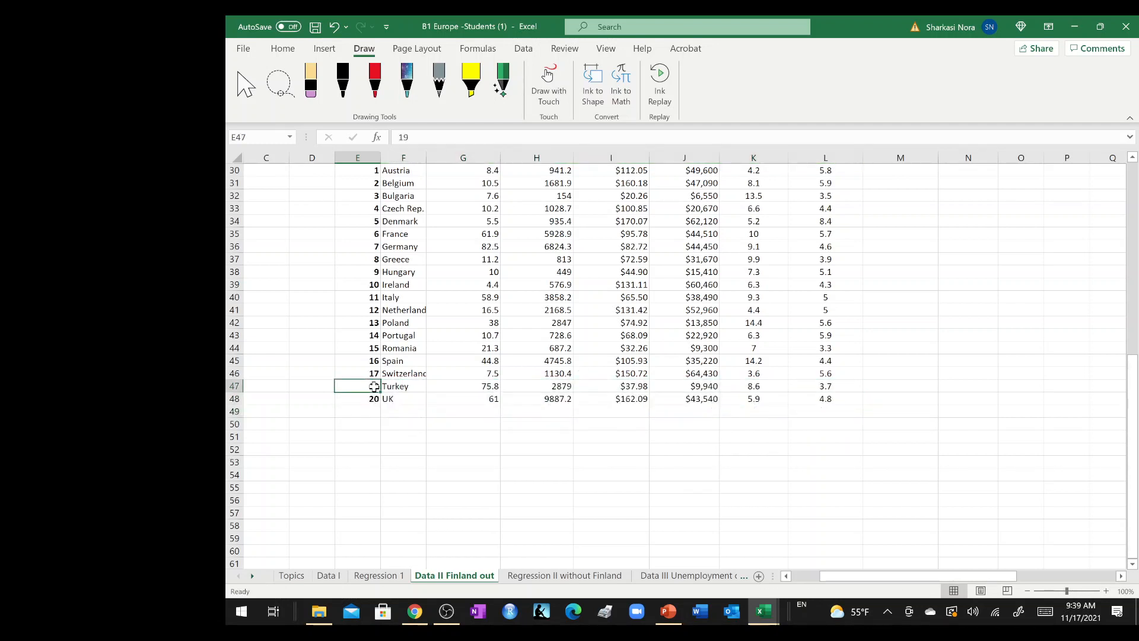
pyautogui.write('19')
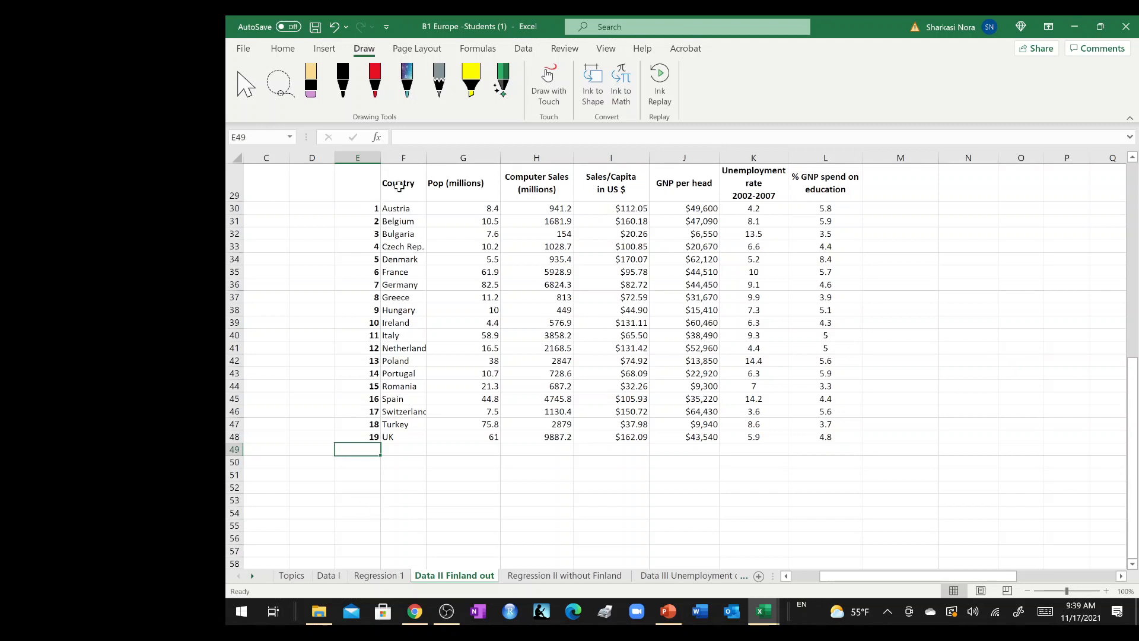
pyautogui.moveTo(382, 494)
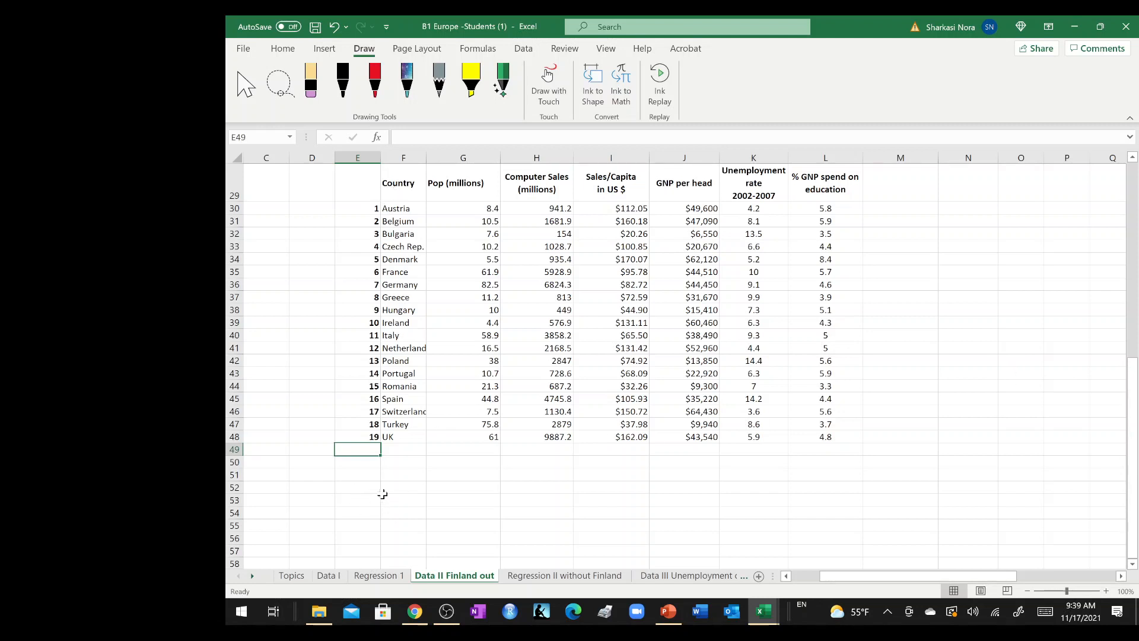
pyautogui.moveTo(422, 499)
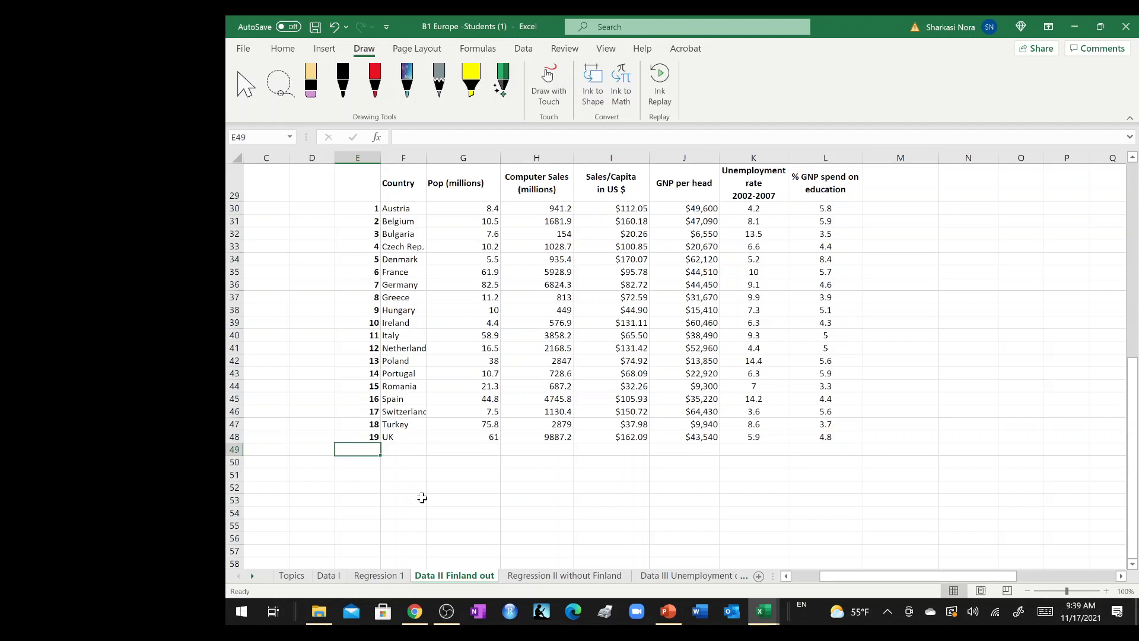
pyautogui.moveTo(518, 379)
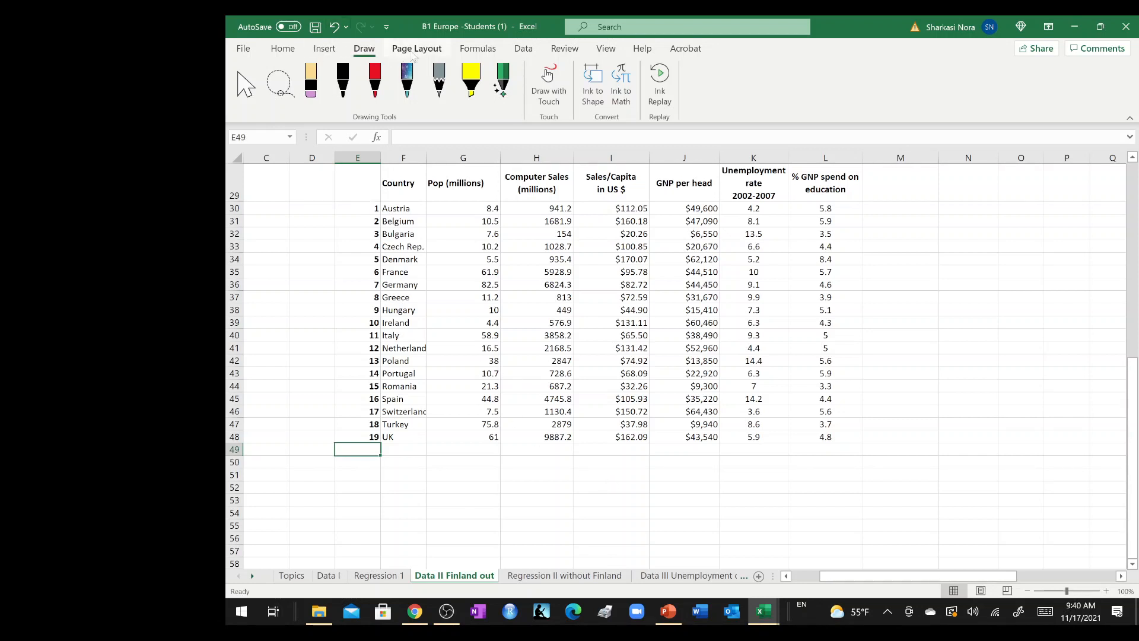
# Run Data Analysis > Regression on the old 20-country ranges into a new worksheet.
pyautogui.click(522, 47)
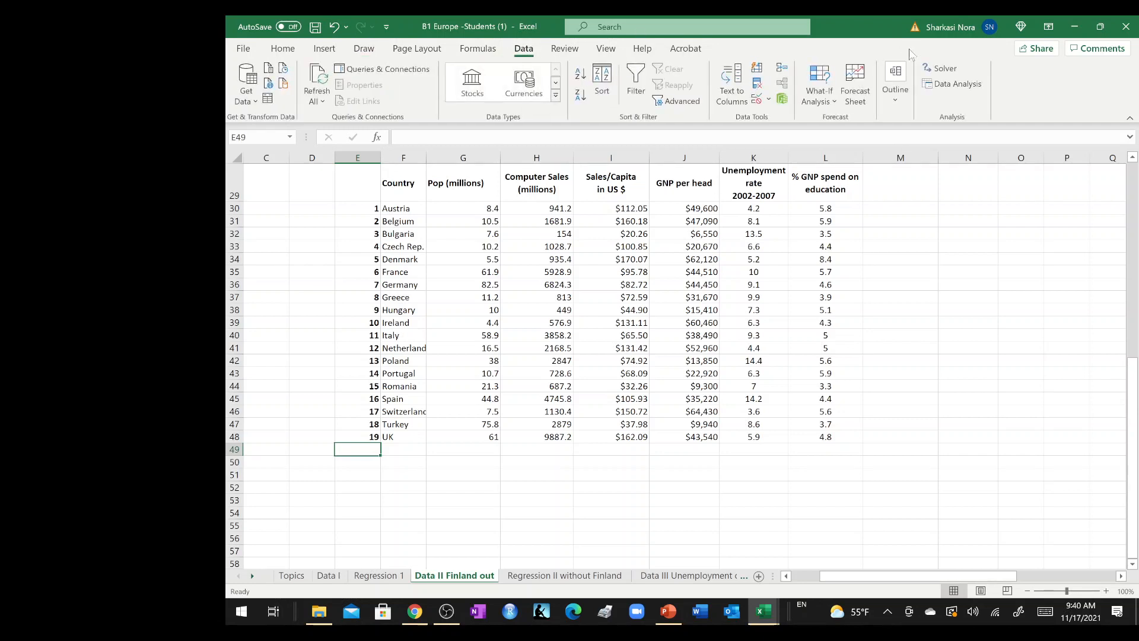
pyautogui.click(956, 83)
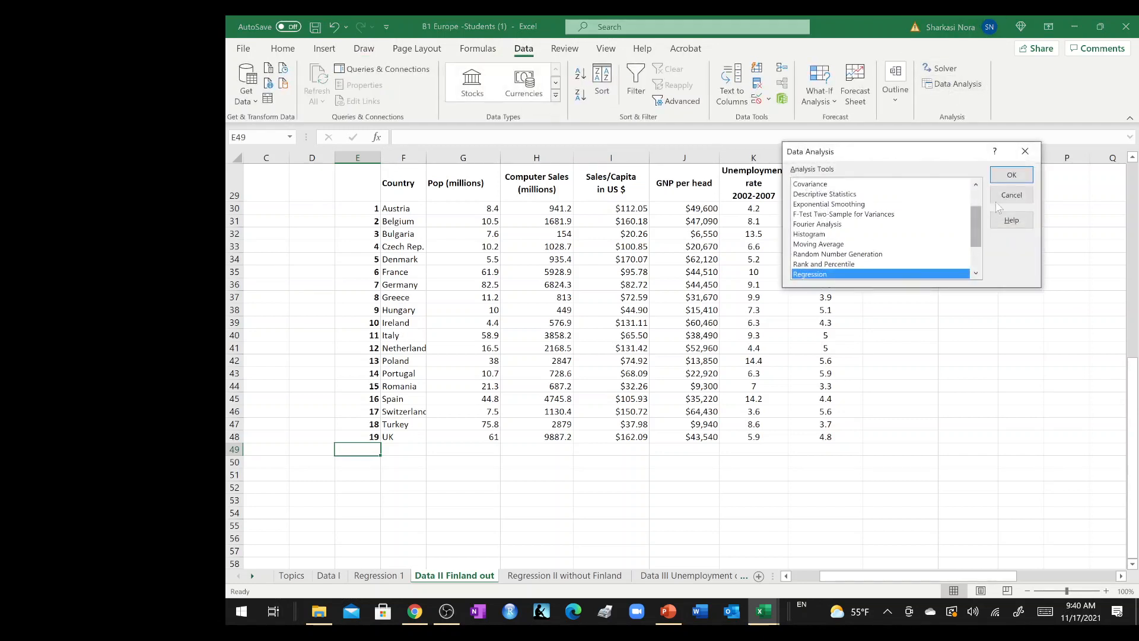
pyautogui.click(1011, 174)
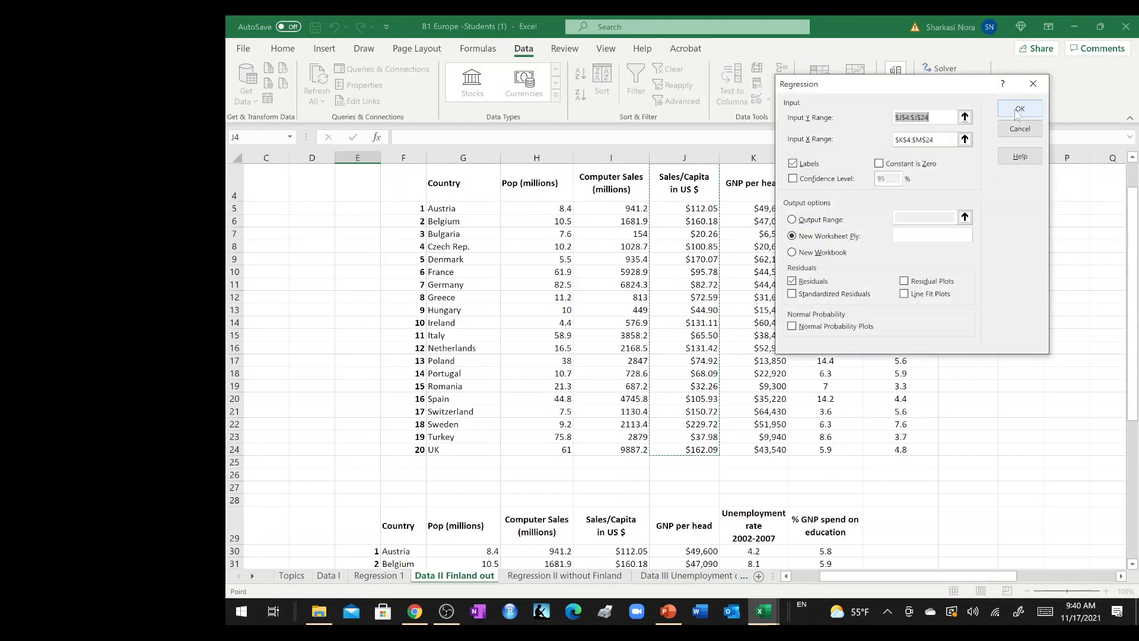
pyautogui.click(1019, 110)
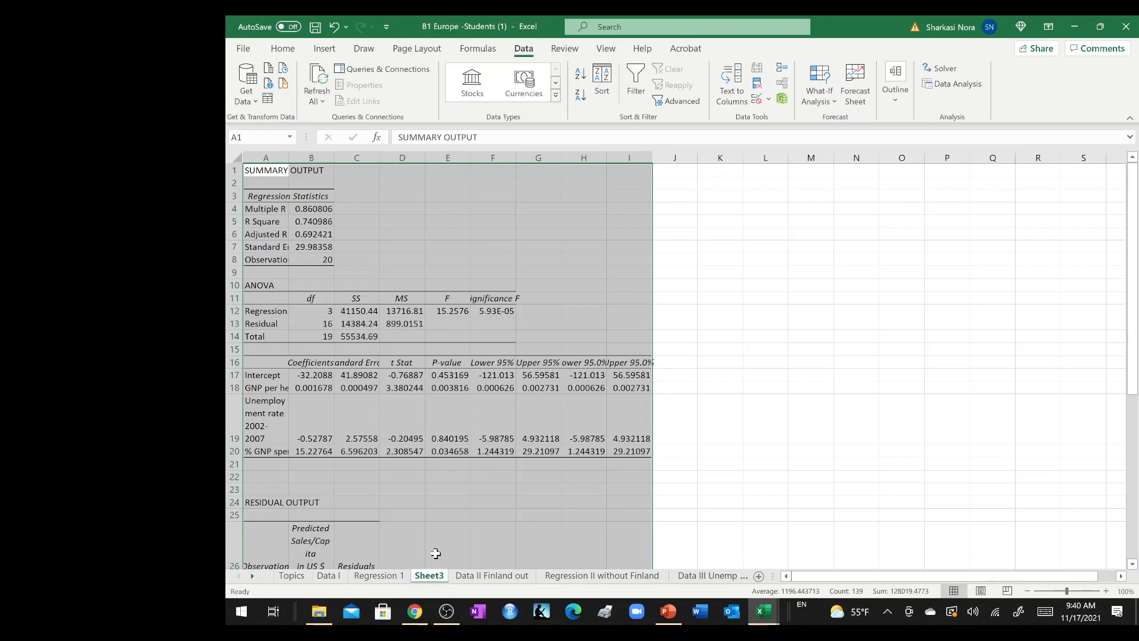
# Delete the extra Sheet3 regression output, returning to Data II Finland out.
pyautogui.rightClick(429, 575)
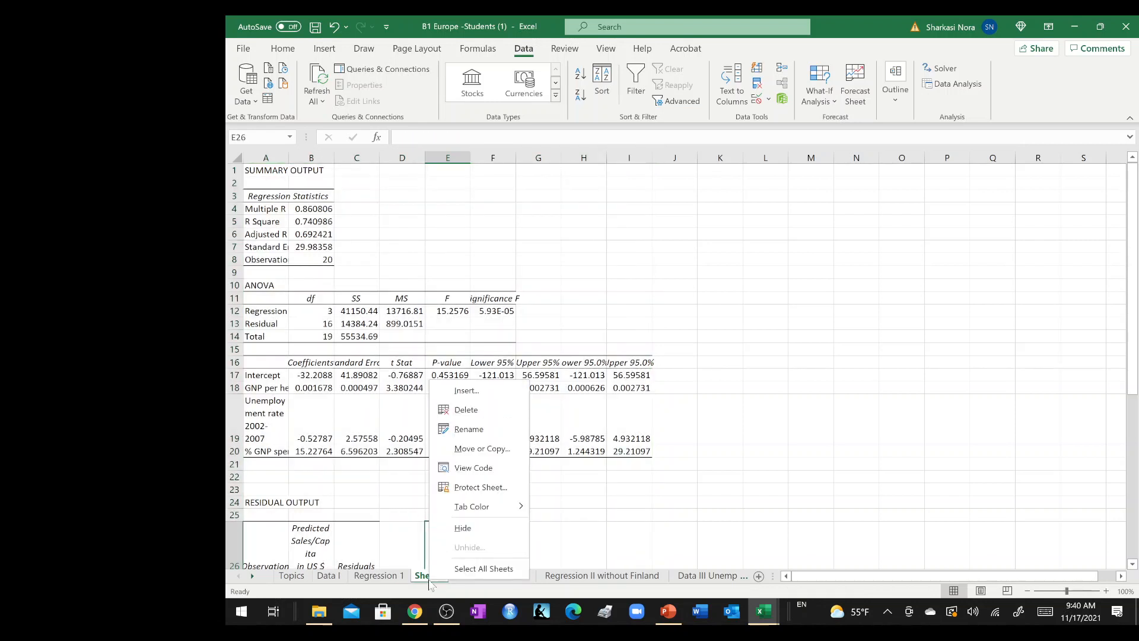
pyautogui.click(465, 409)
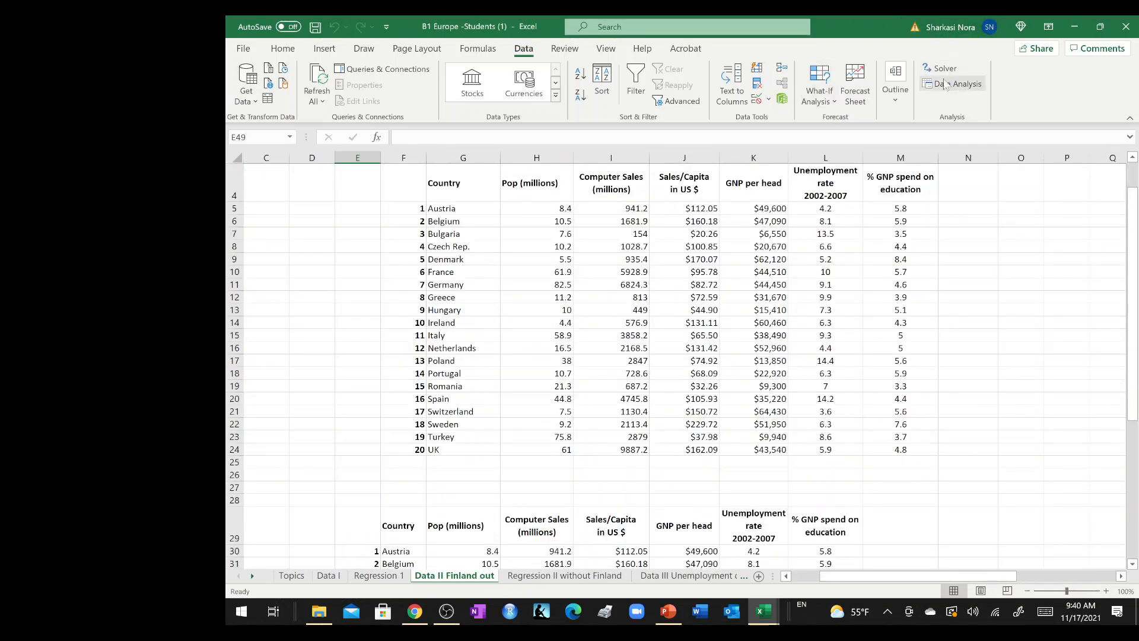
# Start a Regression with Y range I29:I48, the 19-country Sales/Capita values.
pyautogui.click(956, 83)
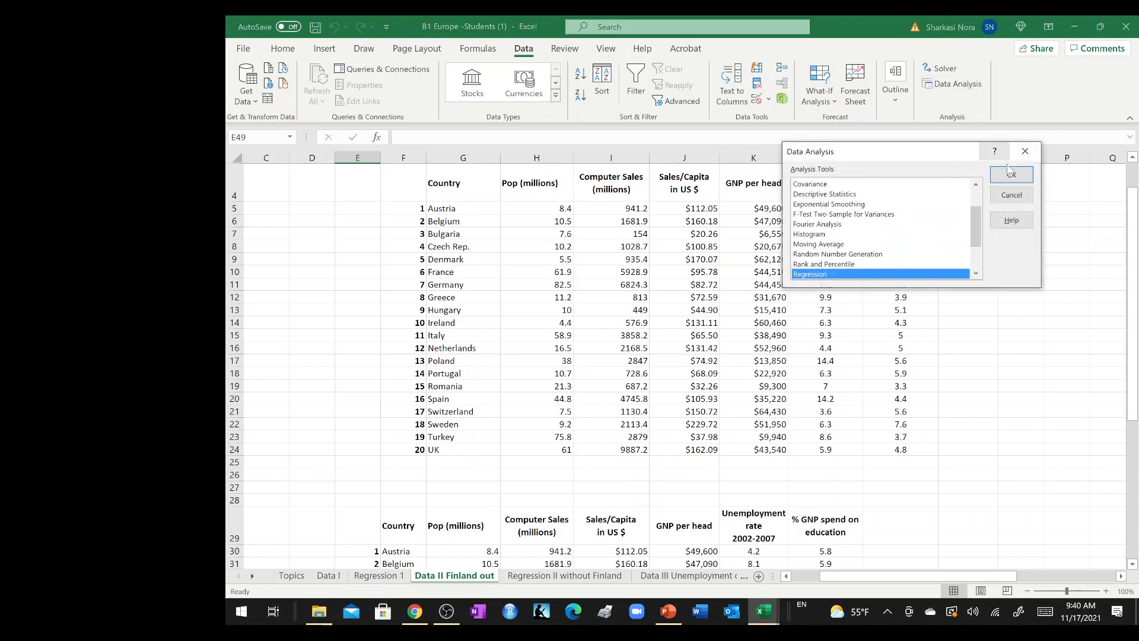
pyautogui.click(1011, 175)
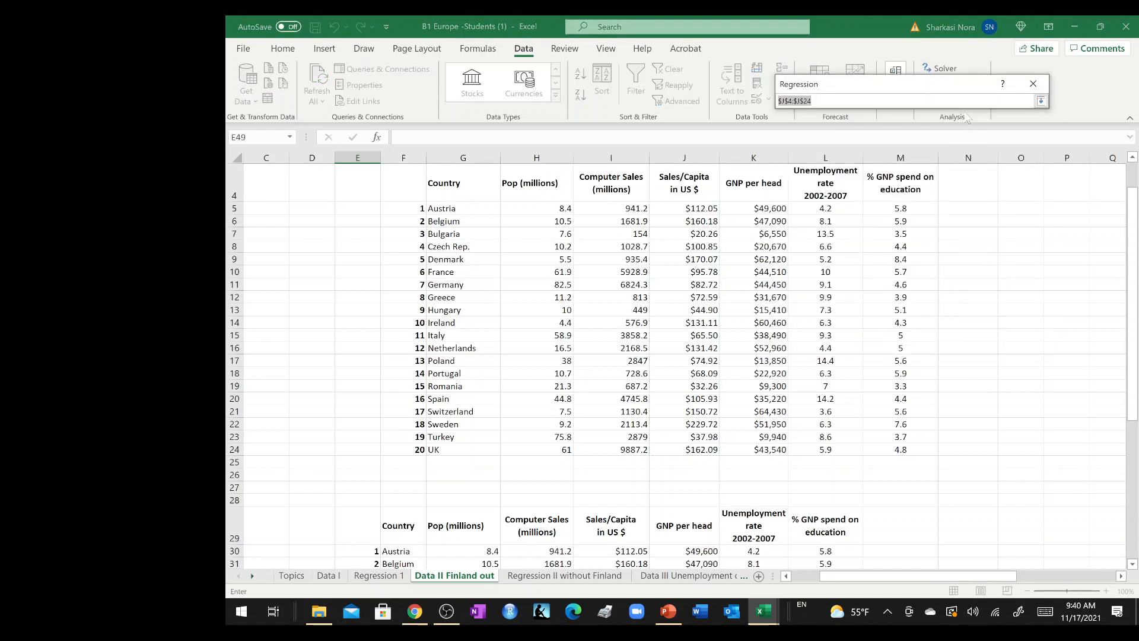
pyautogui.scroll(-3)
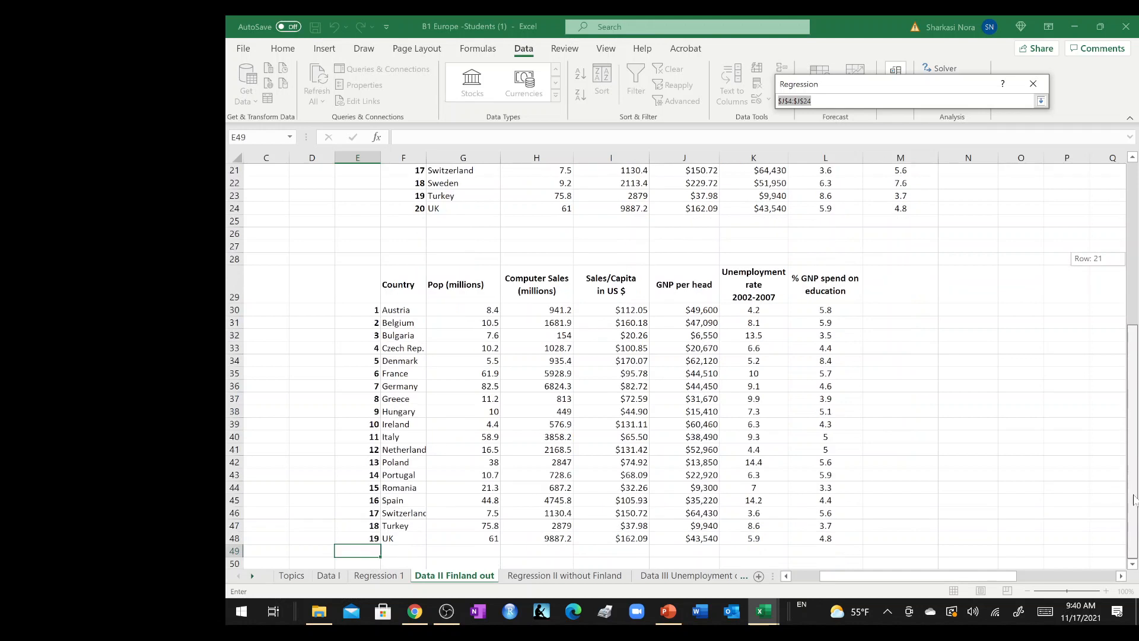
pyautogui.moveTo(610, 284); pyautogui.dragTo(610, 461)
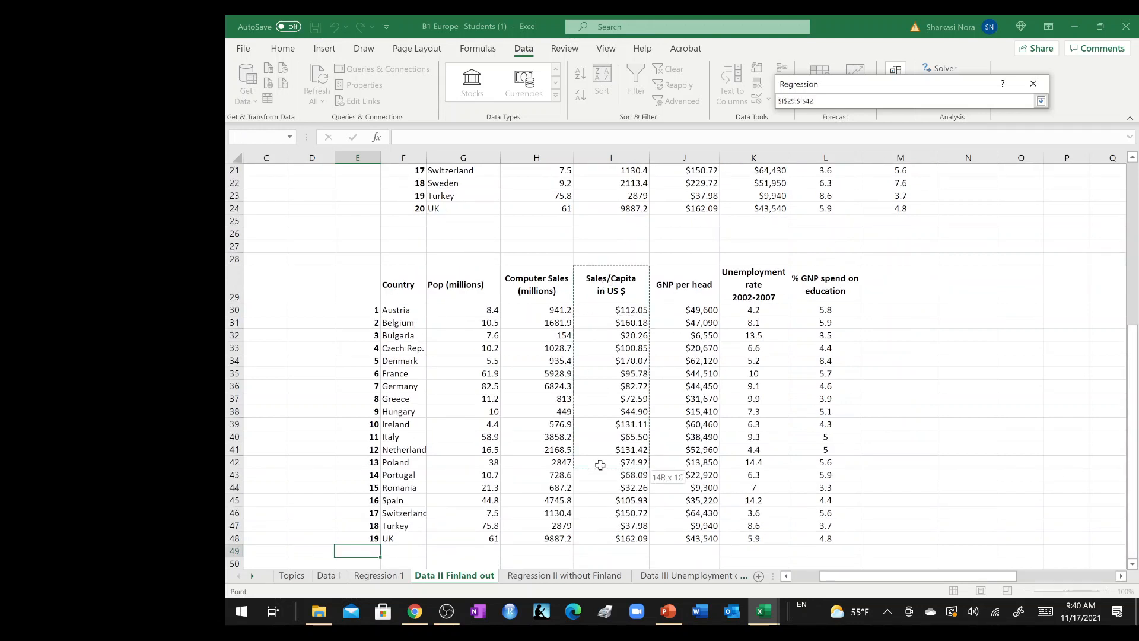
pyautogui.moveTo(610, 462); pyautogui.dragTo(609, 537)
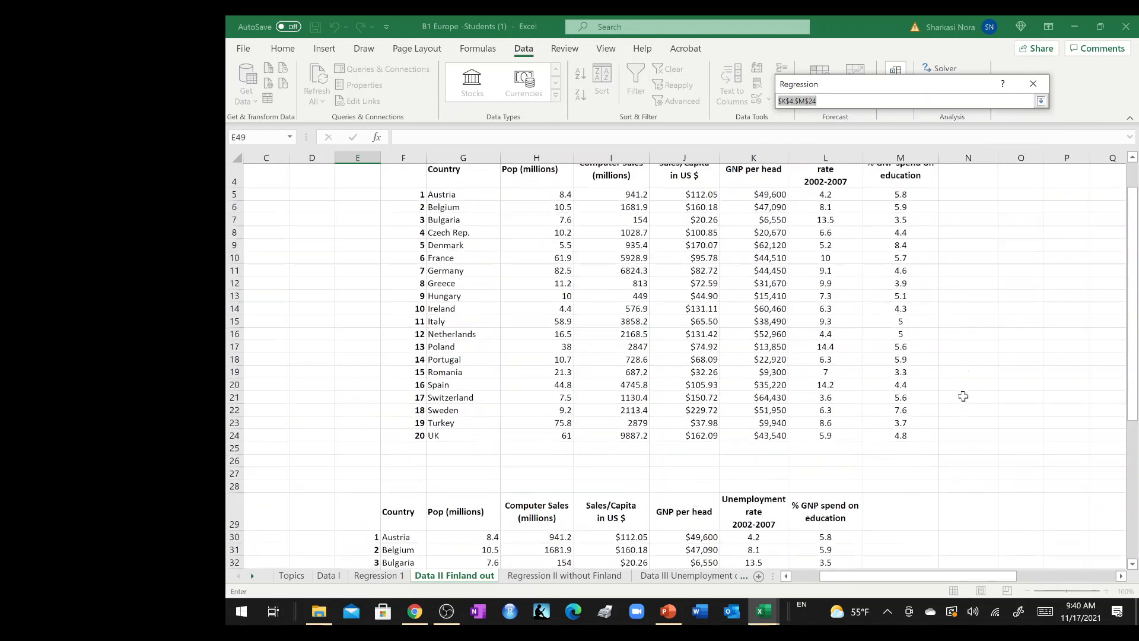
# Set X range J29:L48 for the three predictors and run the output to a new worksheet.
pyautogui.scroll(-3)
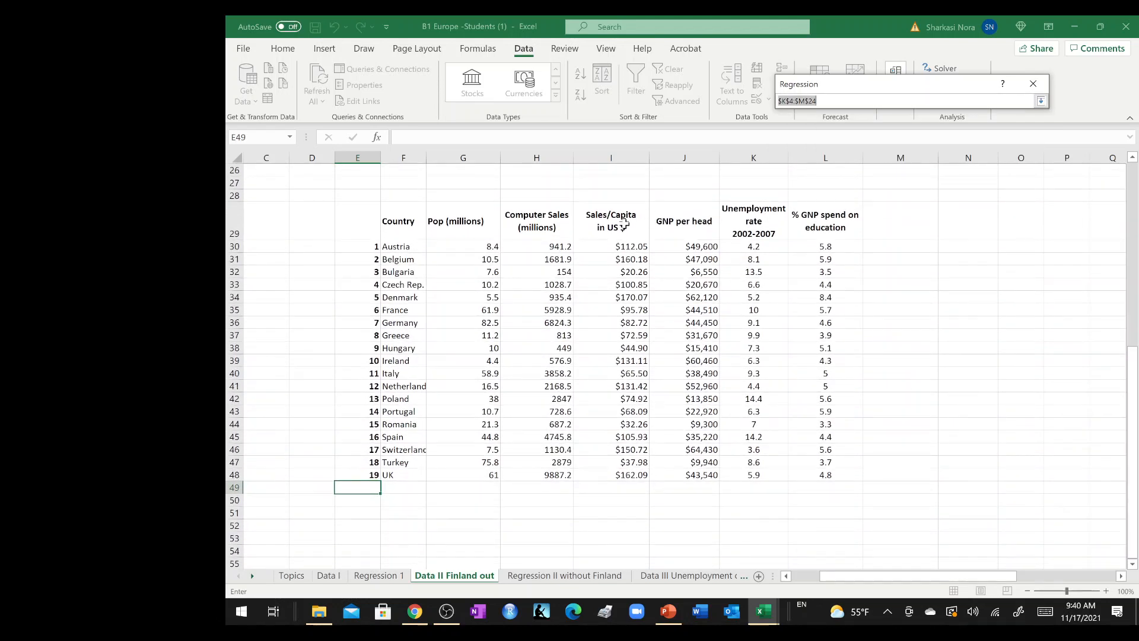
pyautogui.moveTo(684, 215); pyautogui.dragTo(825, 462)
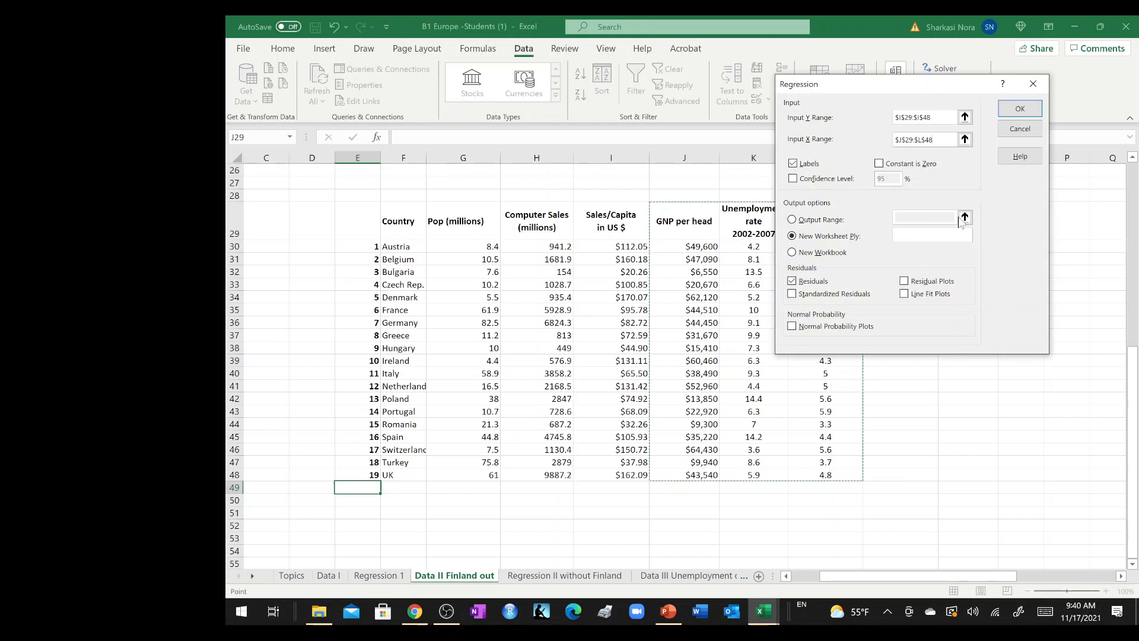
pyautogui.moveTo(1020, 109)
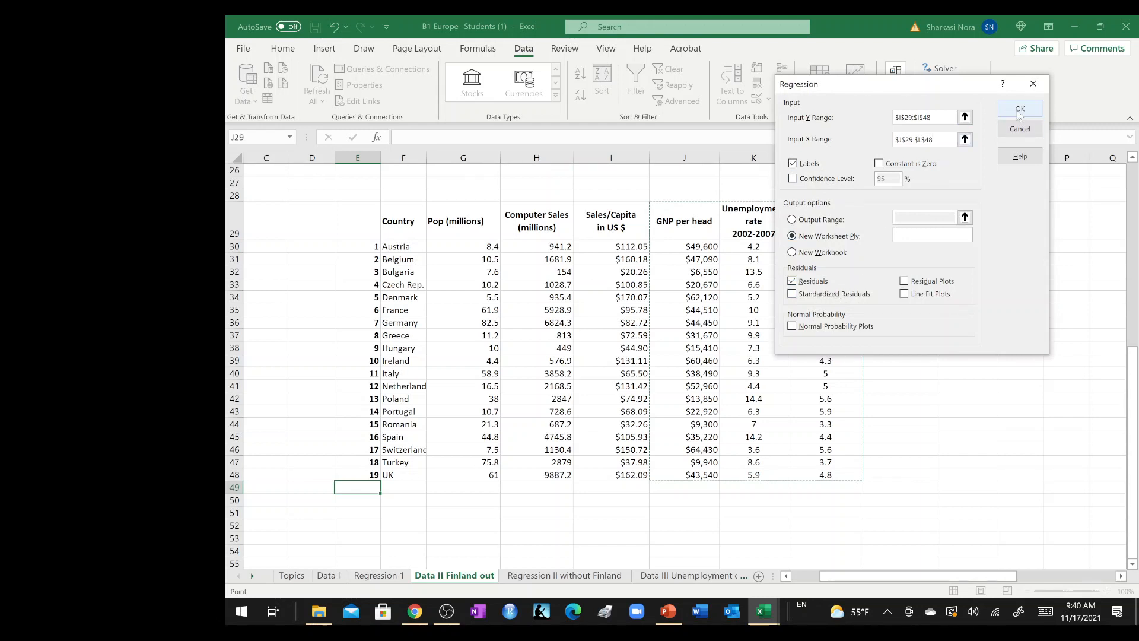
pyautogui.click(1020, 110)
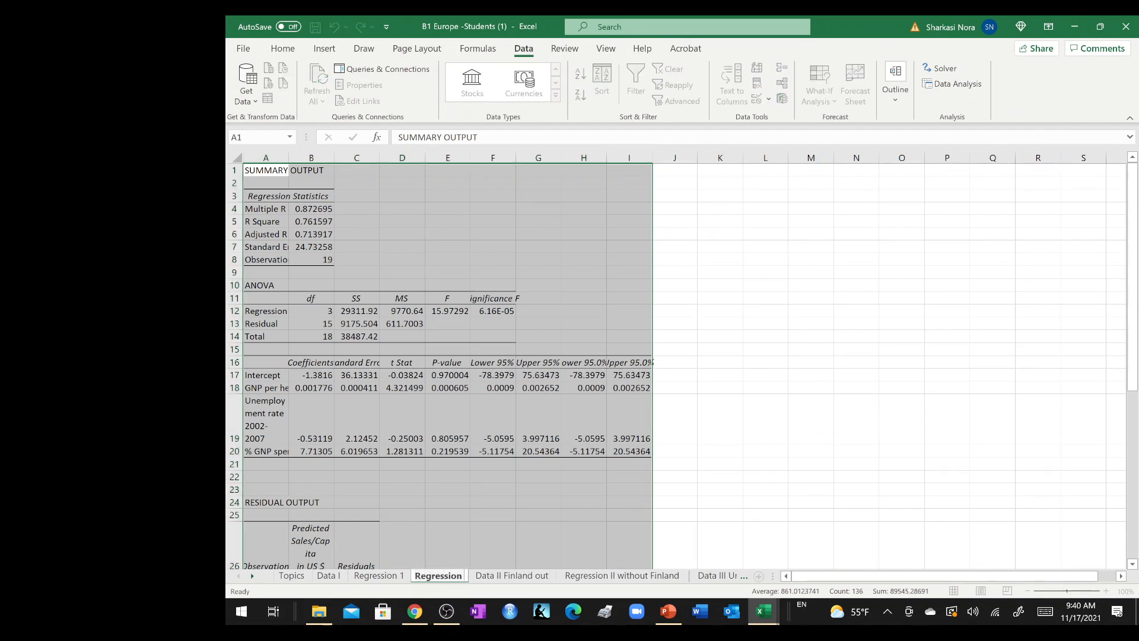
# Rename the sheet Regression Without Sweden and compare its Adjusted R Square with Regression II without Finland.
pyautogui.doubleClick(438, 574)
pyautogui.write(' Without Sweden')
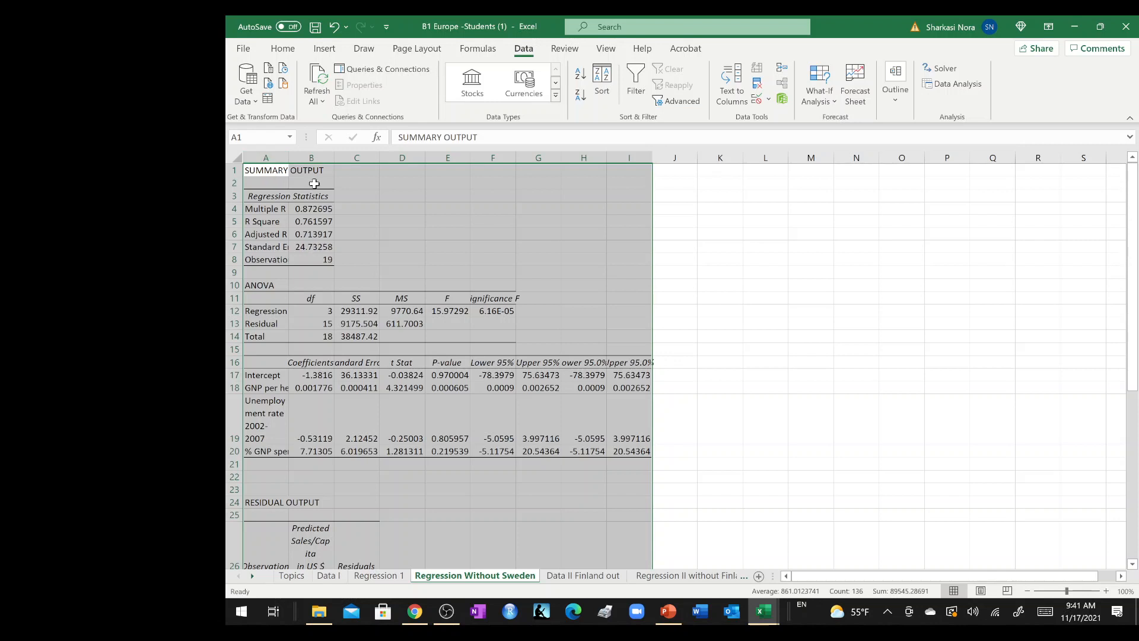
pyautogui.moveTo(358, 175)
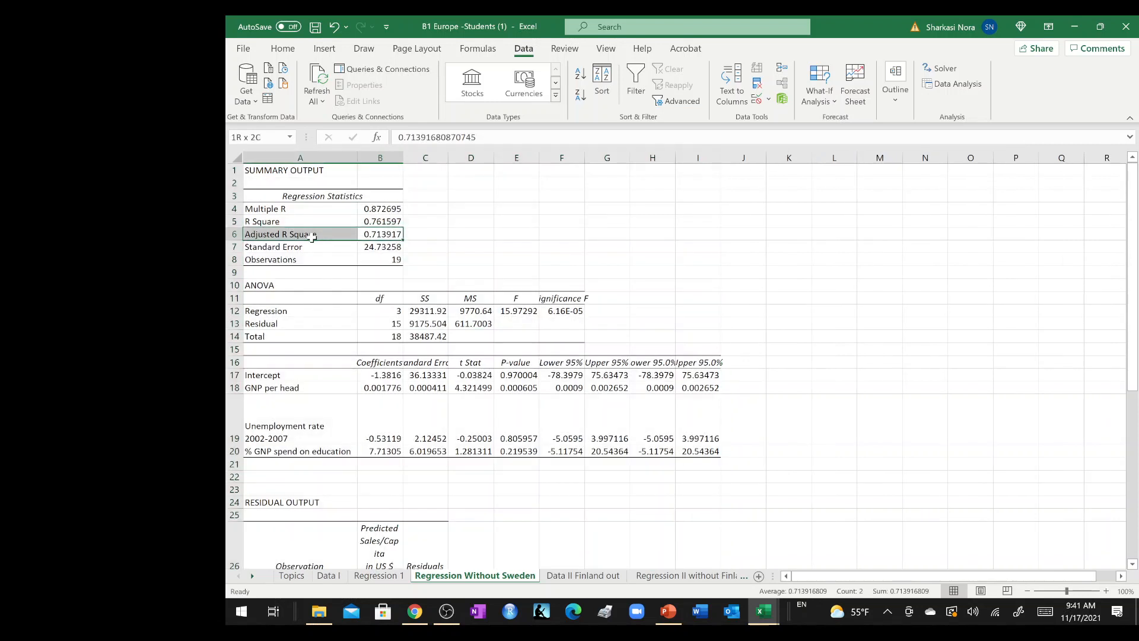
pyautogui.click(379, 234)
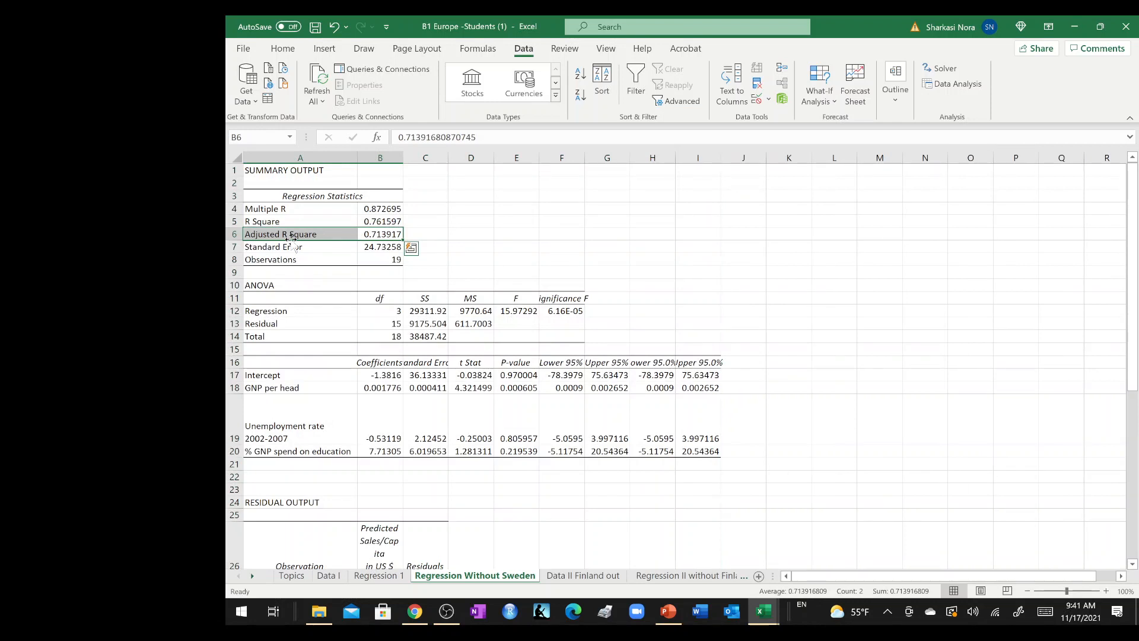
pyautogui.moveTo(328, 248)
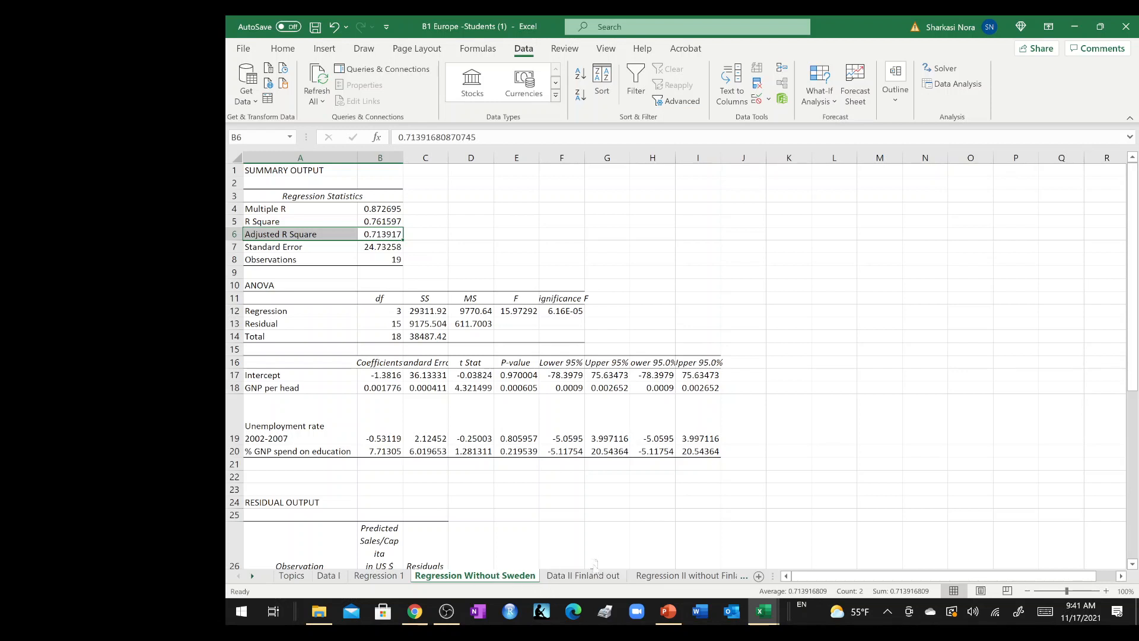
pyautogui.click(251, 576)
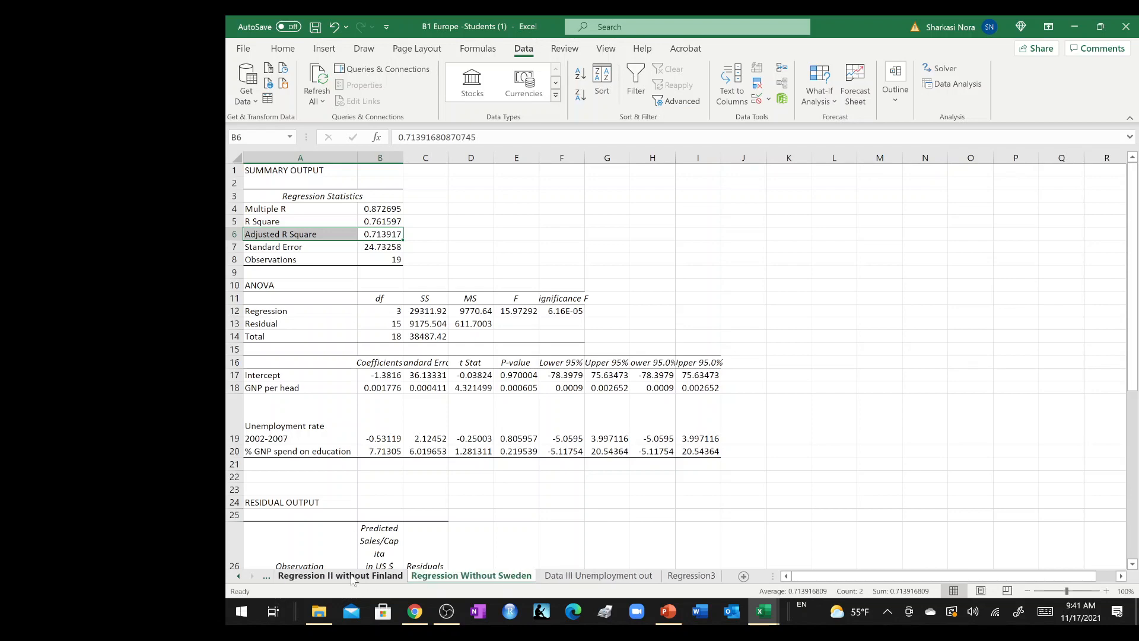
pyautogui.click(340, 575)
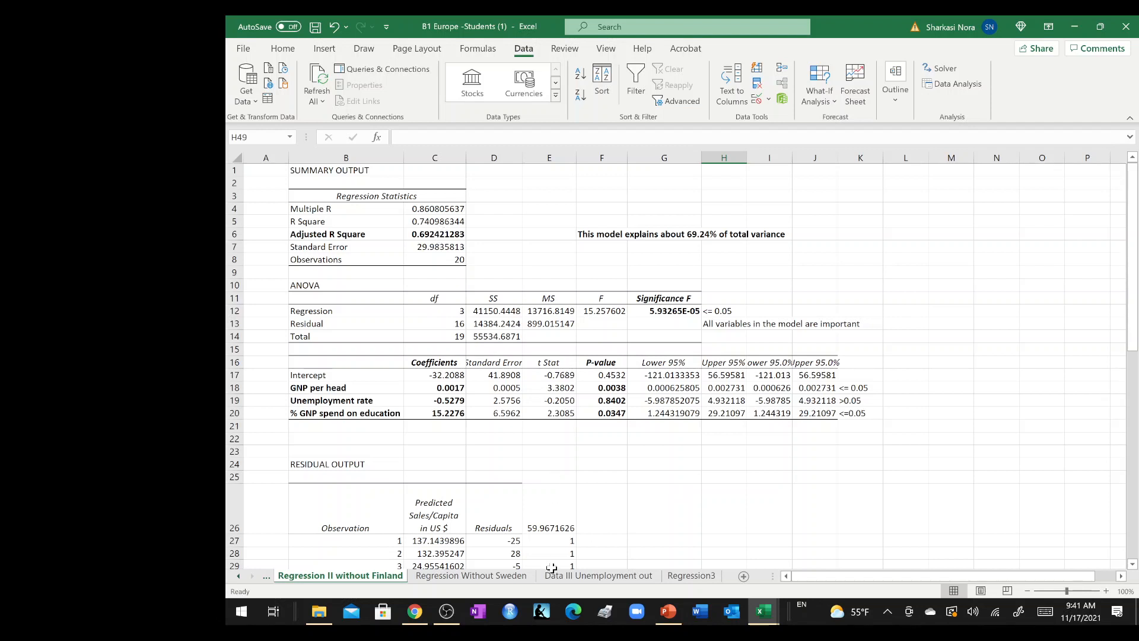
pyautogui.moveTo(602, 525)
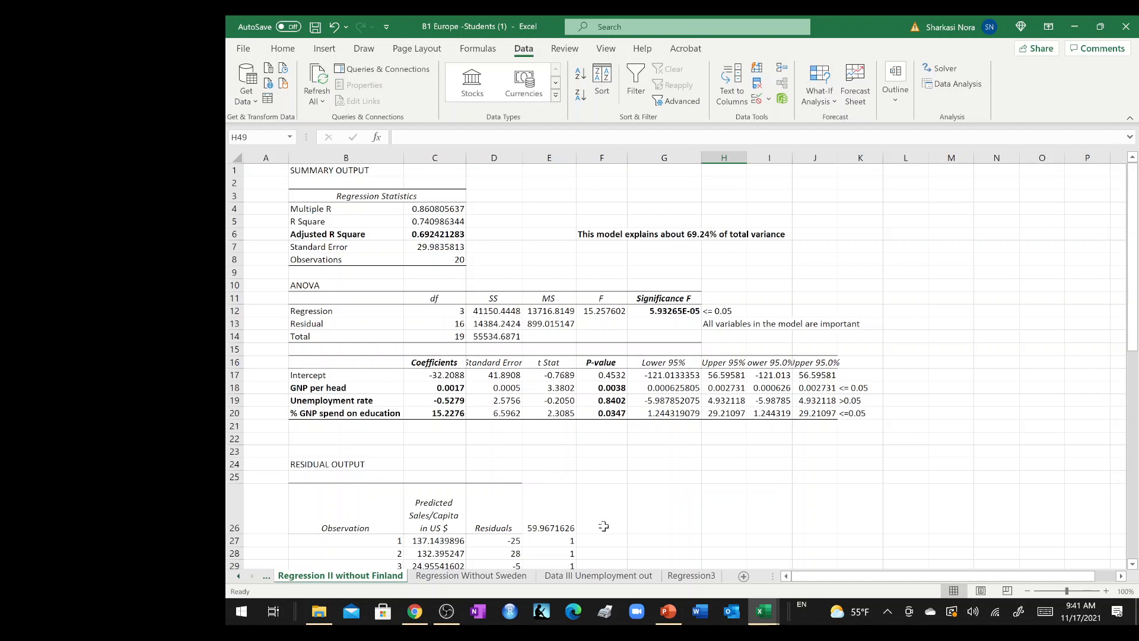
pyautogui.click(470, 575)
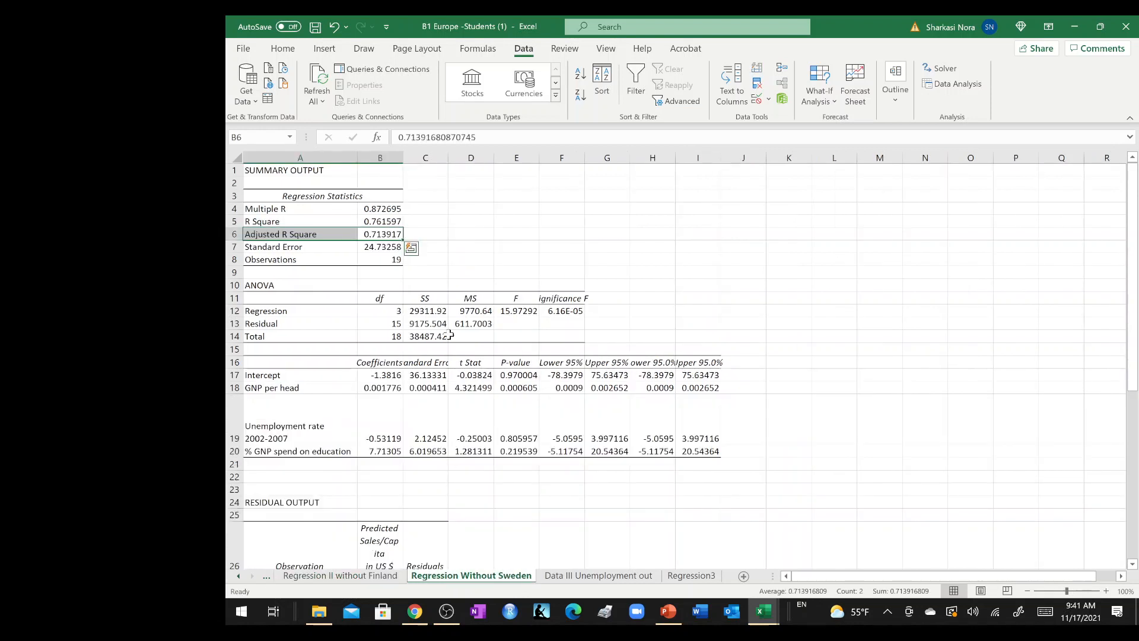
pyautogui.click(425, 221)
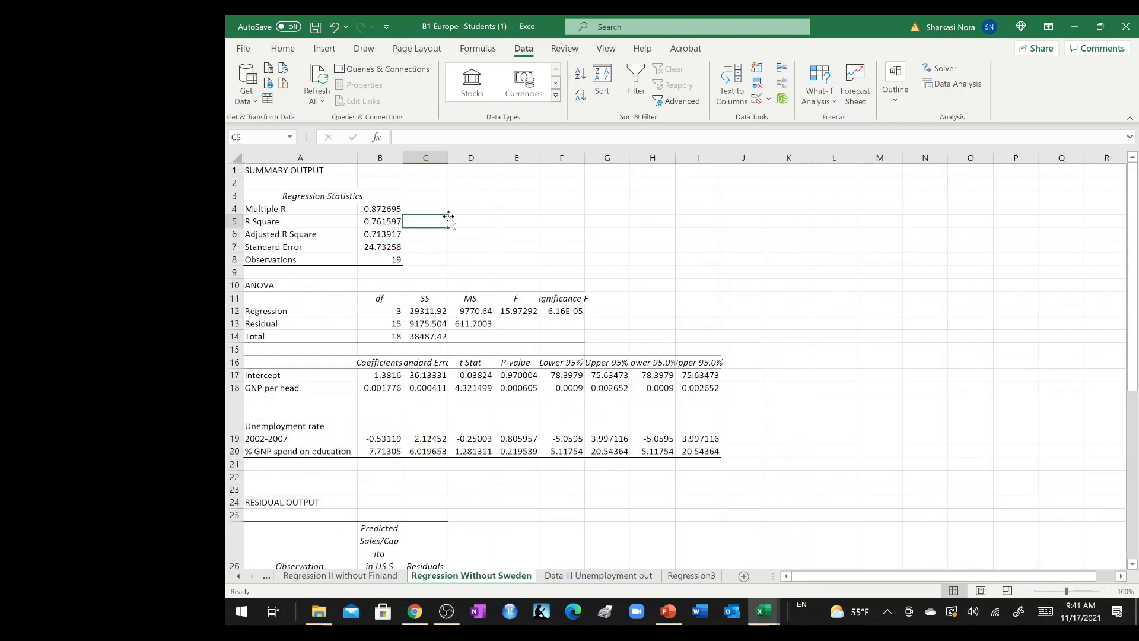
# Bold the predictors' coefficients and p-values in rows 18–20, then return to Regression II without Finland.
pyautogui.click(562, 310)
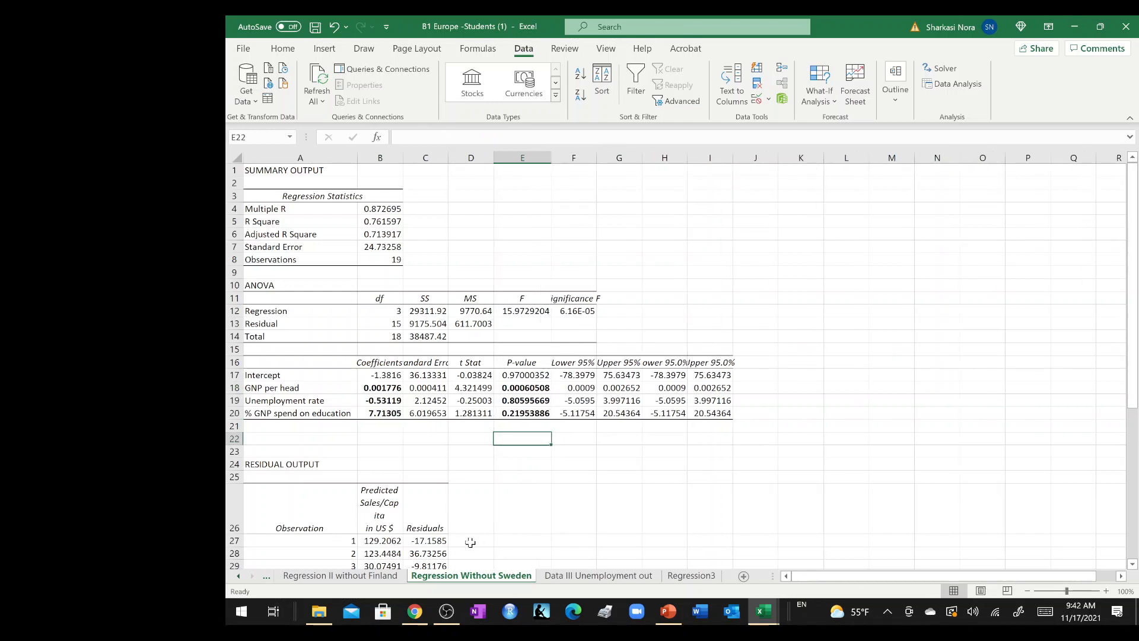
pyautogui.click(471, 541)
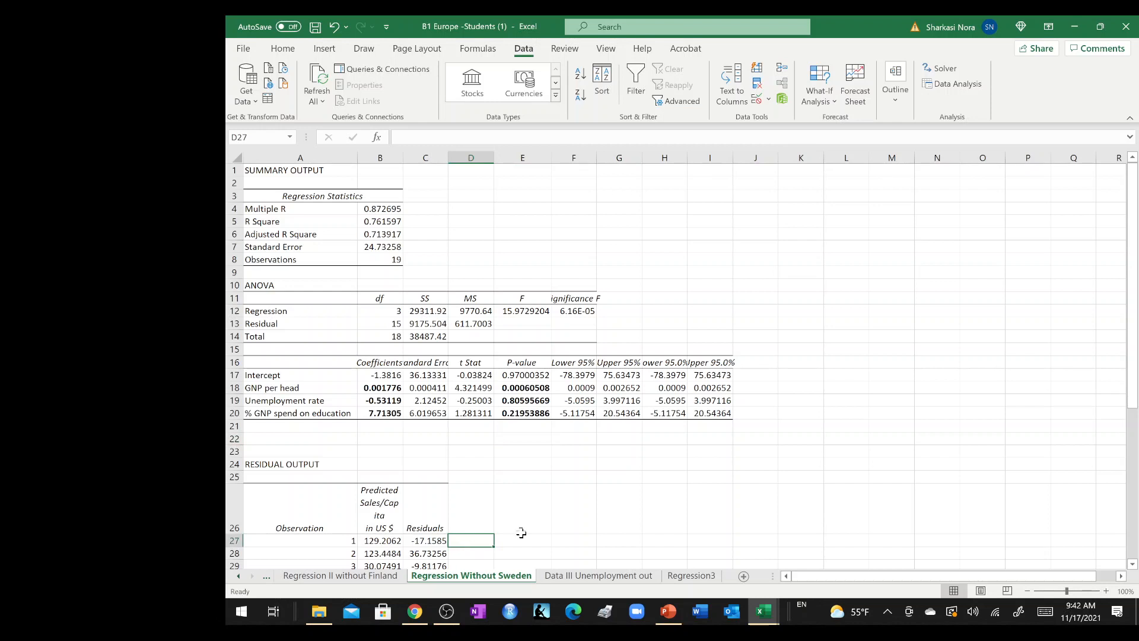
pyautogui.moveTo(252, 400)
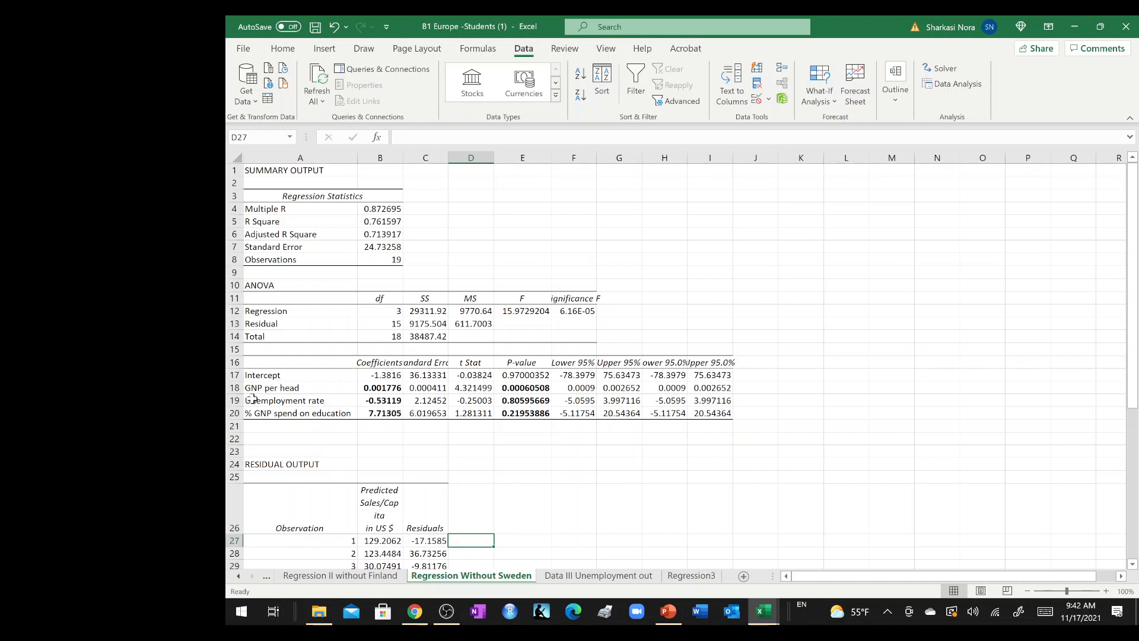
pyautogui.click(233, 399)
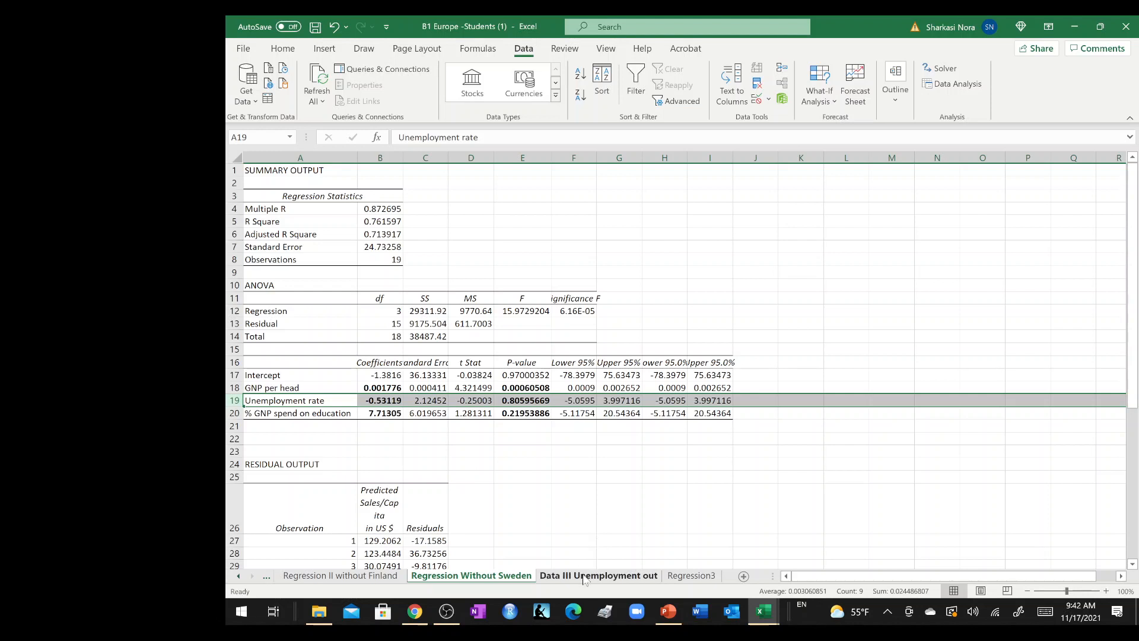
pyautogui.click(471, 576)
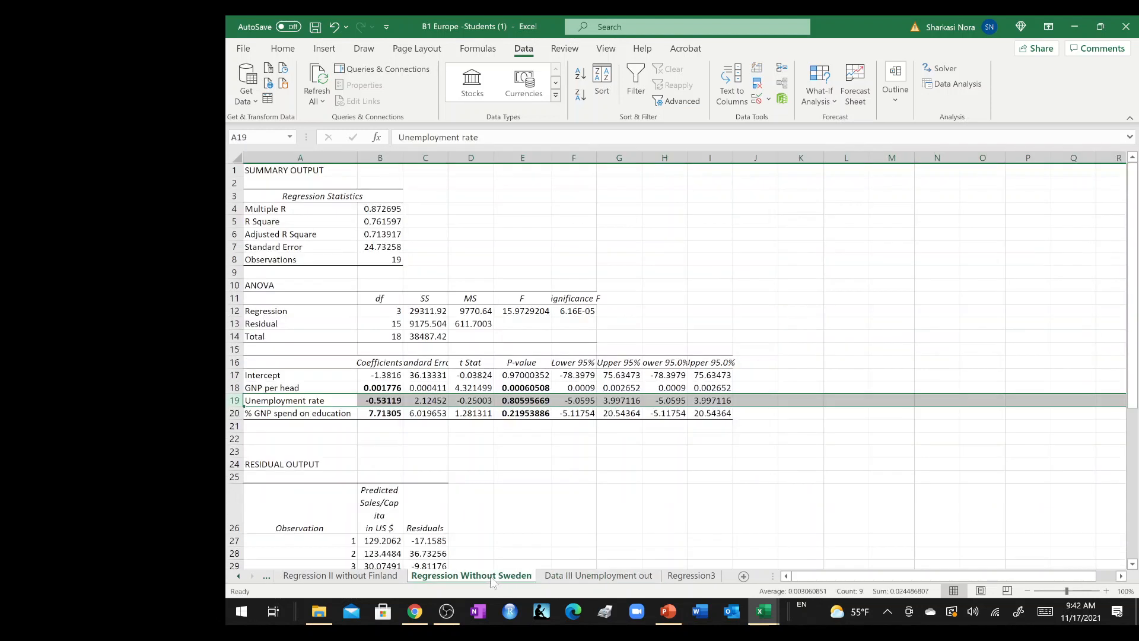
pyautogui.click(665, 271)
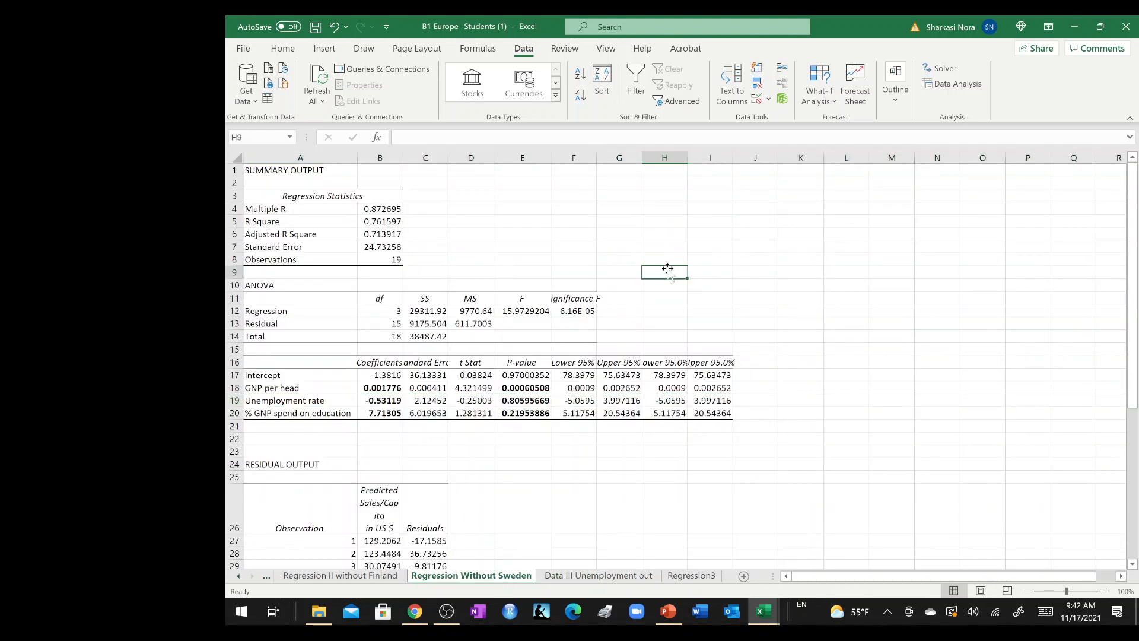
pyautogui.click(341, 576)
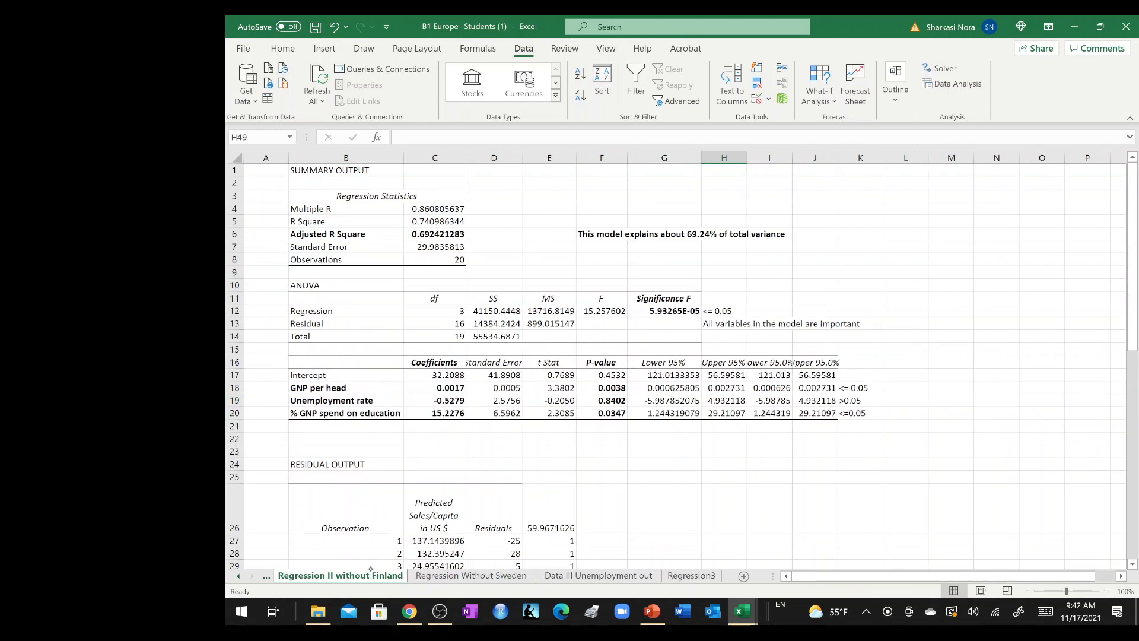
# With the black pen, ink 'Problems facing' with arrows to insignificant Unemployment and outlier Sweden.
pyautogui.click(363, 47)
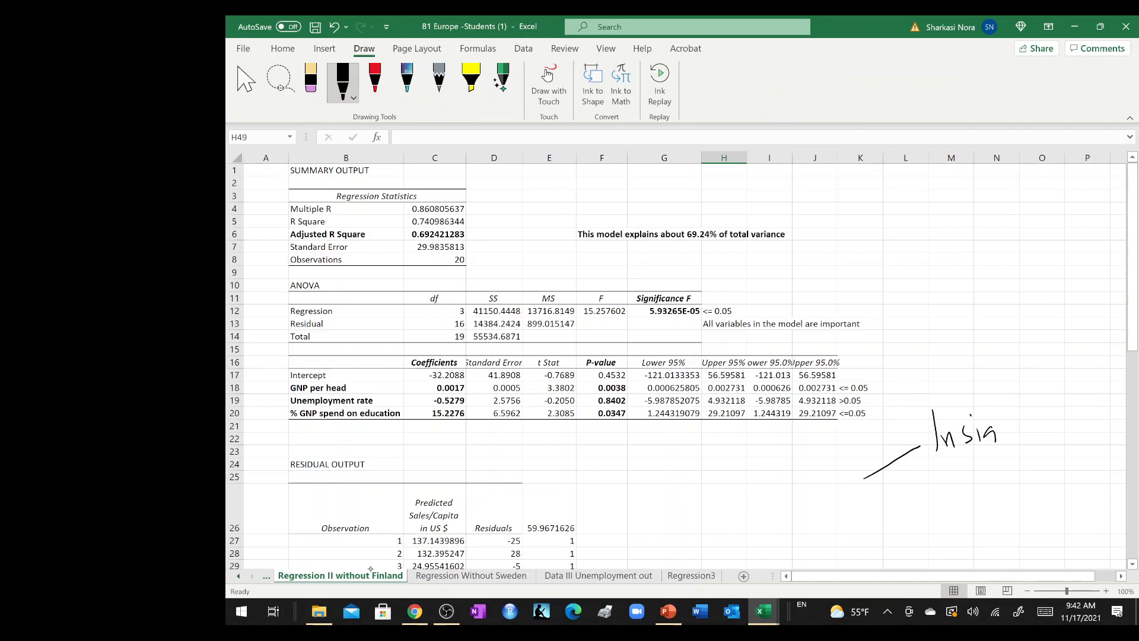
pyautogui.moveTo(985, 425); pyautogui.dragTo(1039, 432)
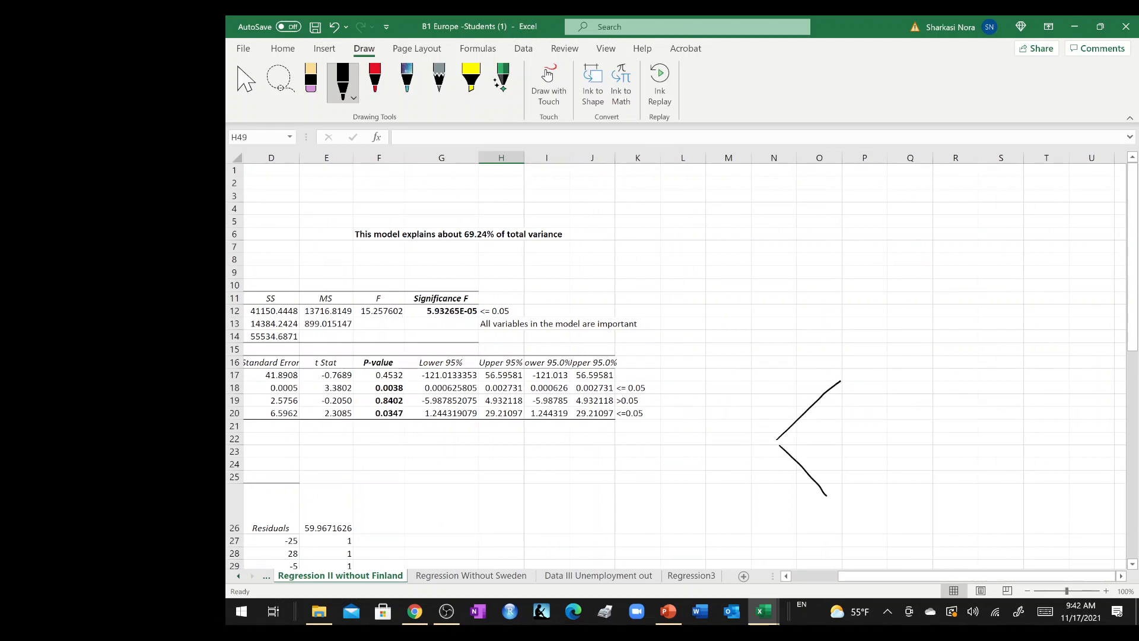
pyautogui.moveTo(686, 443); pyautogui.dragTo(679, 475)
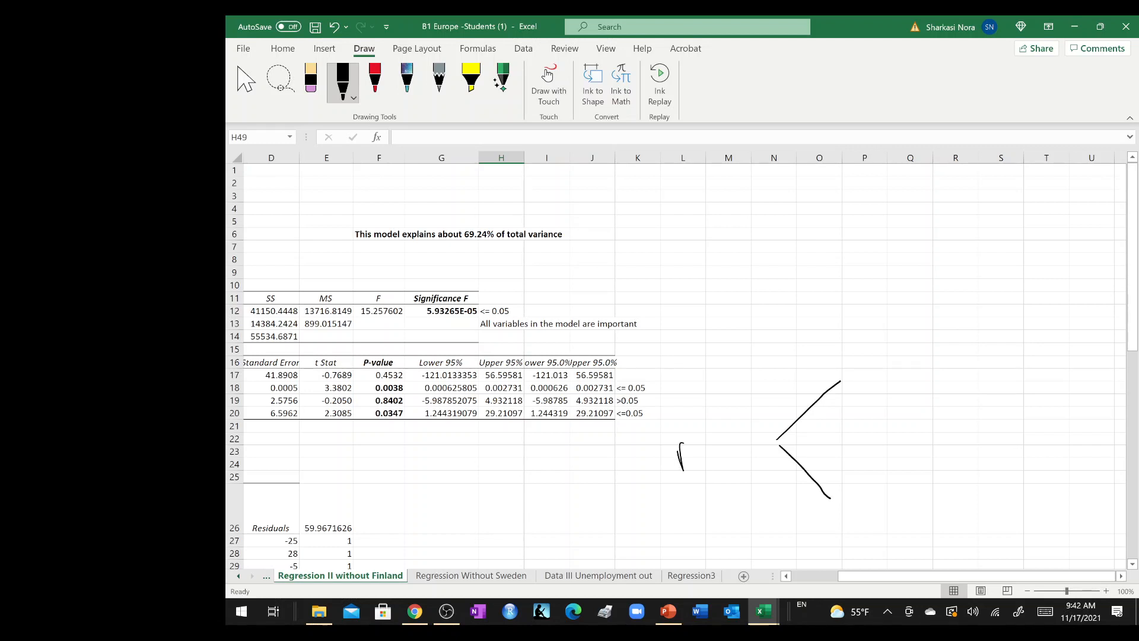
pyautogui.moveTo(675, 448); pyautogui.dragTo(752, 428)
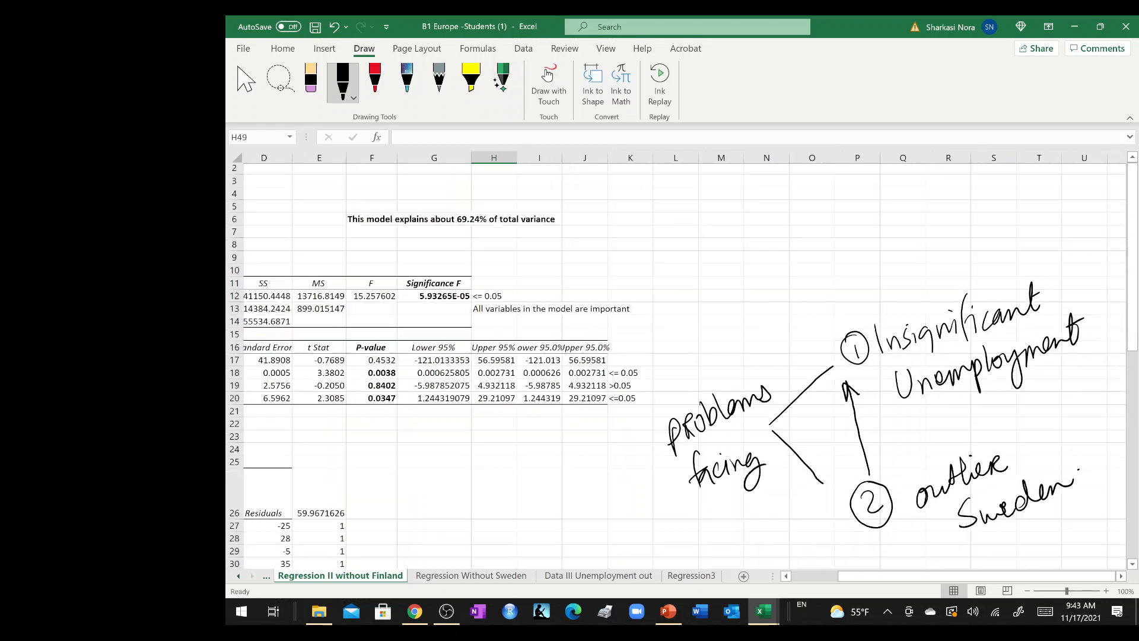
# Handwrite plan A: investigate results without Sweden, check if Unemployment becomes significant, Yes/No branches.
pyautogui.scroll(-3)
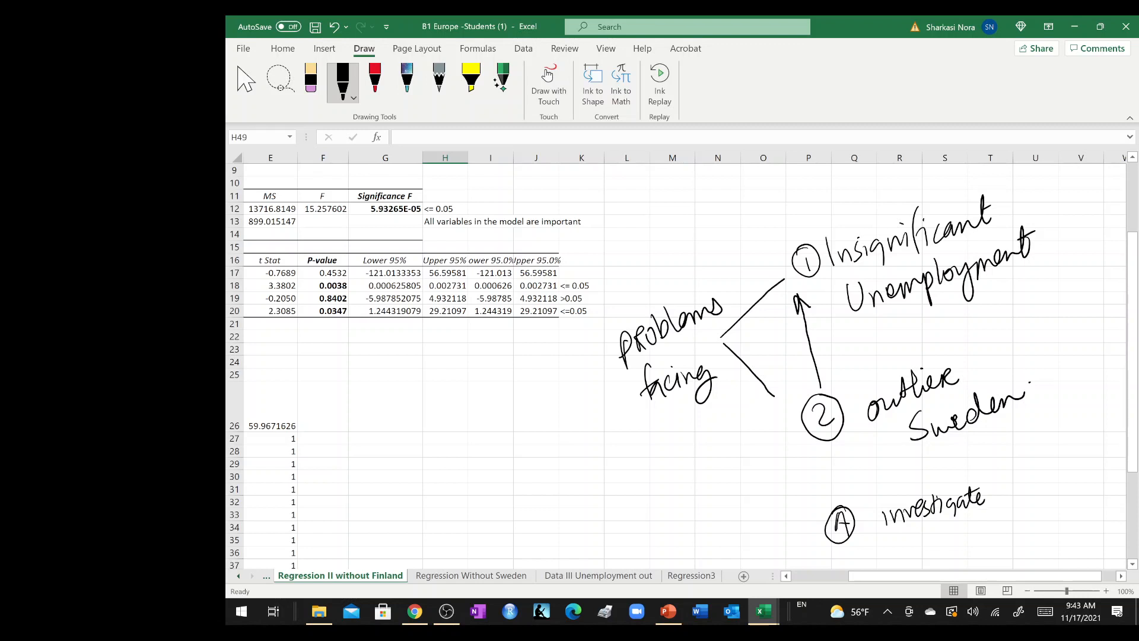
pyautogui.hscroll(3)
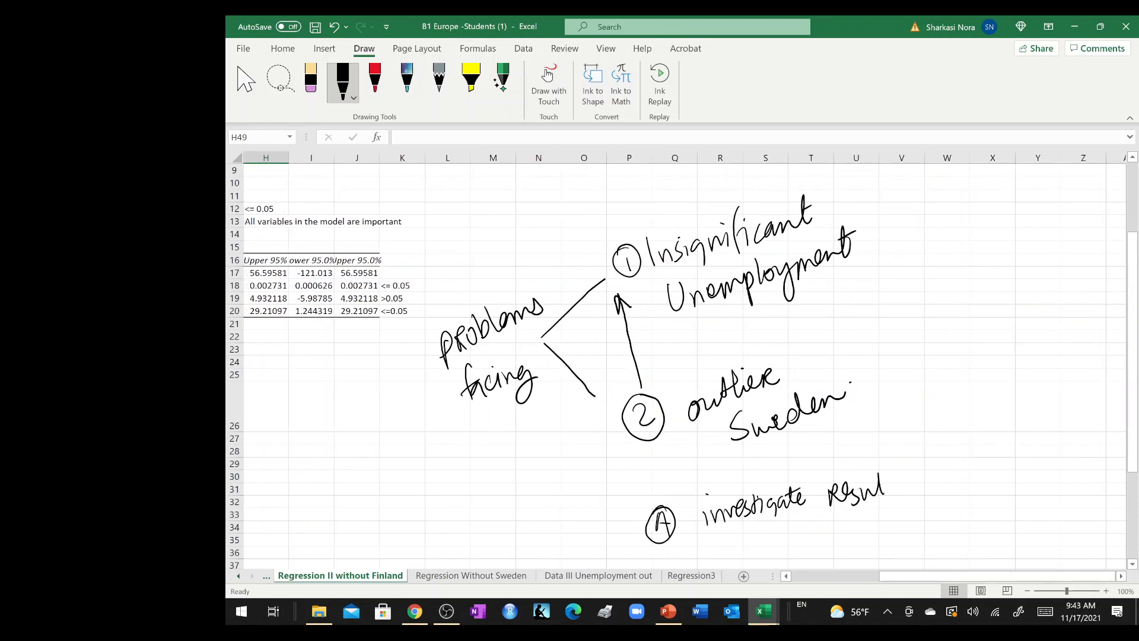
pyautogui.moveTo(865, 501); pyautogui.dragTo(965, 493)
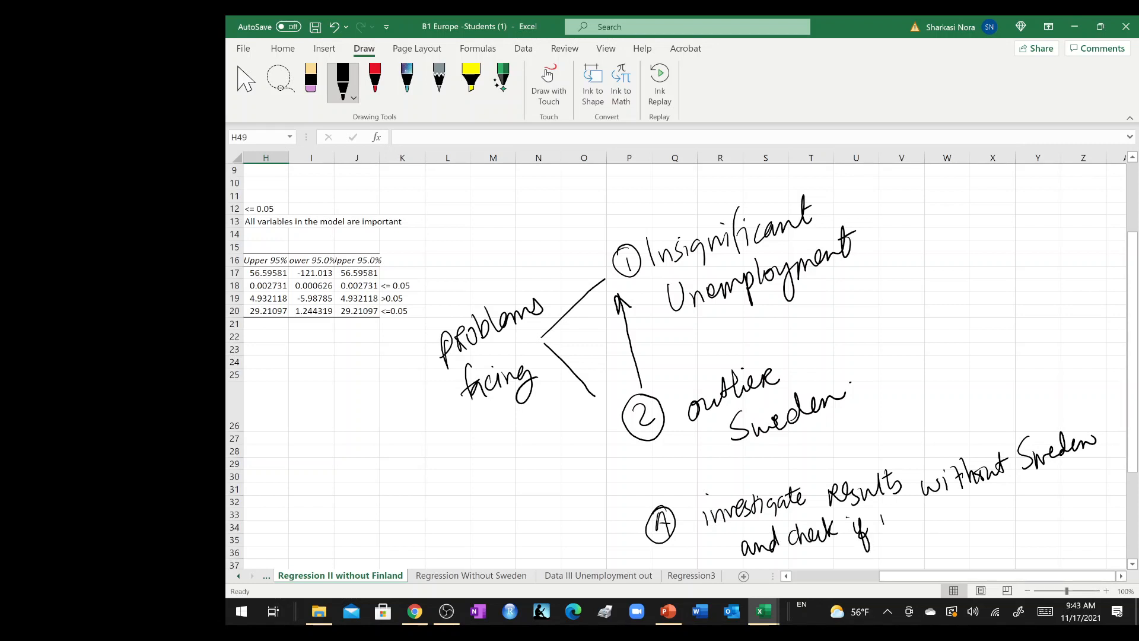
pyautogui.moveTo(886, 523); pyautogui.dragTo(914, 523)
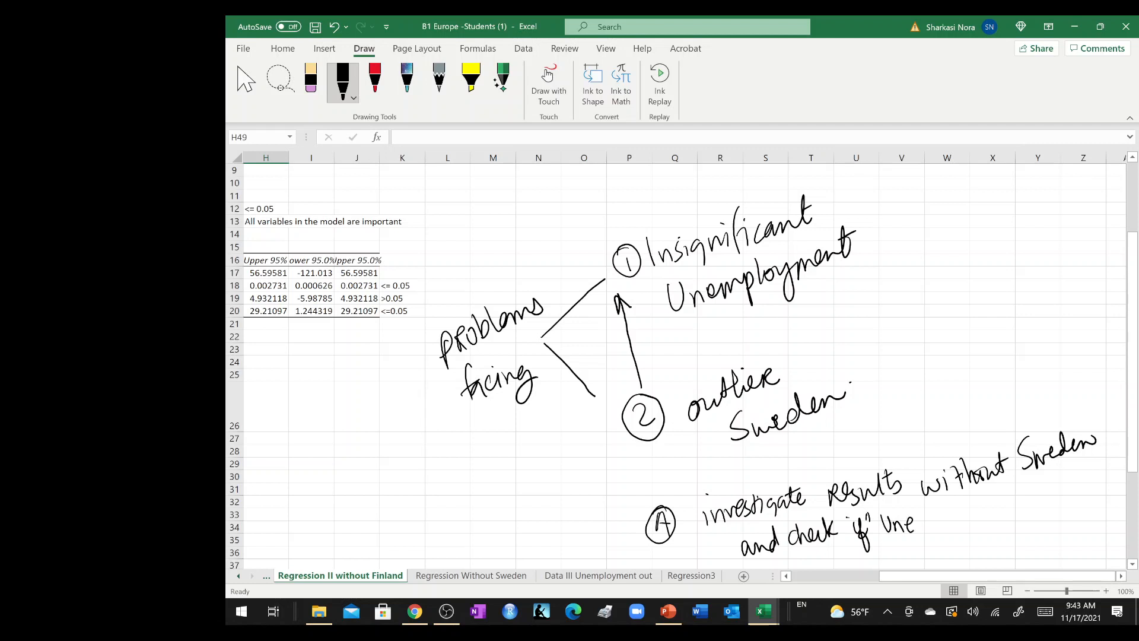
pyautogui.moveTo(893, 523); pyautogui.dragTo(985, 519)
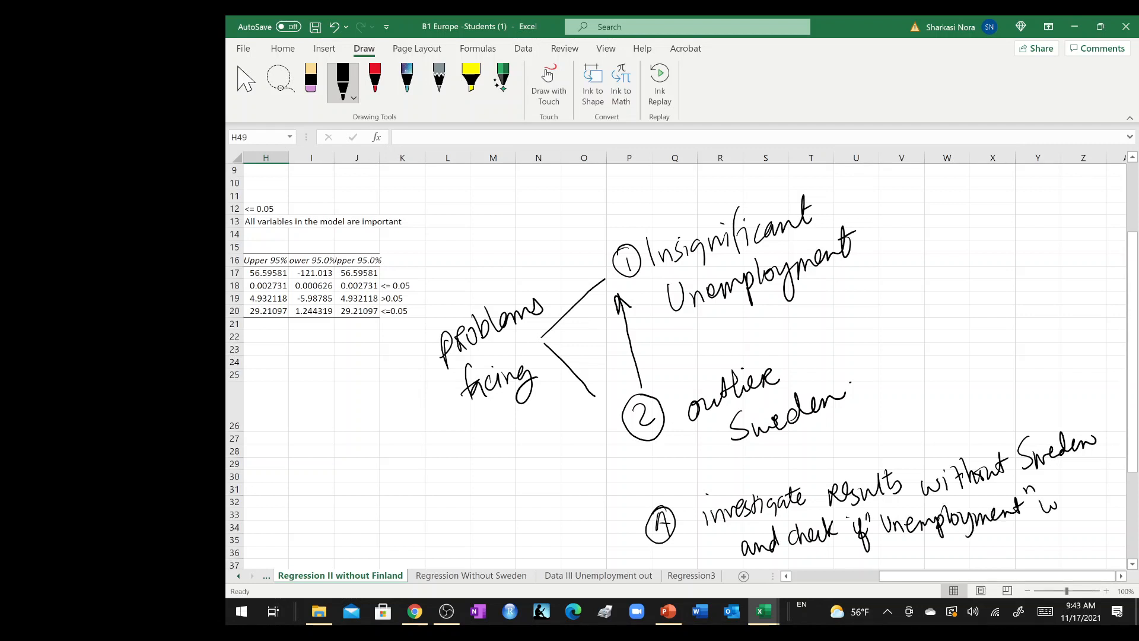
pyautogui.scroll(-3)
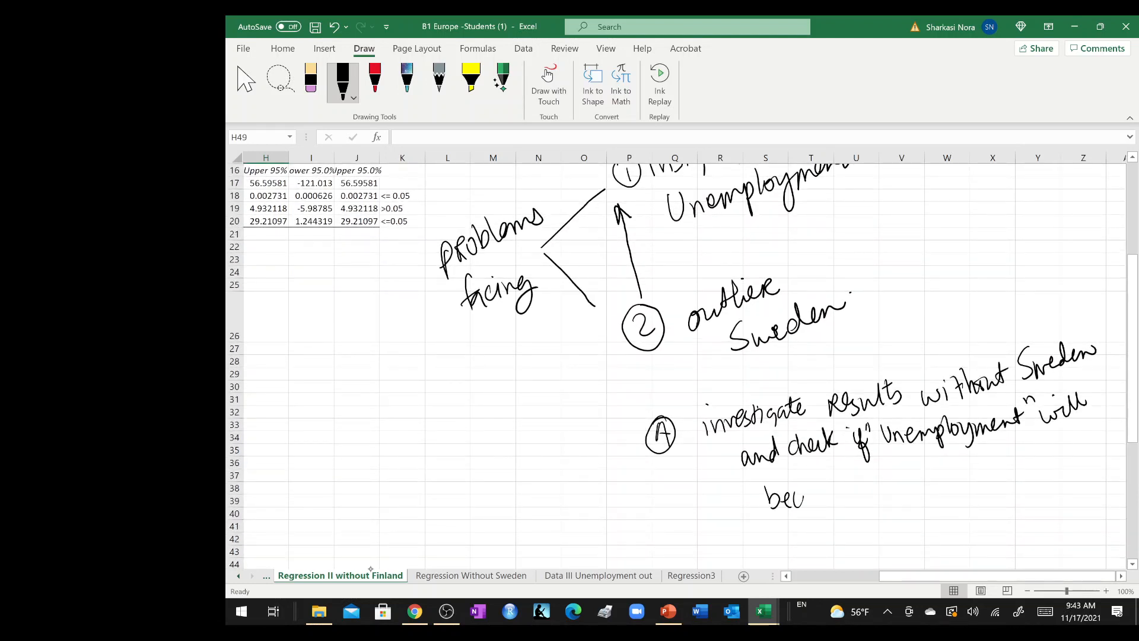
pyautogui.moveTo(799, 494); pyautogui.dragTo(893, 487)
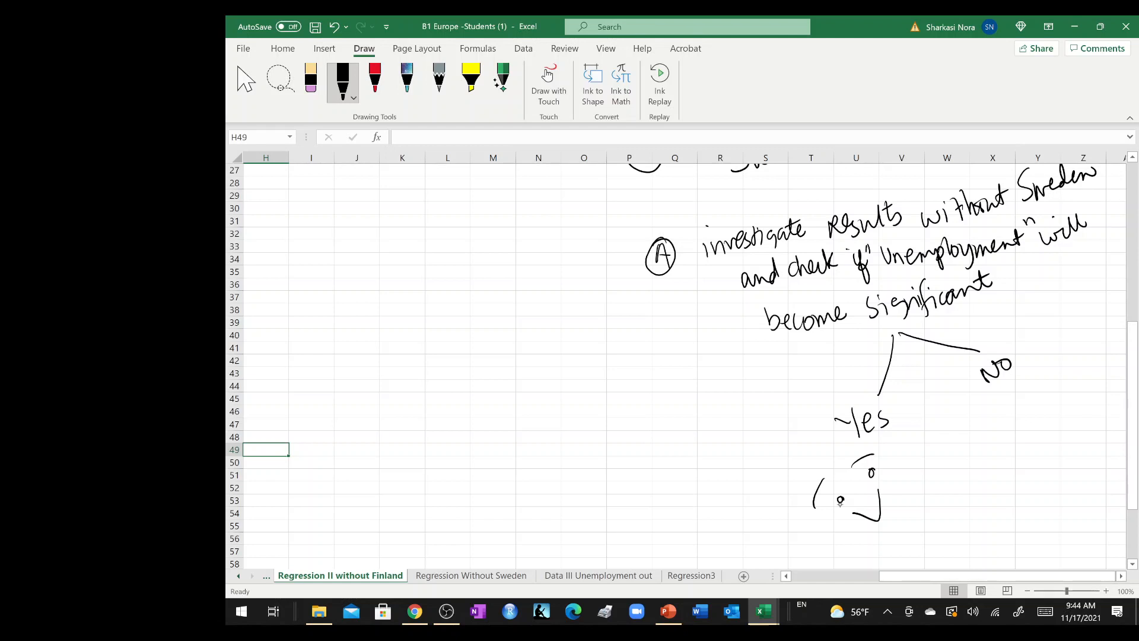
# Ink the No-branch note: check if removing outliers significantly enhances model performance, decide accordingly.
pyautogui.hscroll(3)
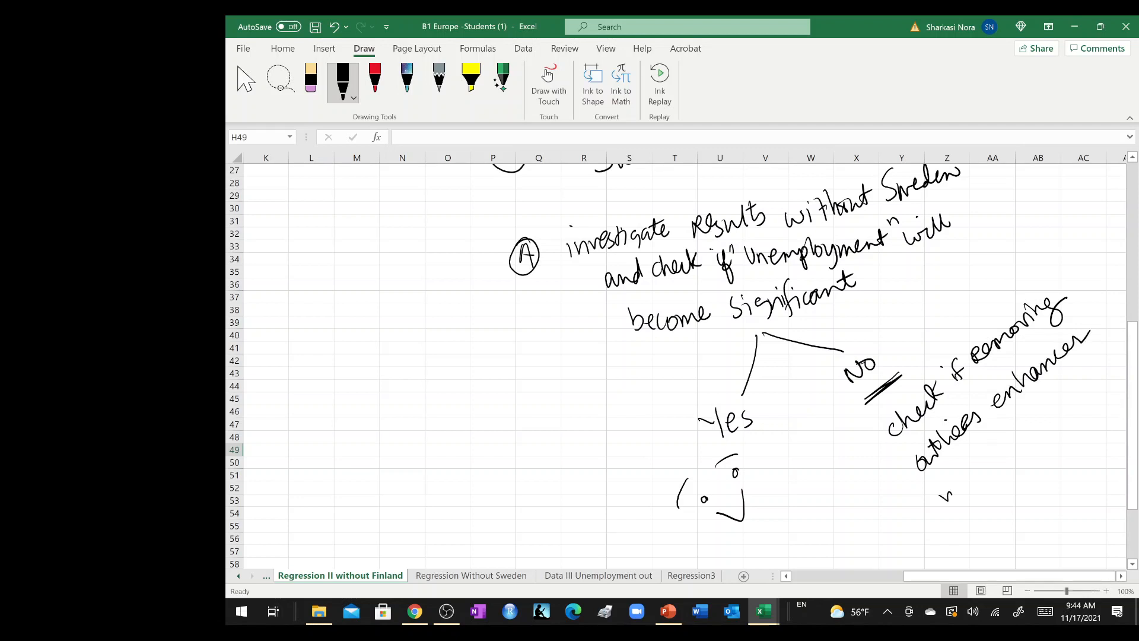
pyautogui.moveTo(937, 487); pyautogui.dragTo(1031, 435)
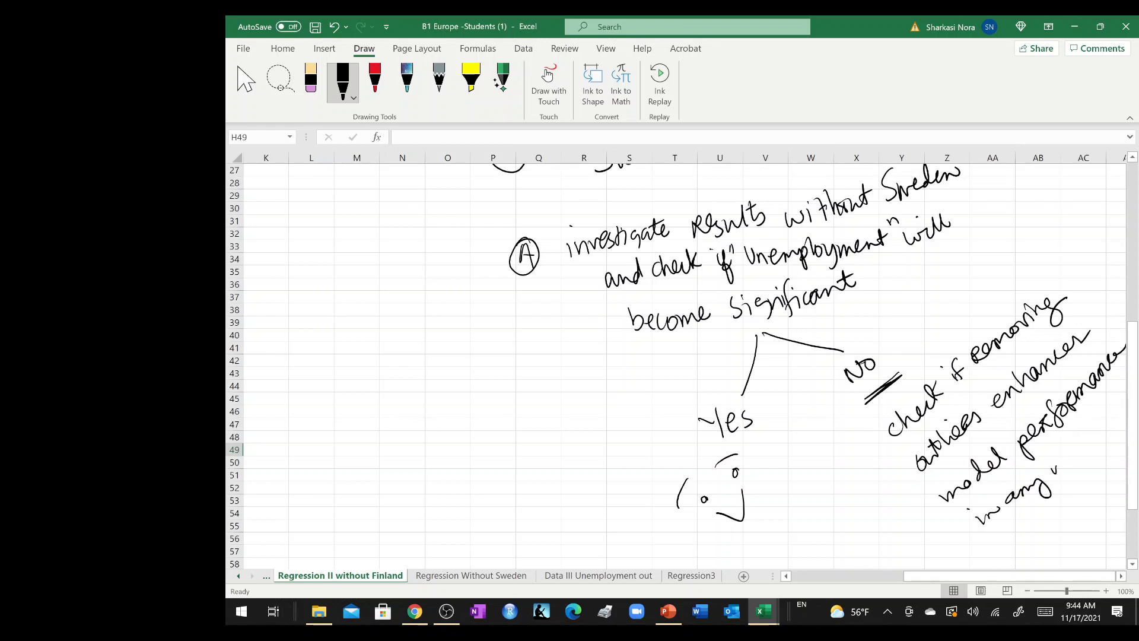
pyautogui.moveTo(1031, 479); pyautogui.dragTo(1096, 465)
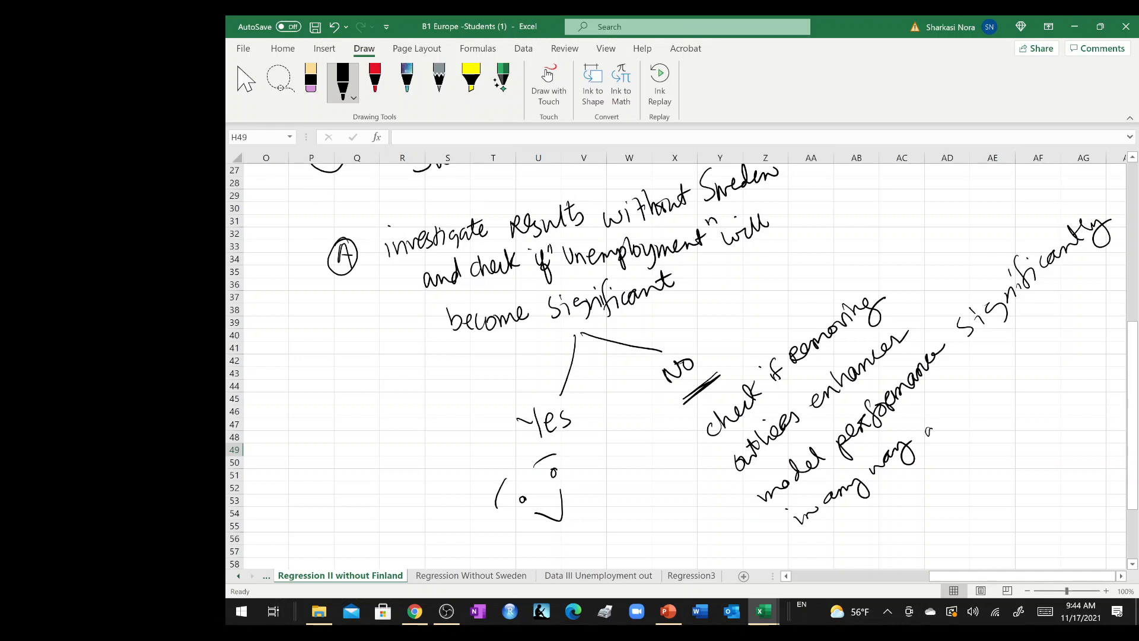
pyautogui.moveTo(923, 435); pyautogui.dragTo(1009, 356)
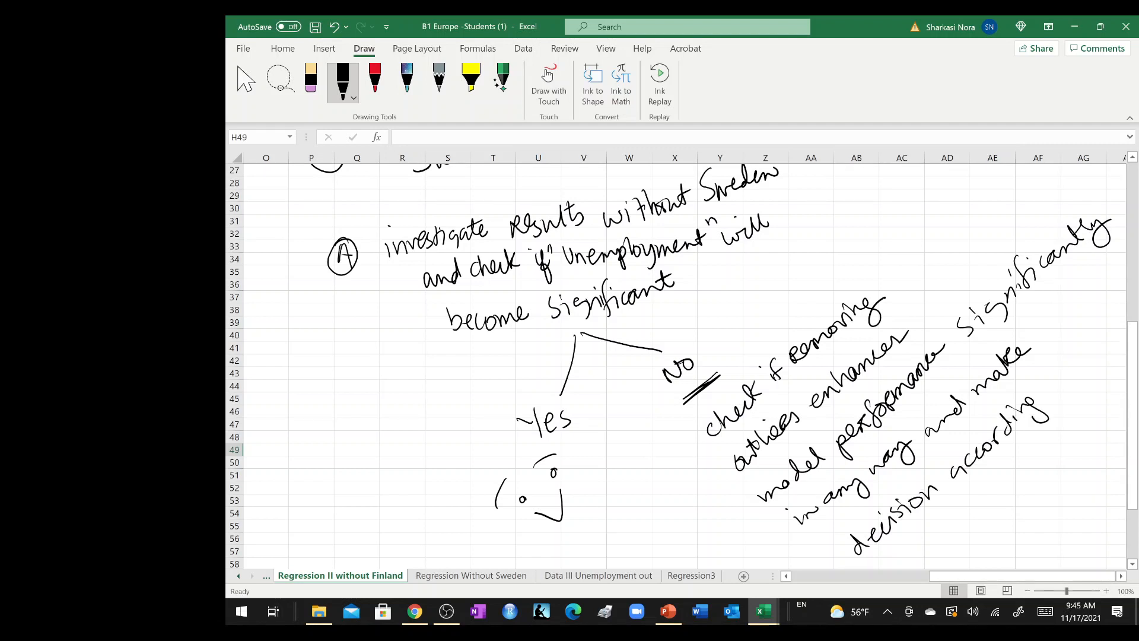
pyautogui.moveTo(944, 541); pyautogui.dragTo(1064, 439)
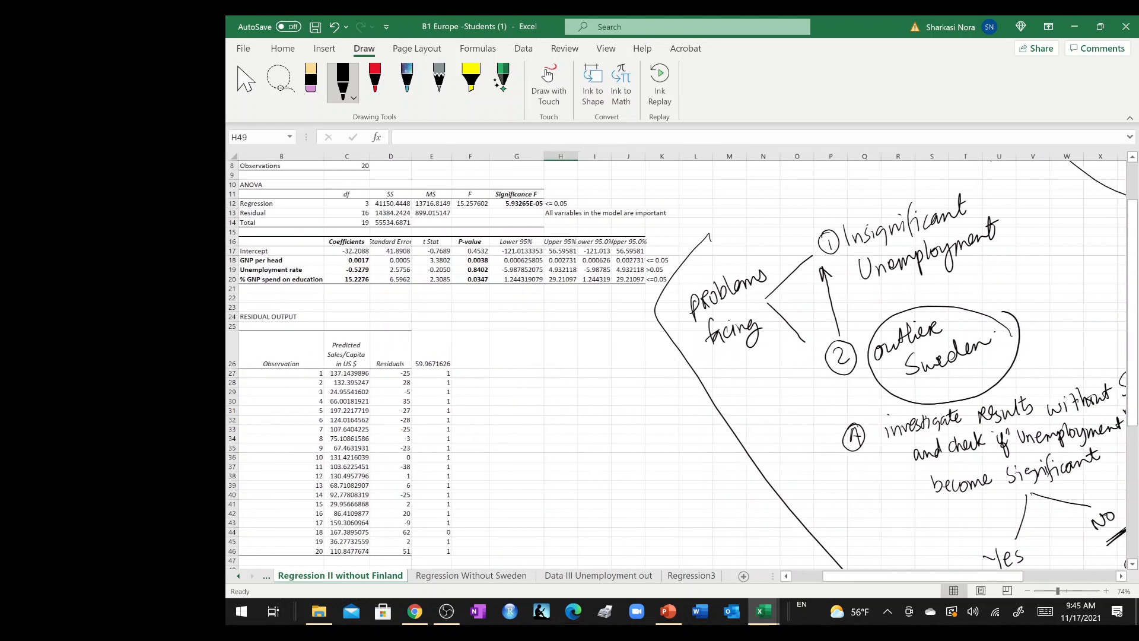
# Switch to the Regression Without Sweden sheet to view its regression output.
pyautogui.hscroll(3)
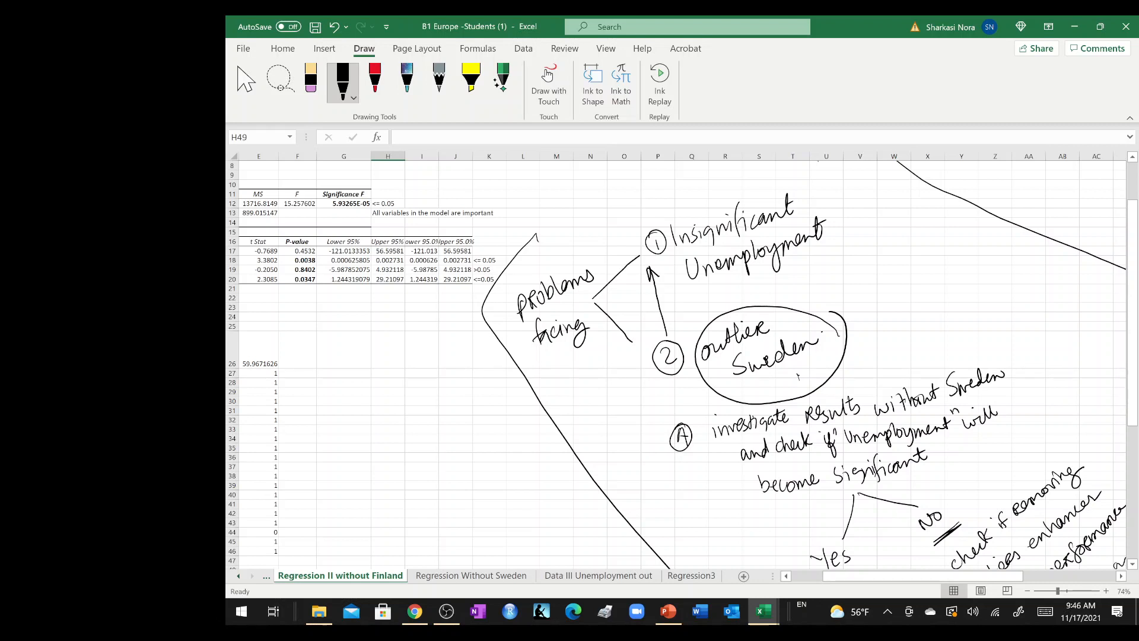
pyautogui.click(470, 575)
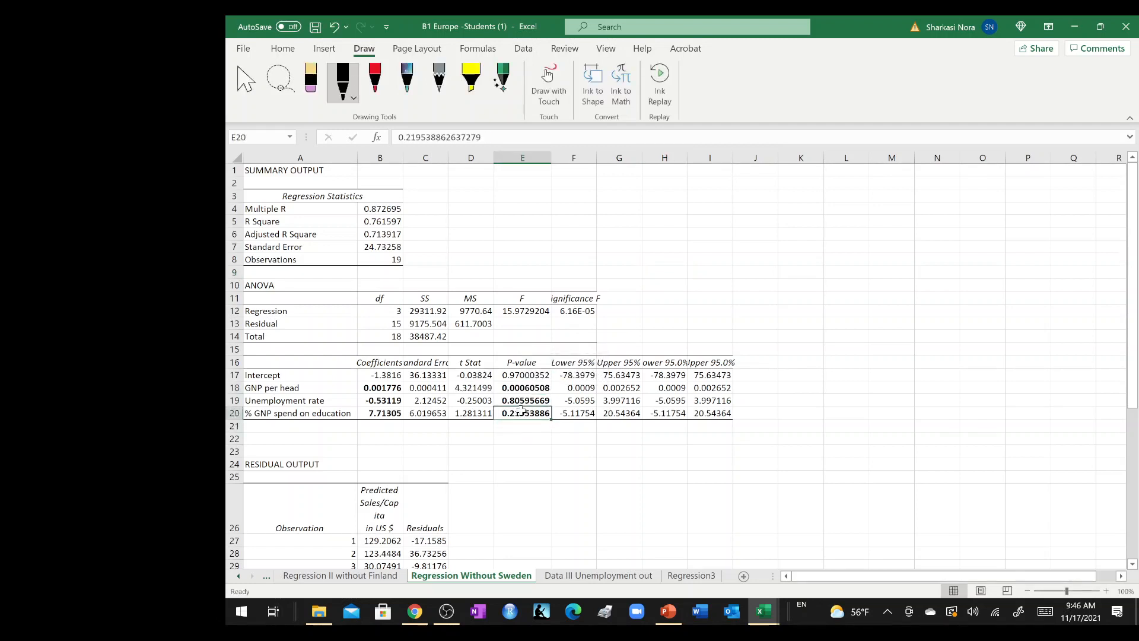
# Note '<= 0.05' beside GNP per head and '>0.05' beside unemployment and education spending.
pyautogui.click(522, 387)
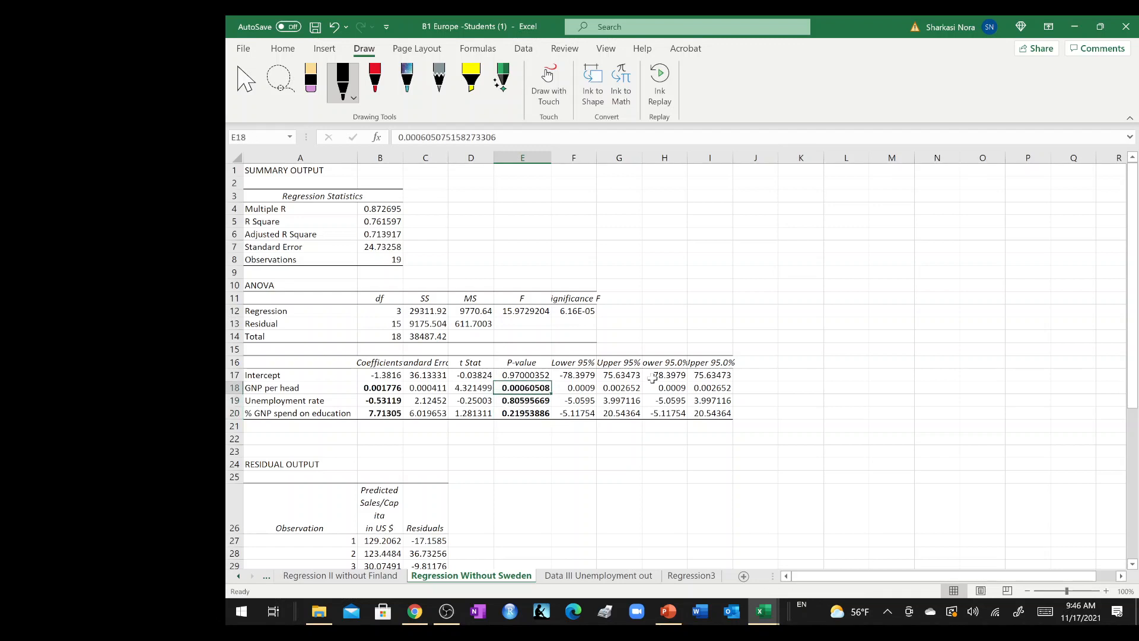
pyautogui.click(755, 387)
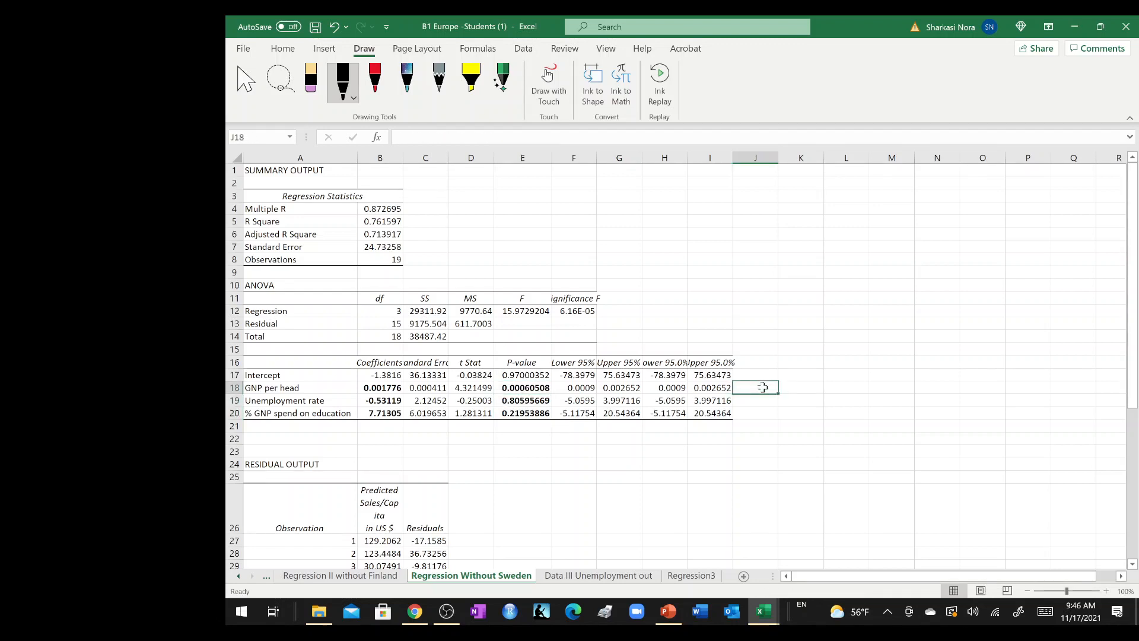
pyautogui.write('<= 0.05')
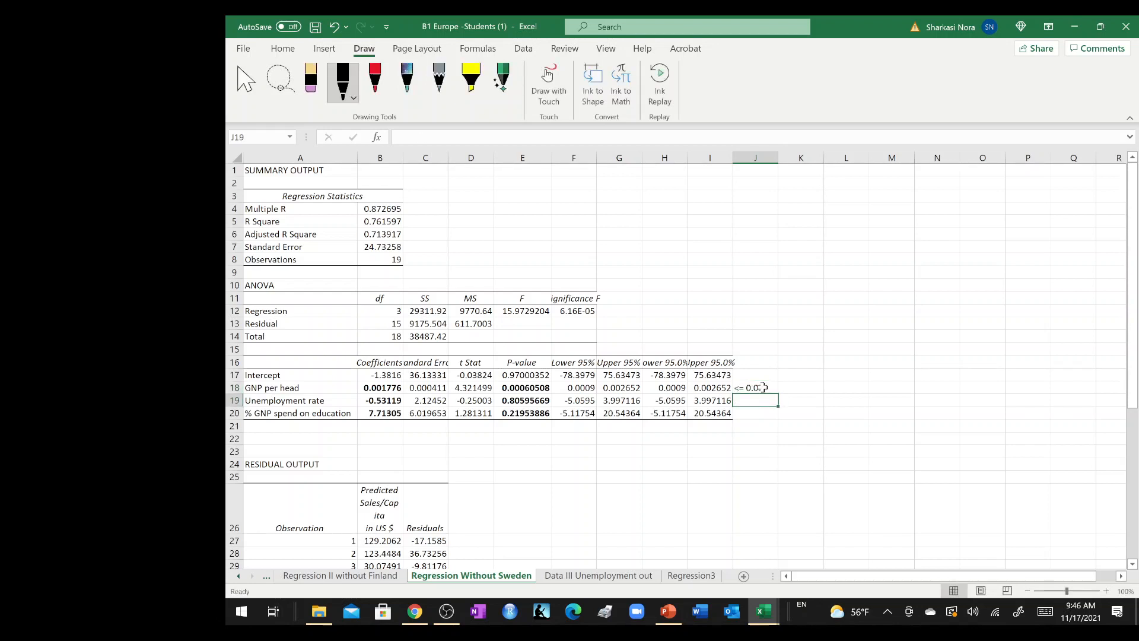
pyautogui.write('>0.05')
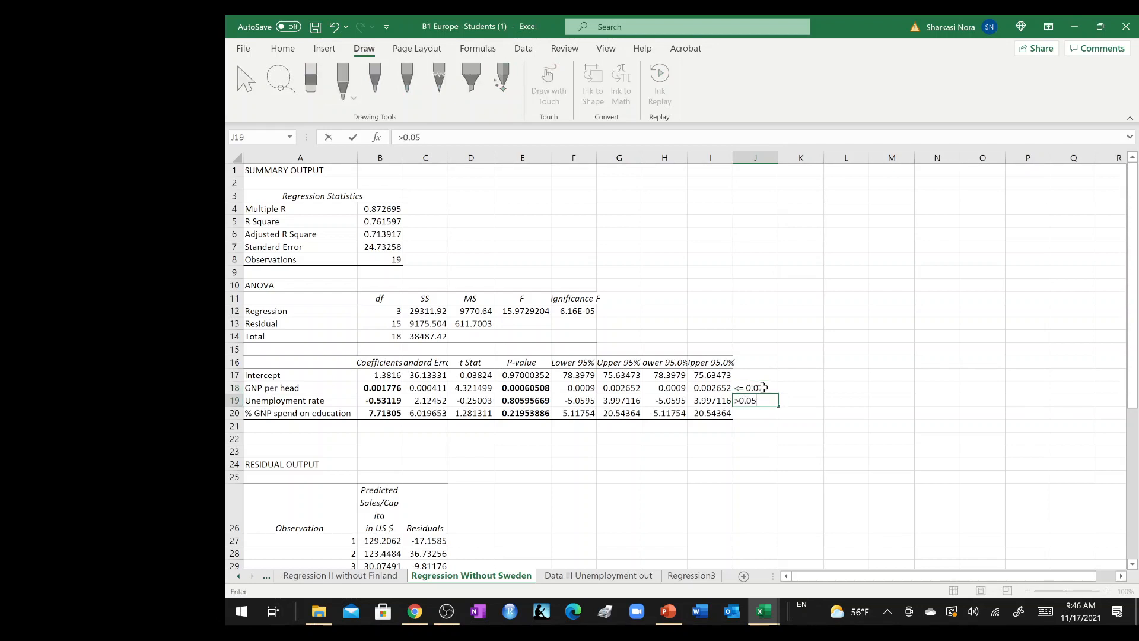
pyautogui.write('>0.05')
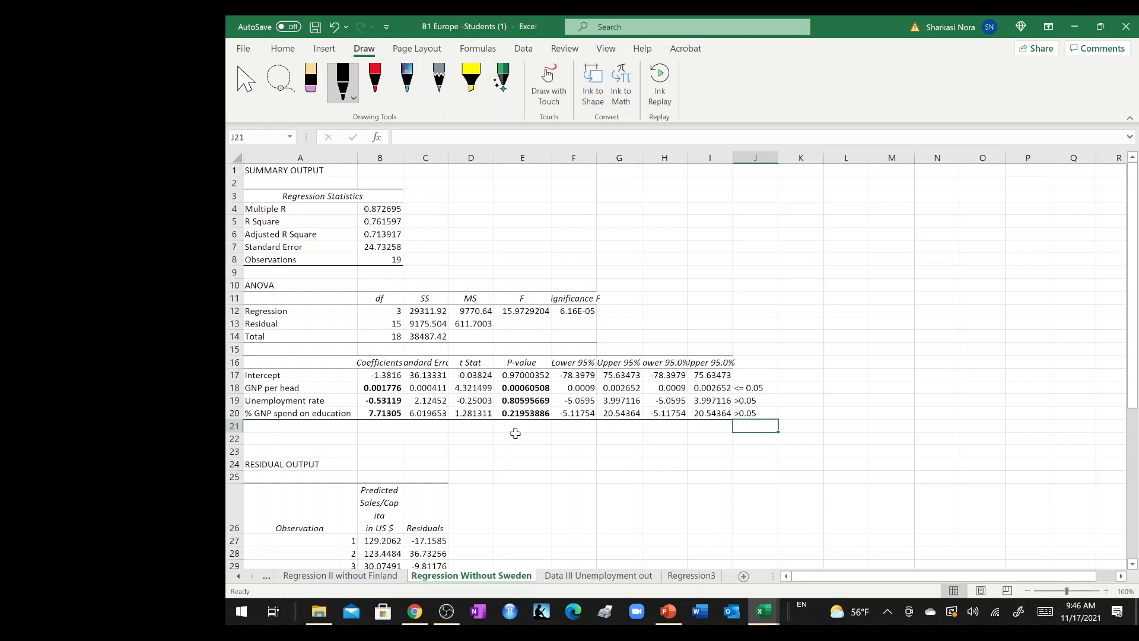
pyautogui.moveTo(520, 429)
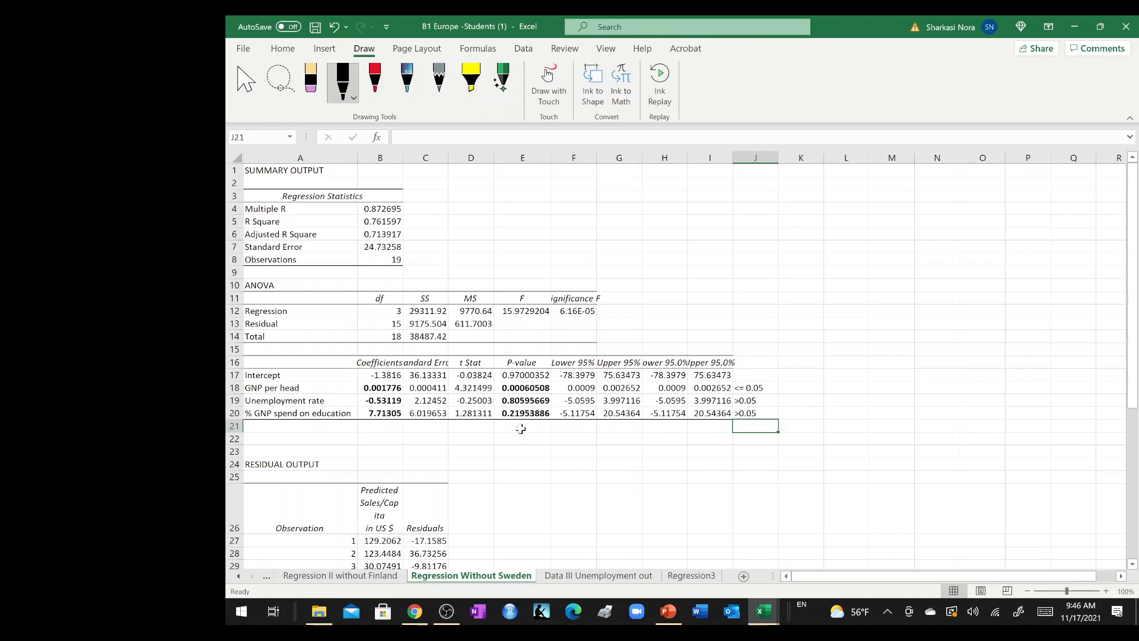
pyautogui.moveTo(299, 413); pyautogui.dragTo(665, 413)
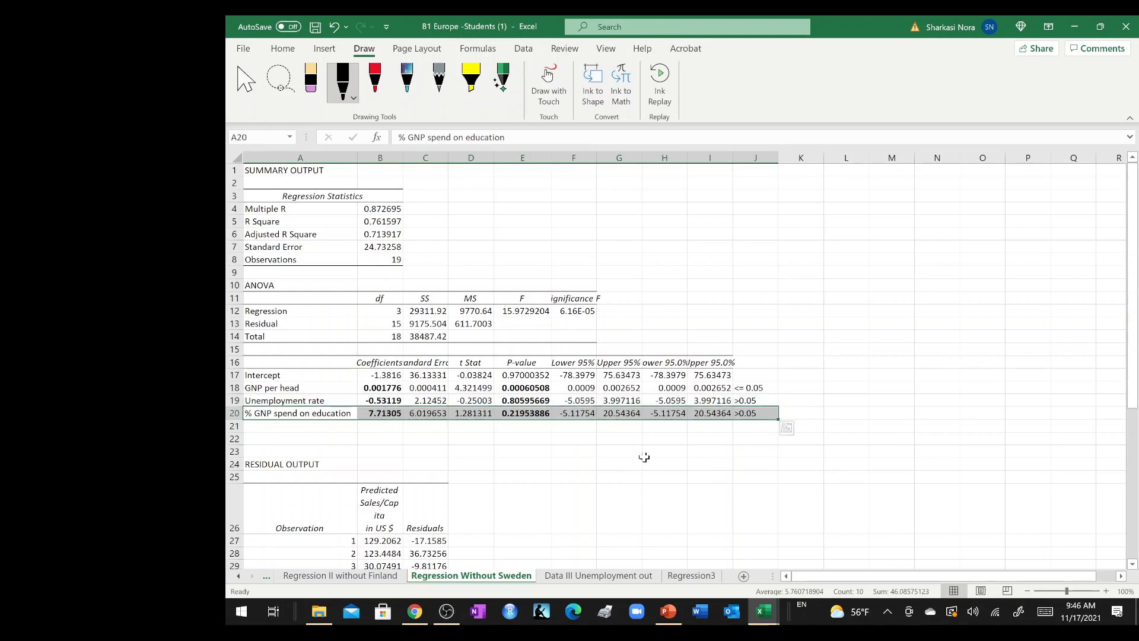
# Select within the predictor rows in preparation for bolding coefficients and p-values.
pyautogui.click(618, 462)
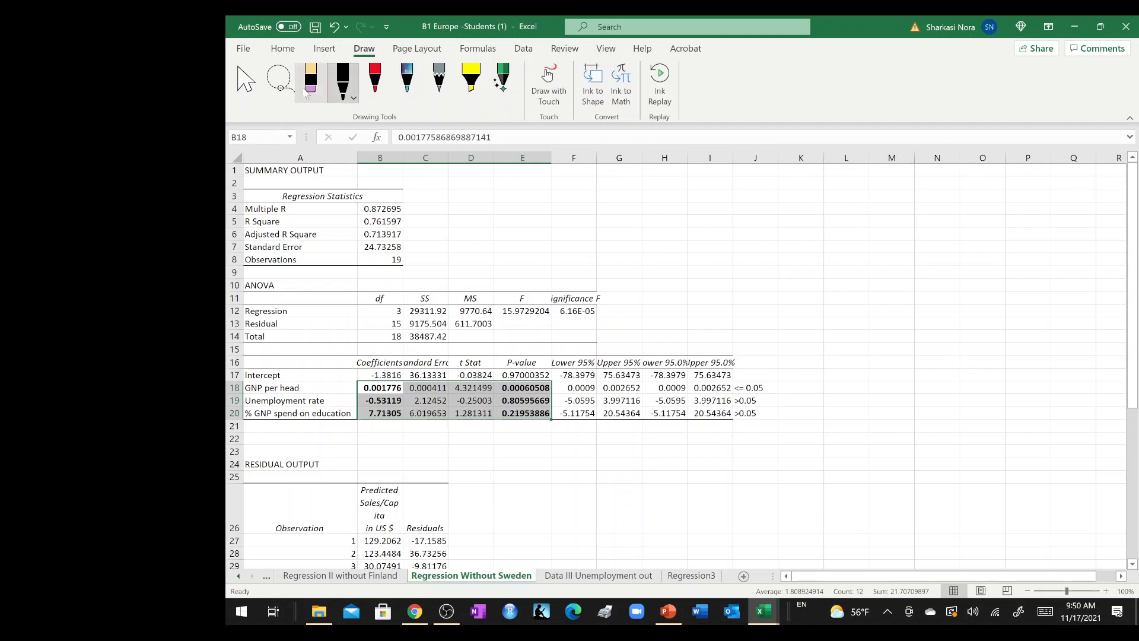
# Bring up the Home cell formatting commands for setting four decimal places.
pyautogui.click(282, 48)
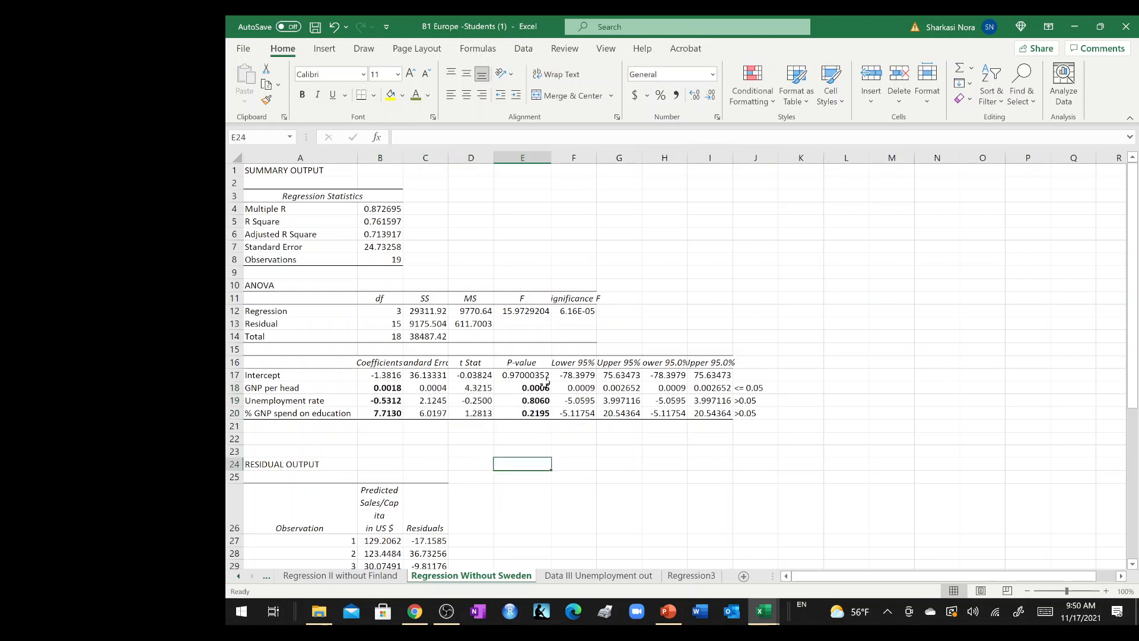
pyautogui.moveTo(545, 429)
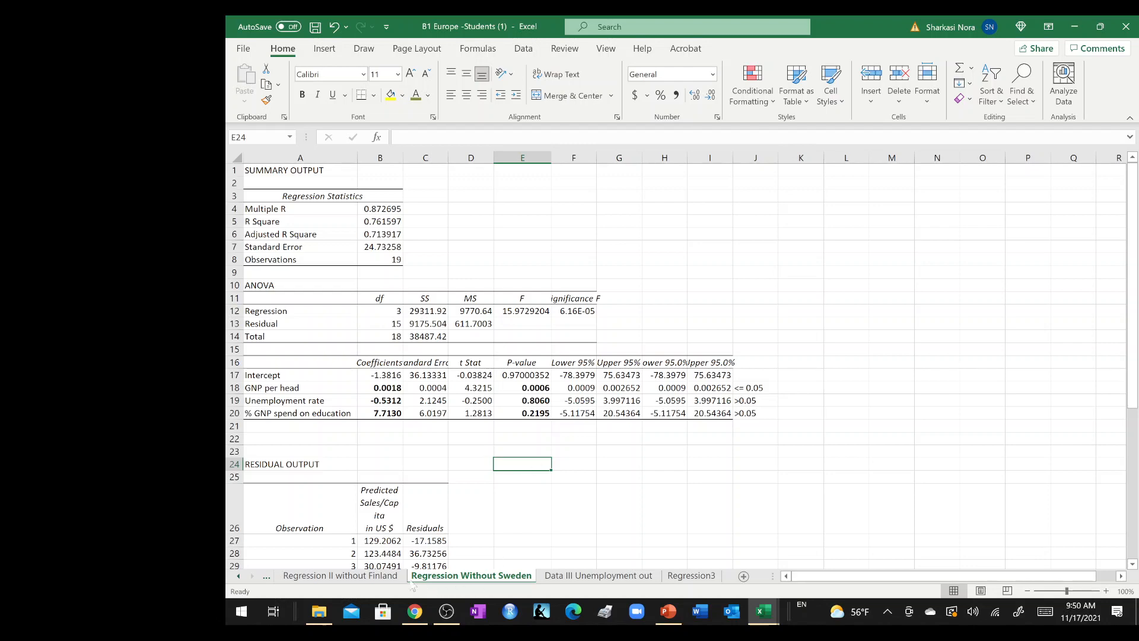
pyautogui.click(340, 576)
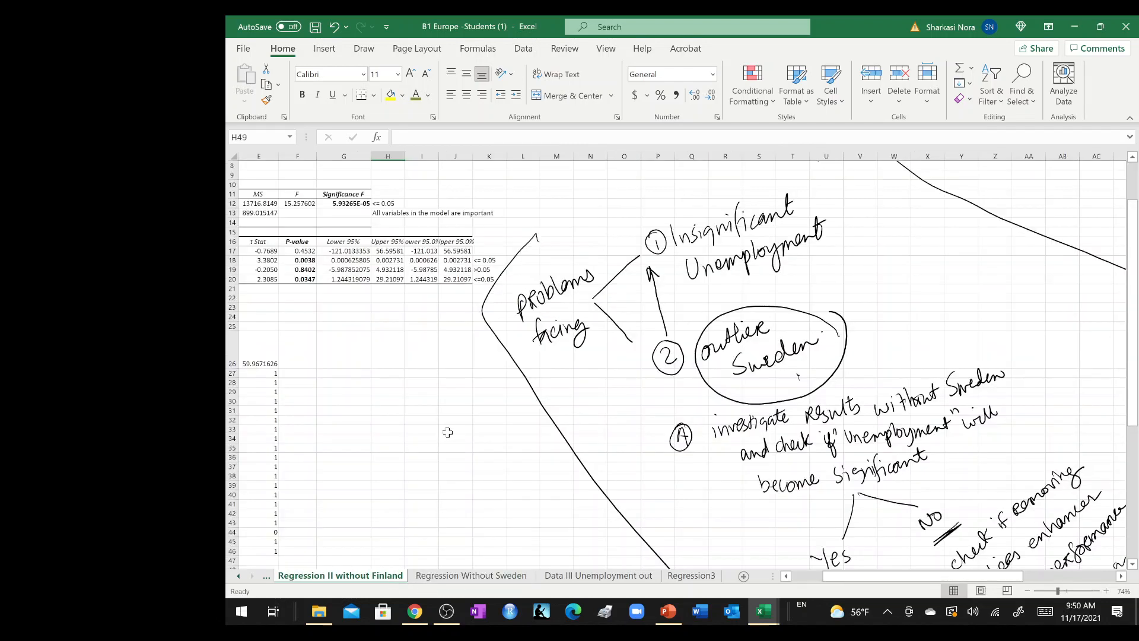
pyautogui.hscroll(-3)
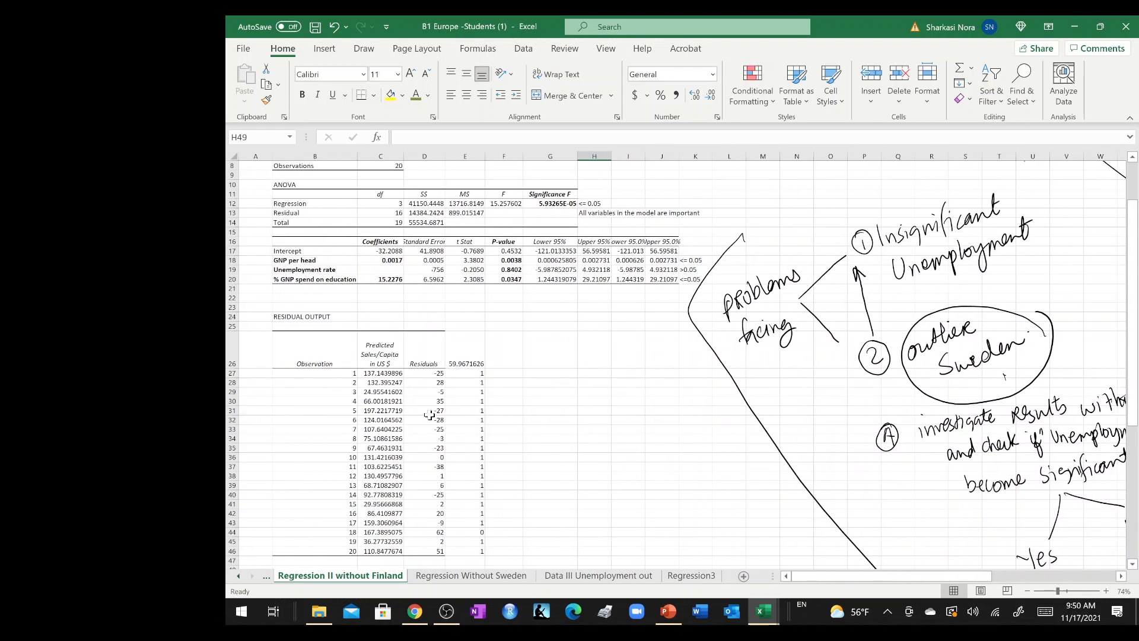
pyautogui.moveTo(354, 536)
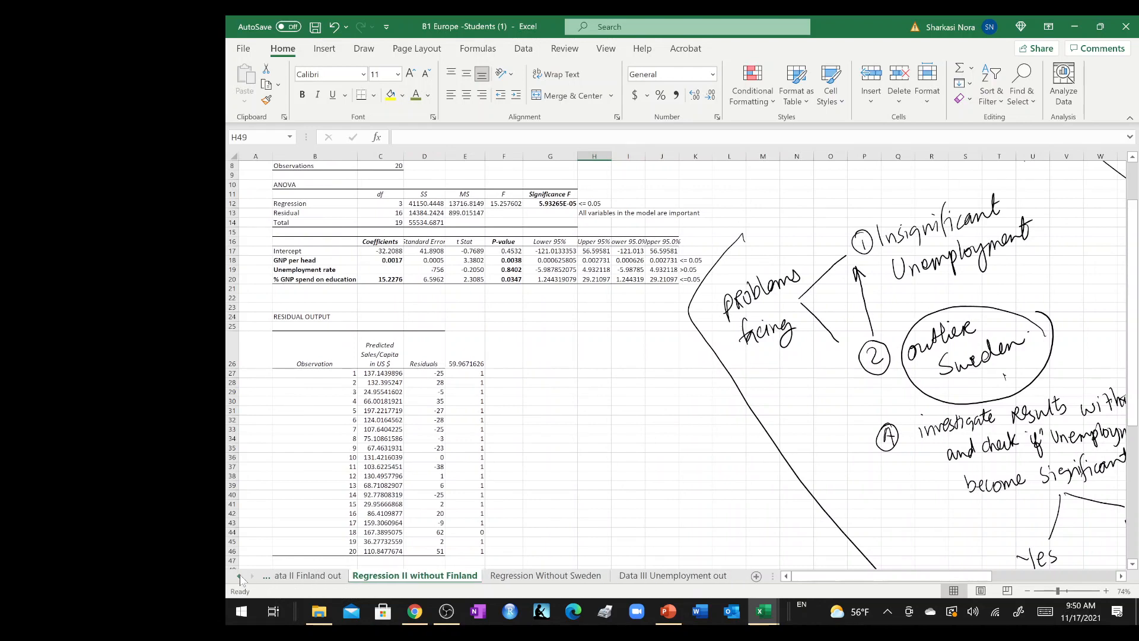
pyautogui.click(303, 574)
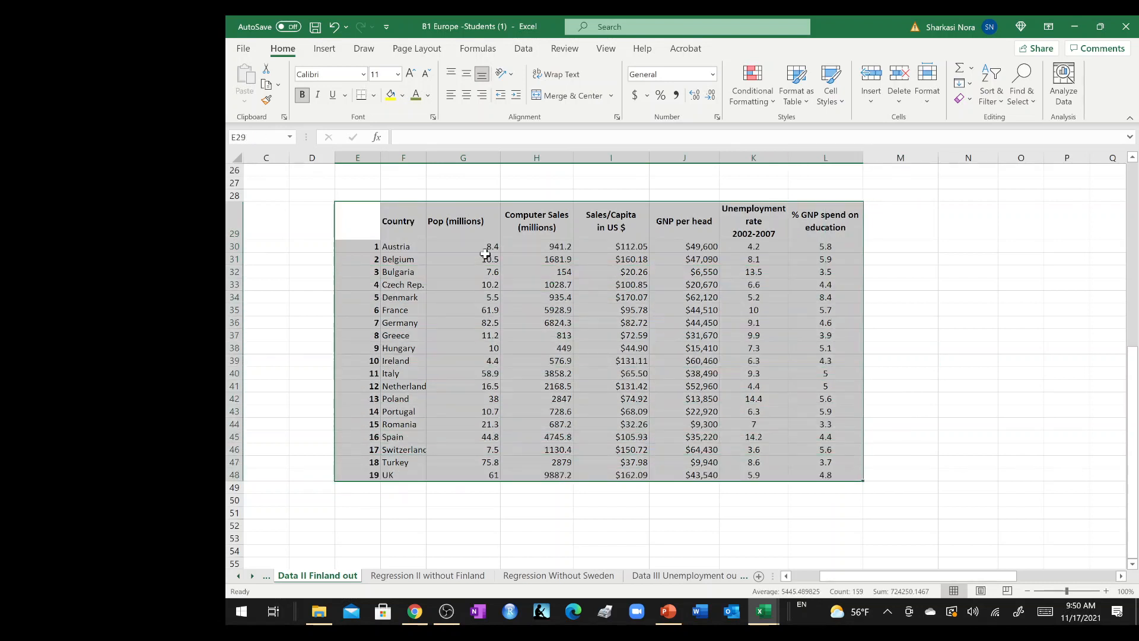
pyautogui.click(373, 95)
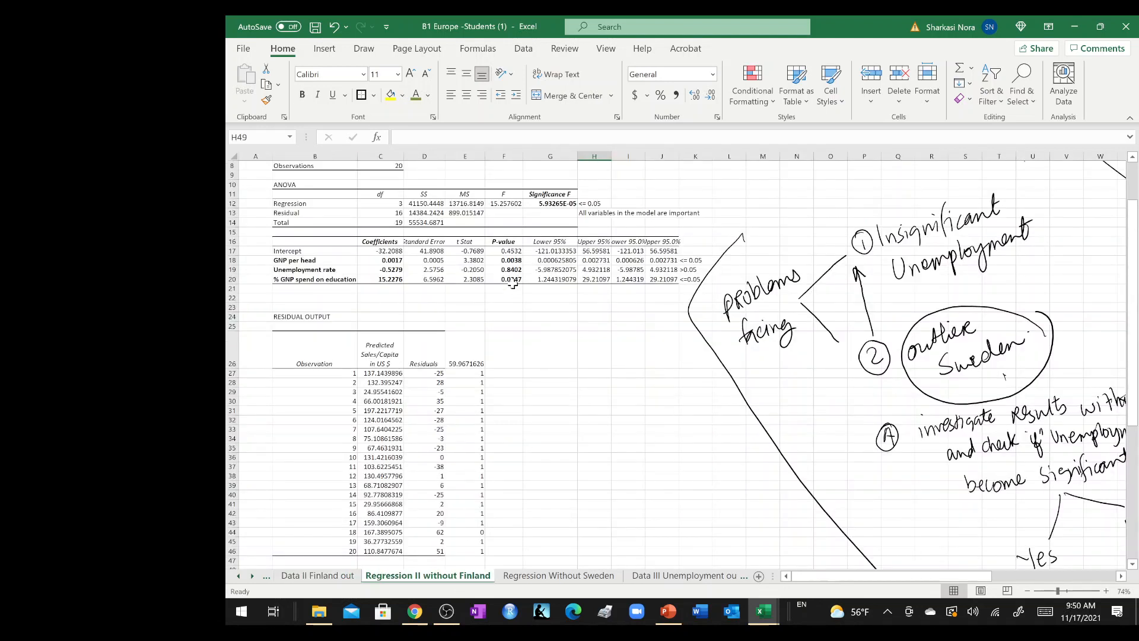
pyautogui.click(503, 279)
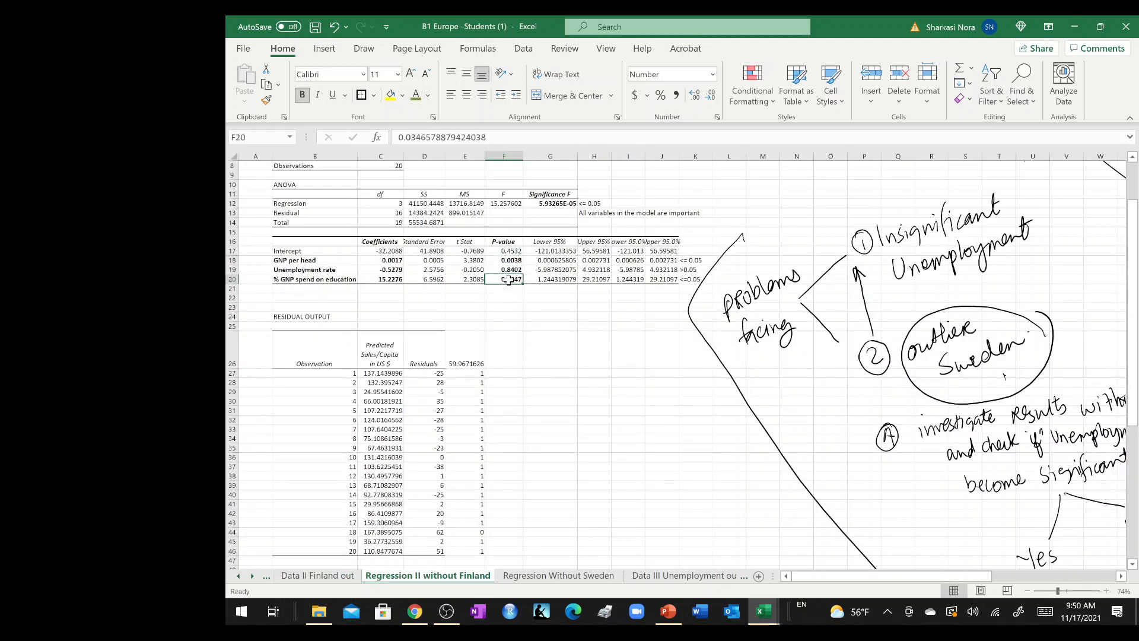
pyautogui.click(315, 269)
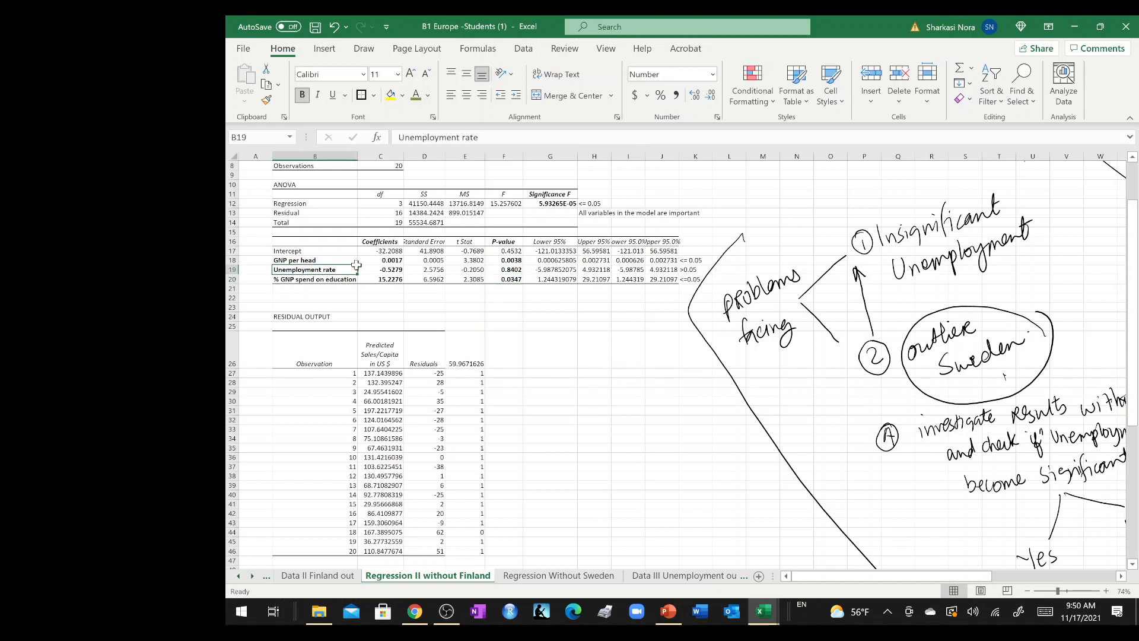
pyautogui.moveTo(380, 269); pyautogui.dragTo(694, 269)
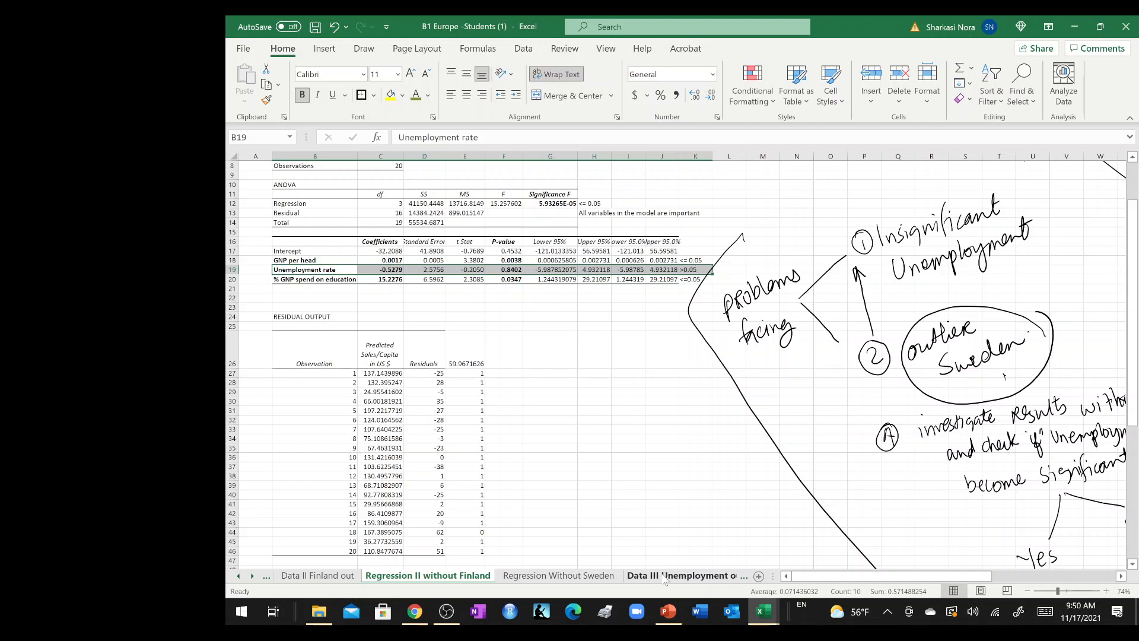
# View Data III Unemployment out, then bring up the Regression3 sheet tab's context menu.
pyautogui.click(597, 574)
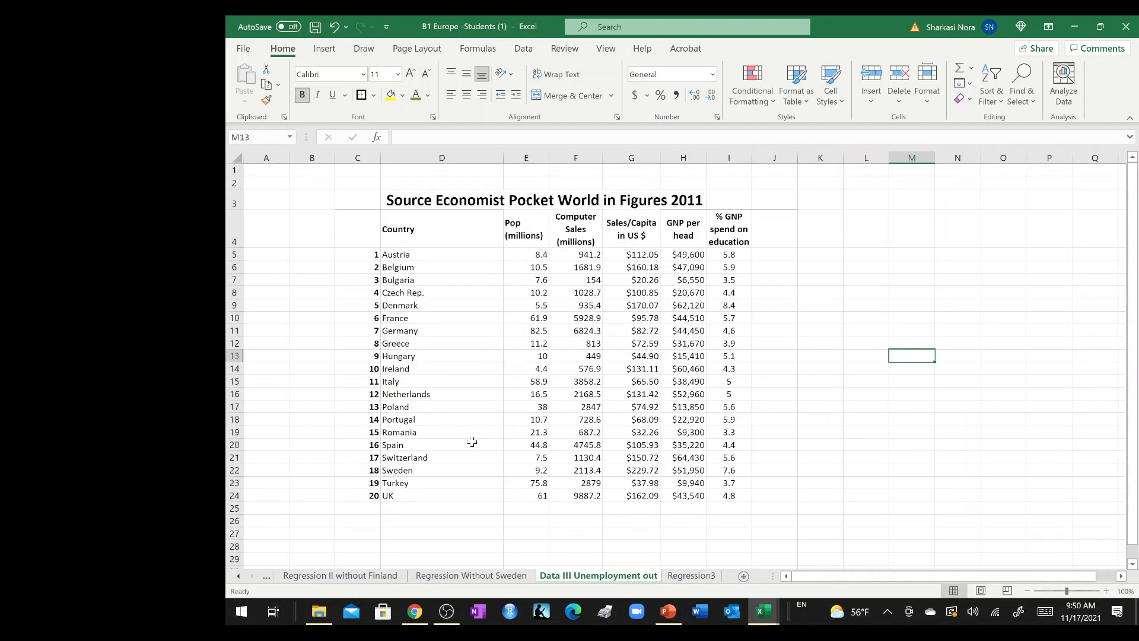
pyautogui.moveTo(363, 512)
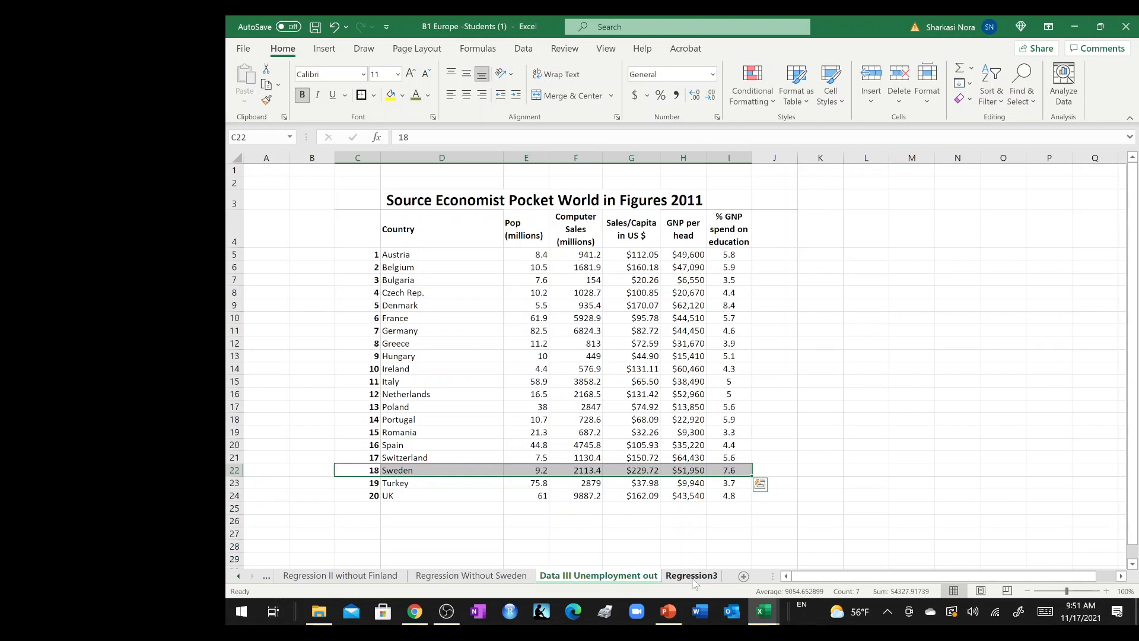
pyautogui.rightClick(691, 576)
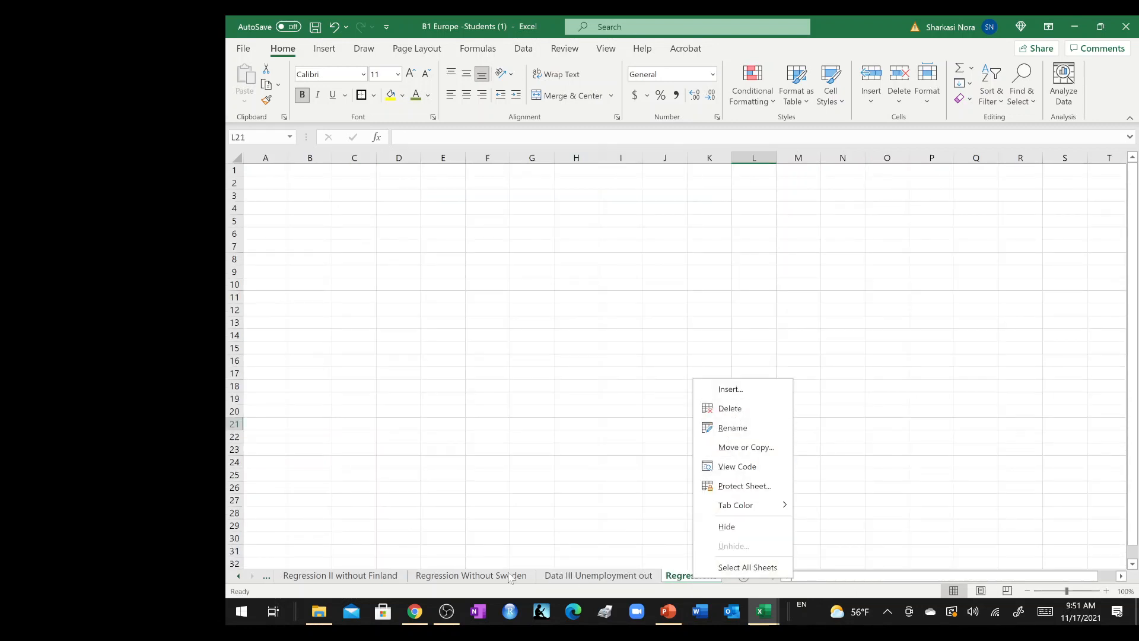
pyautogui.moveTo(332, 581)
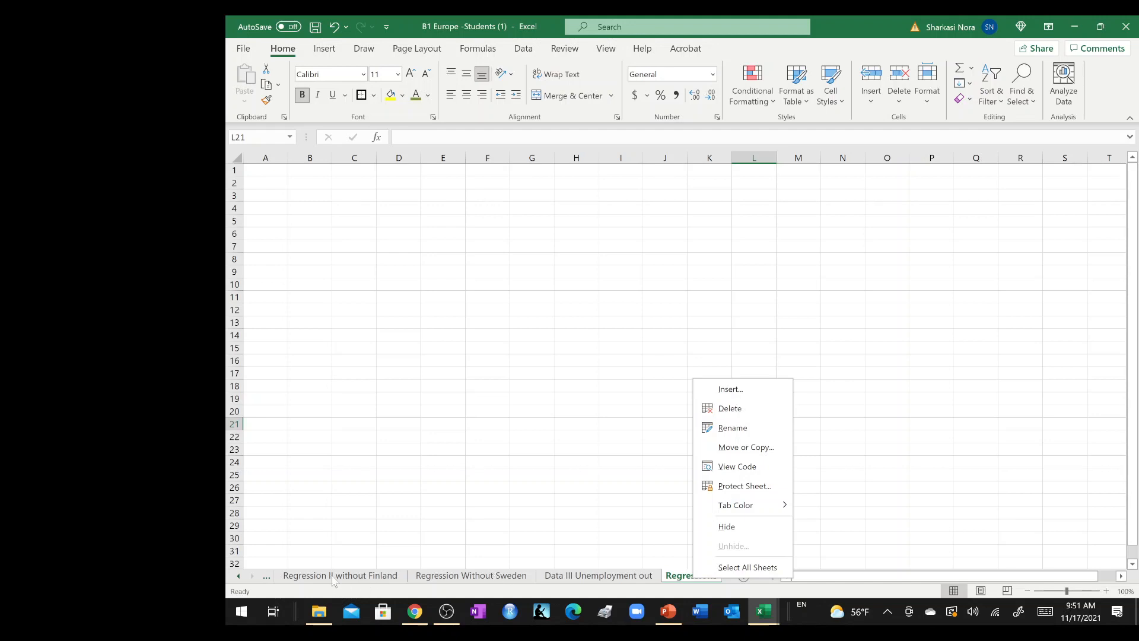
pyautogui.moveTo(756, 413)
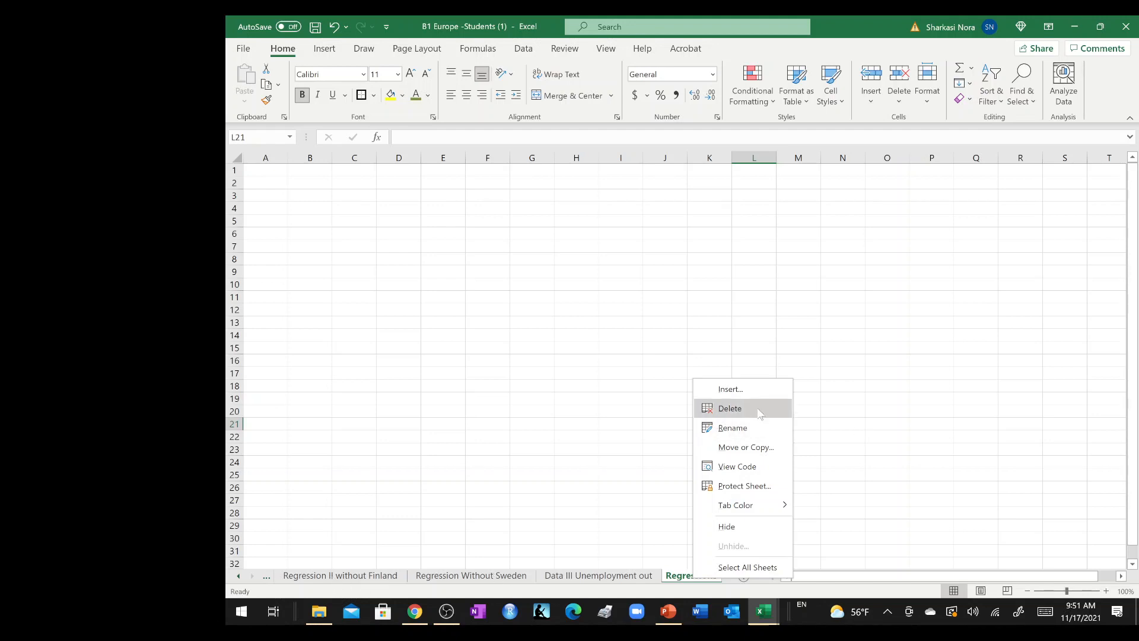
# Delete the empty Regression3 sheet and switch to the Data ribbon.
pyautogui.click(729, 407)
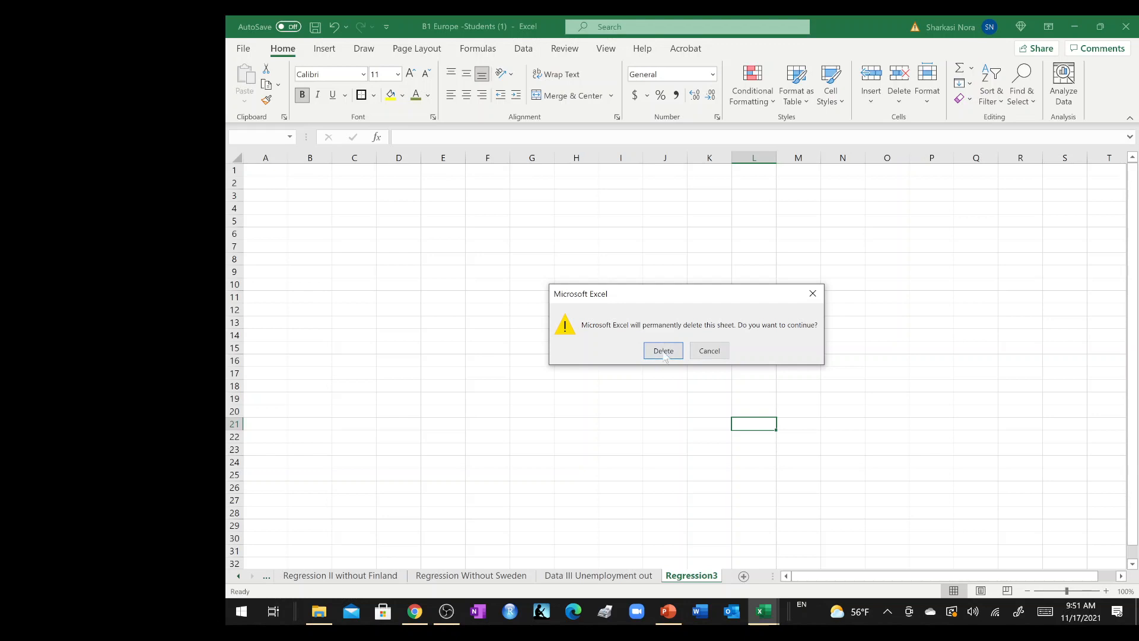
pyautogui.click(662, 350)
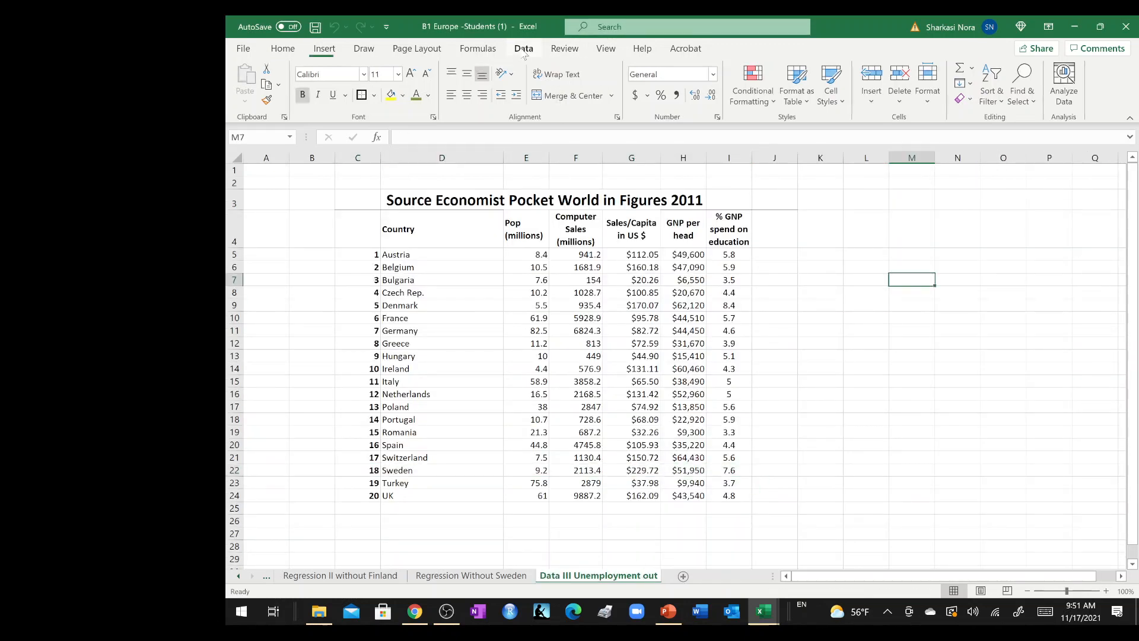
pyautogui.click(944, 68)
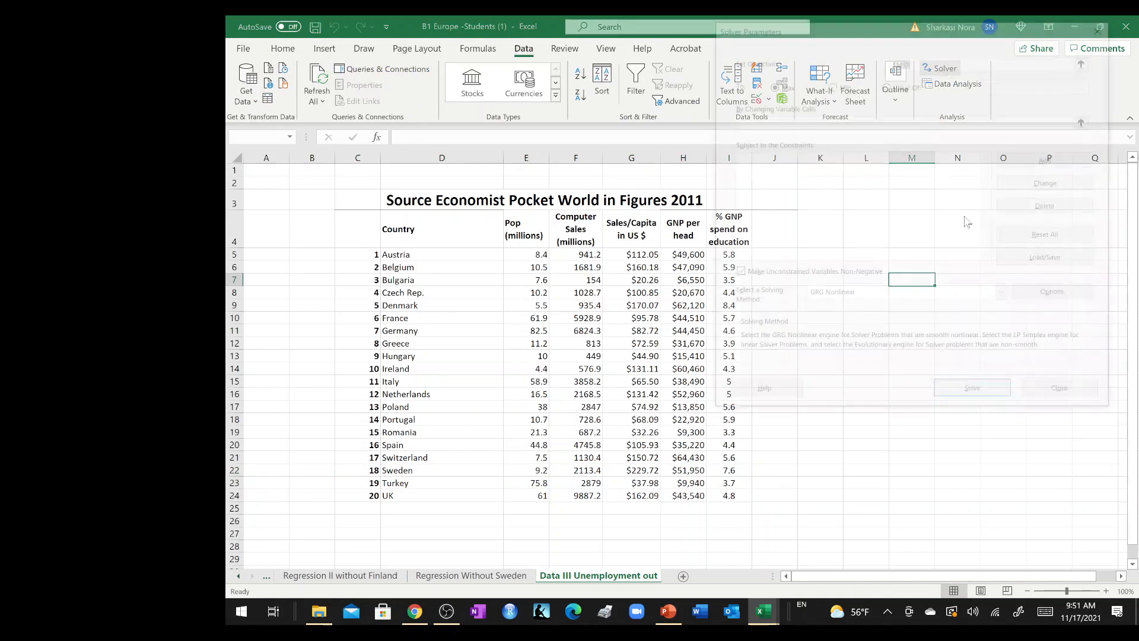
# Set up a regression of Sales/Capita G4:G24 on H4:I24 with labels, residuals, new worksheet.
pyautogui.click(1058, 387)
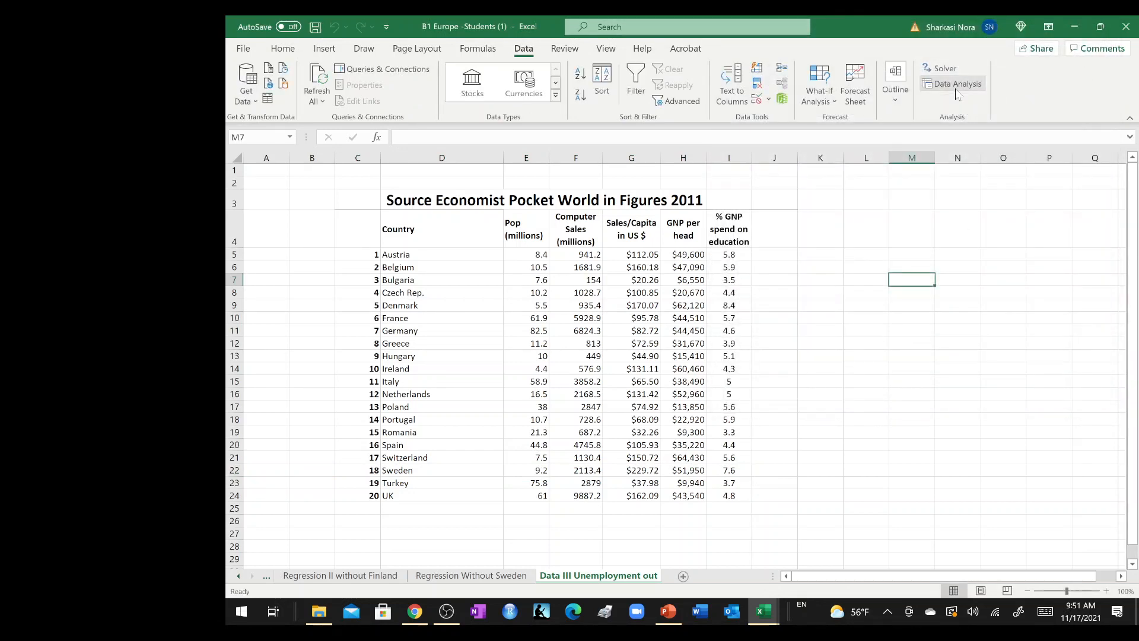
pyautogui.click(956, 83)
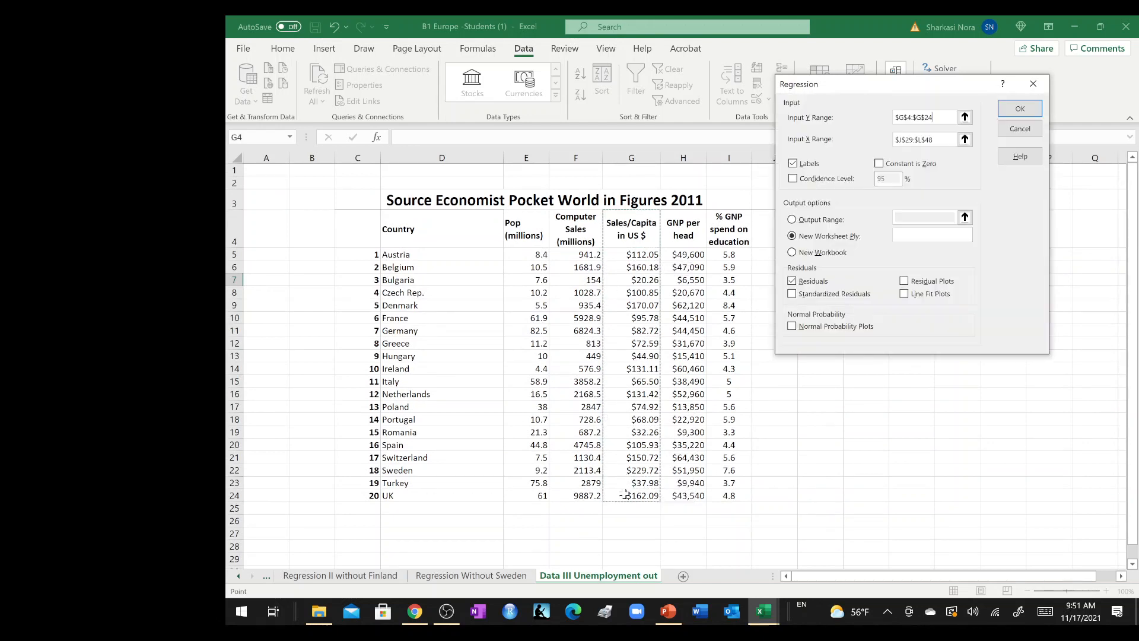
pyautogui.click(965, 138)
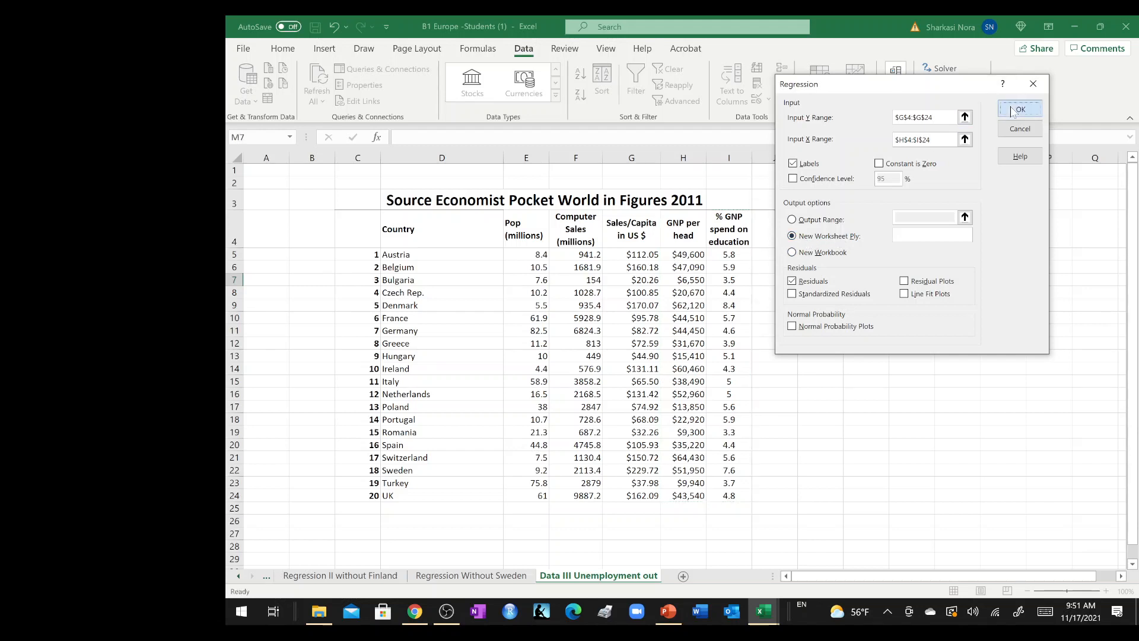
# Run the regression into Regression III and bold Adjusted R Square 0.7098, coefficients and p-values.
pyautogui.click(1017, 109)
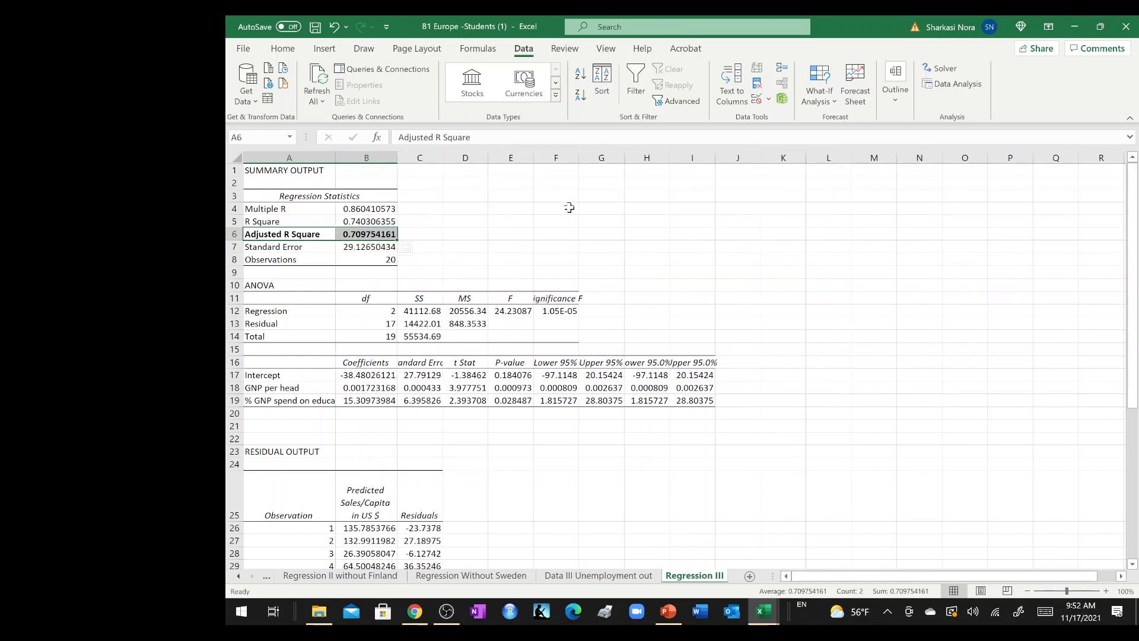
pyautogui.click(510, 387)
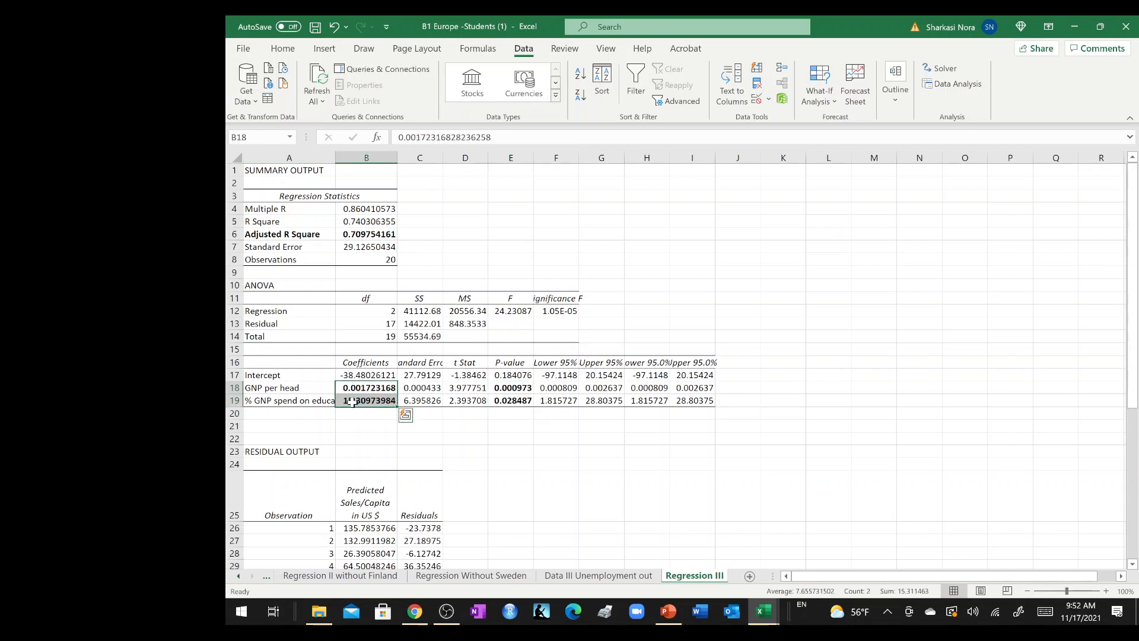
pyautogui.click(510, 495)
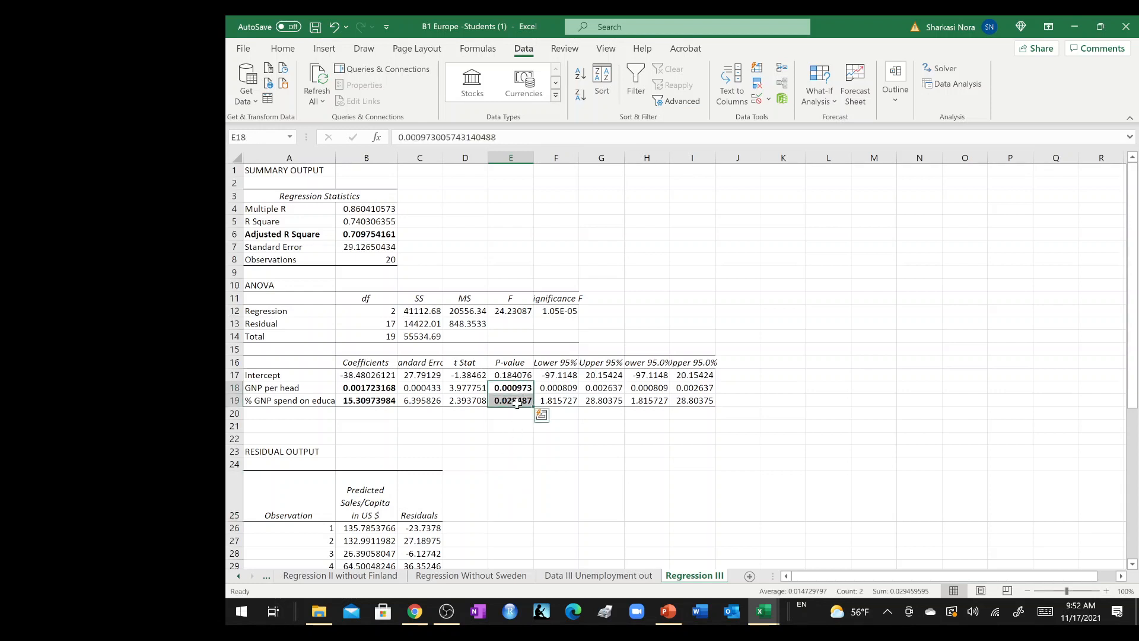
pyautogui.click(511, 425)
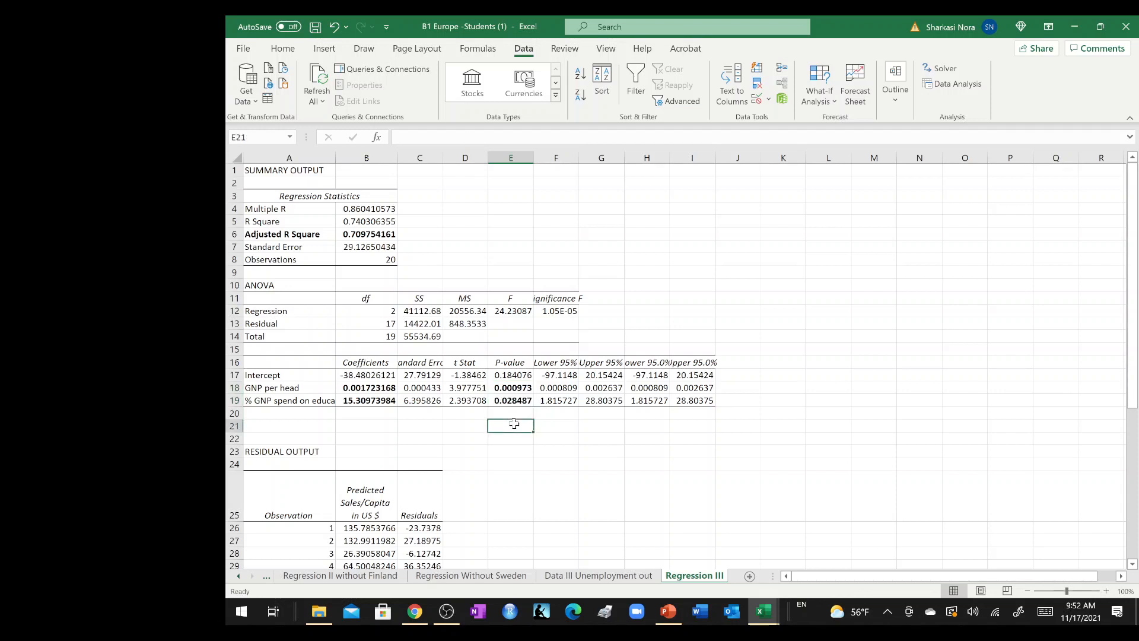